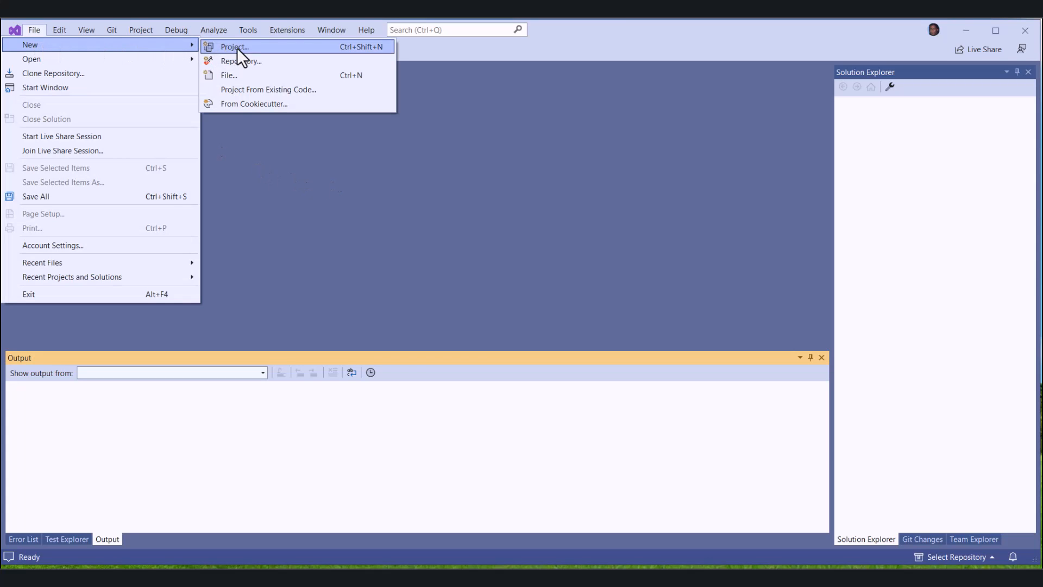
- Create a Blazor Server App project named BlazorChatGPTPlugin targeting .NET 7.0
click(234, 46)
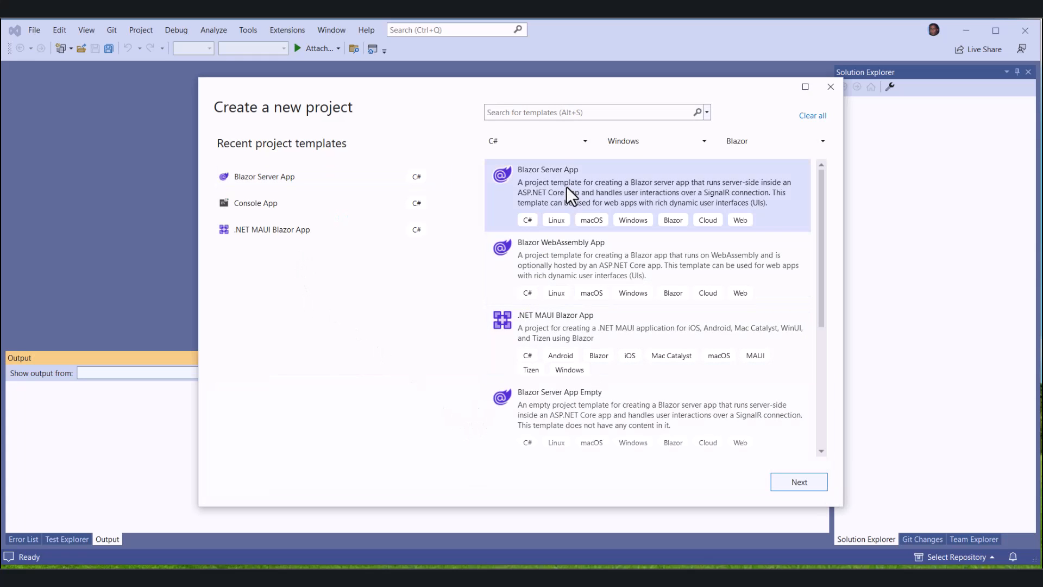
mouse_move(799, 481)
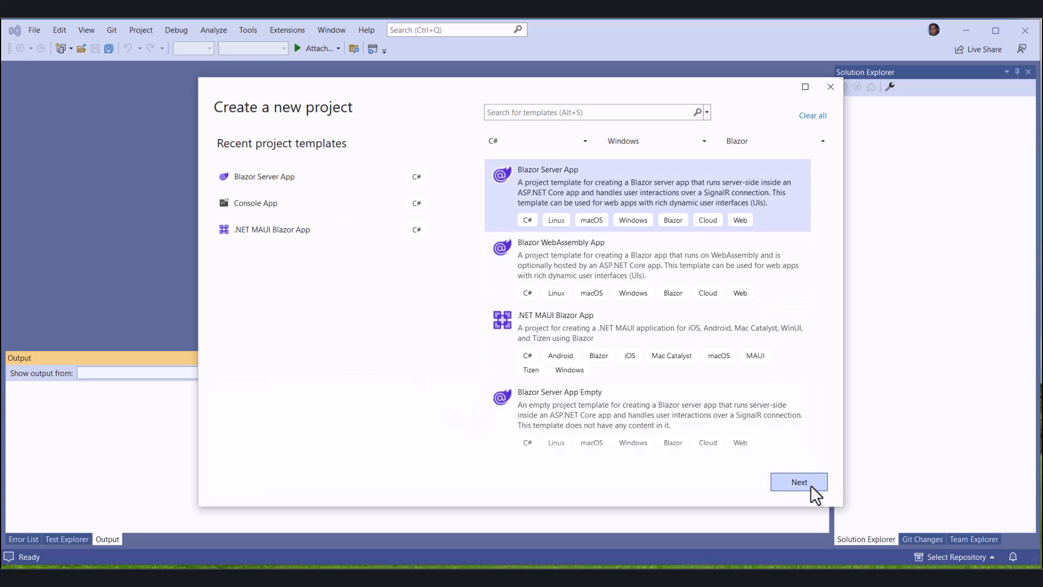
click(798, 481)
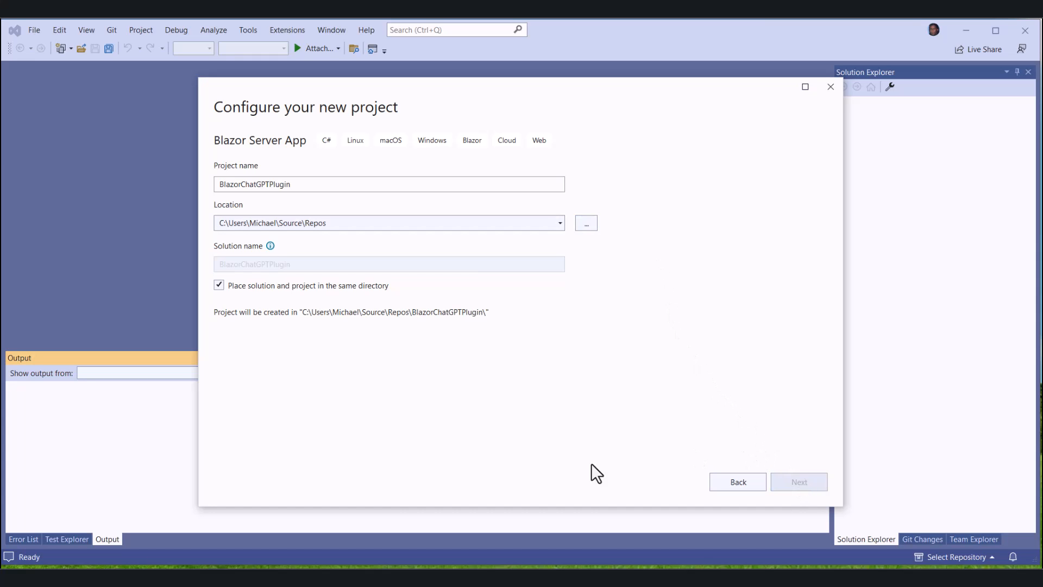
click(798, 481)
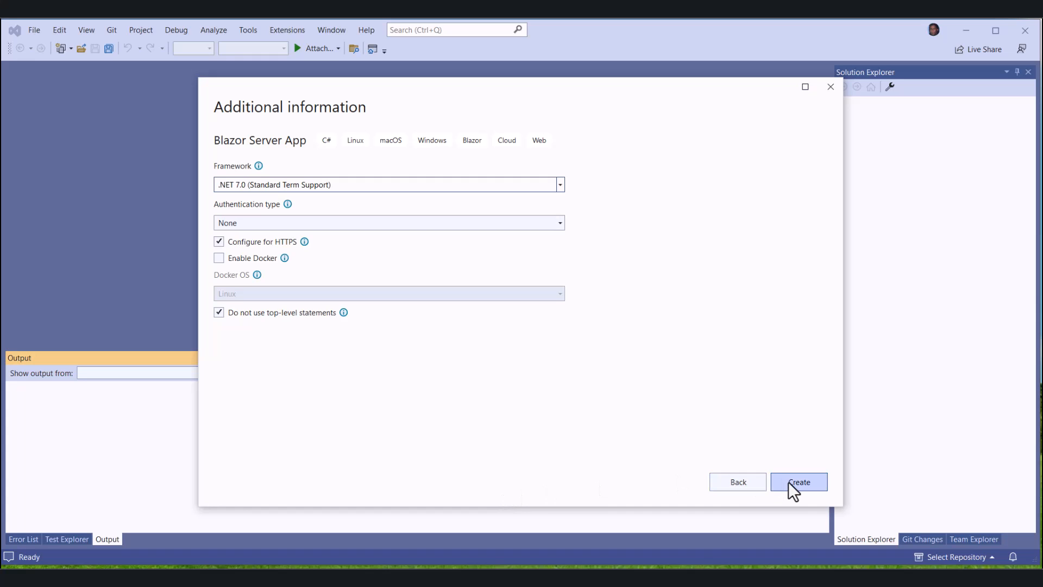
click(798, 481)
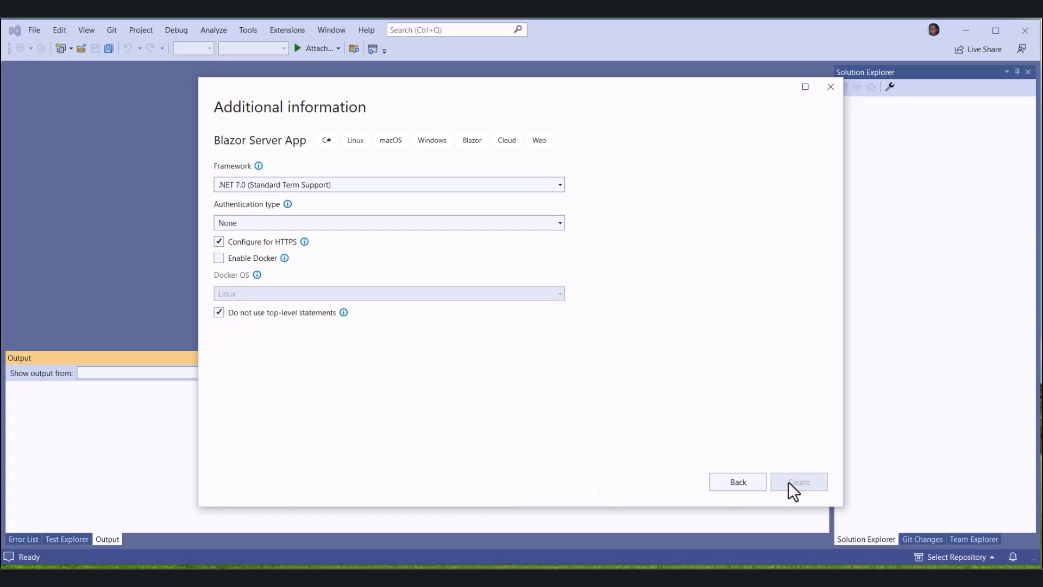
mouse_move(581, 438)
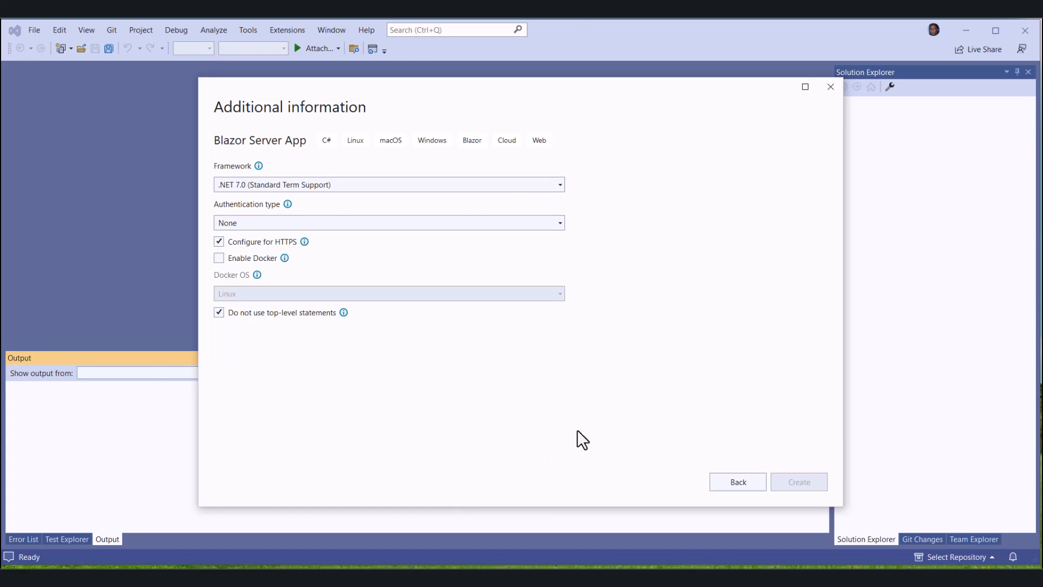
click(798, 481)
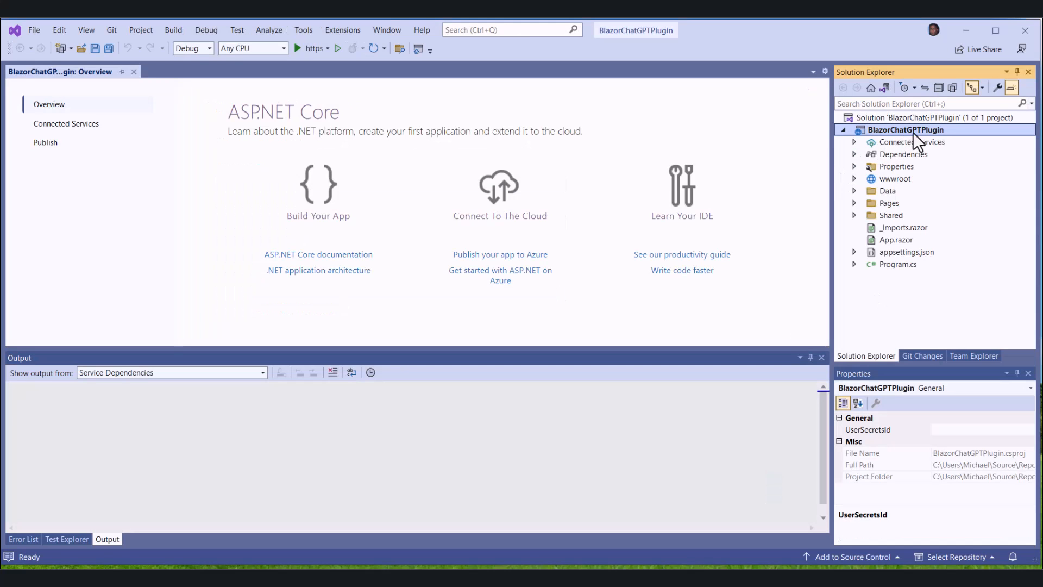
mouse_move(953, 141)
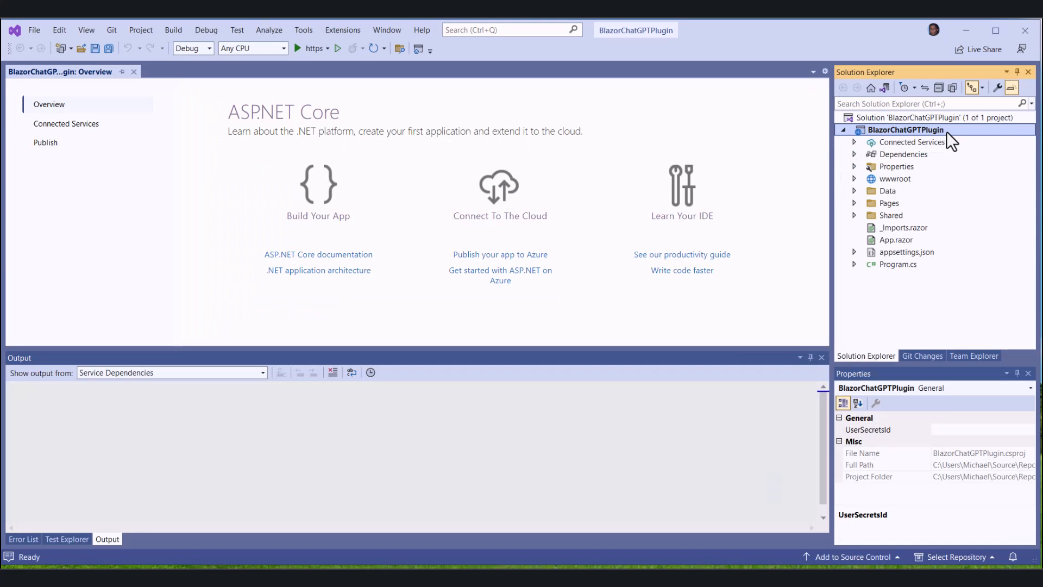
- Search the project's NuGet manager for Microsoft.AspNetCore.OpenApi
right_click(906, 129)
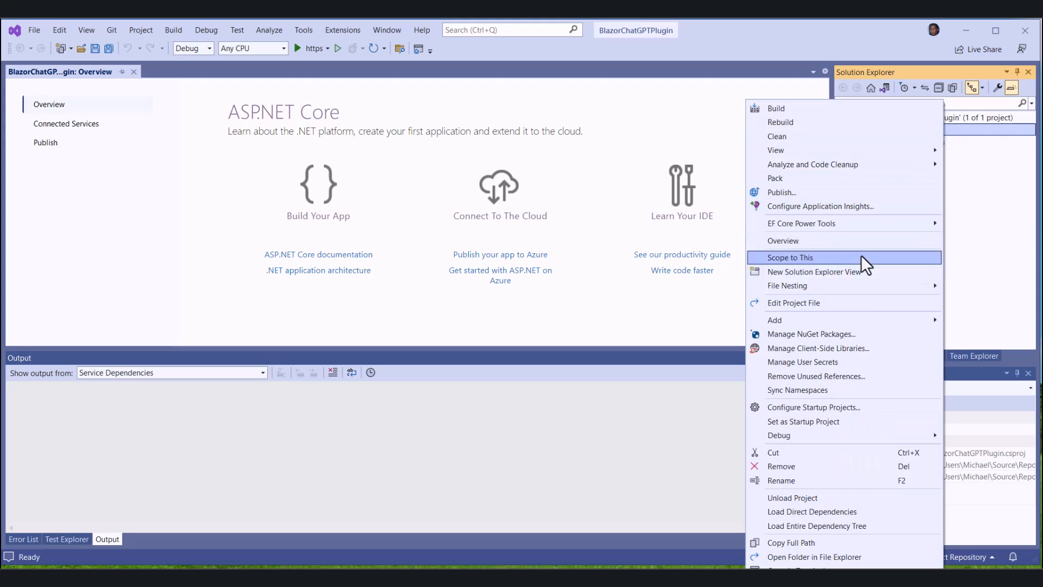
click(790, 258)
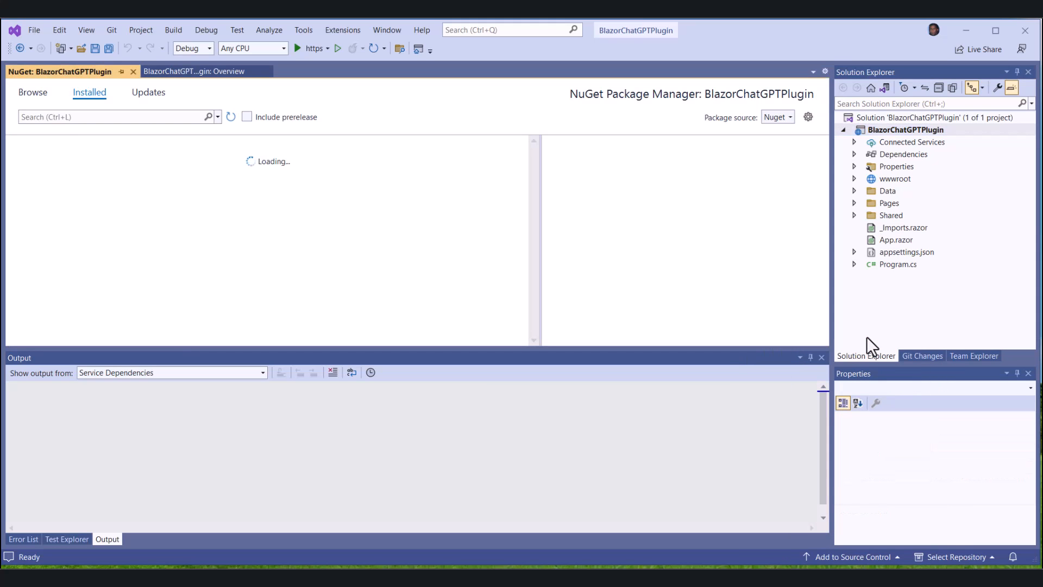
text(Microsoft.AspNetCore.OpenApi)
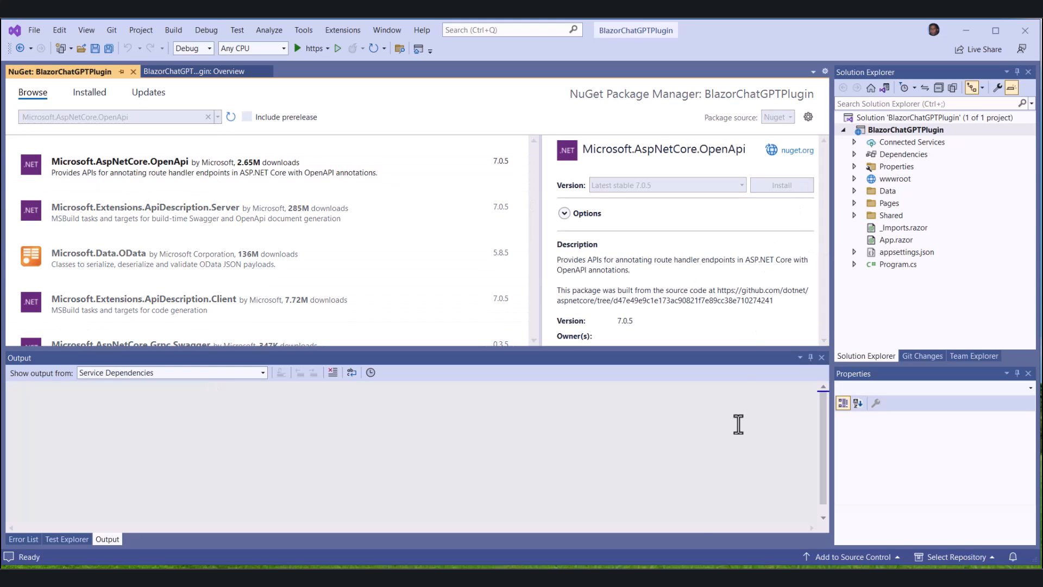
- Install Microsoft.AspNetCore.OpenApi 7.0.5, confirming changes and accepting the license
click(781, 185)
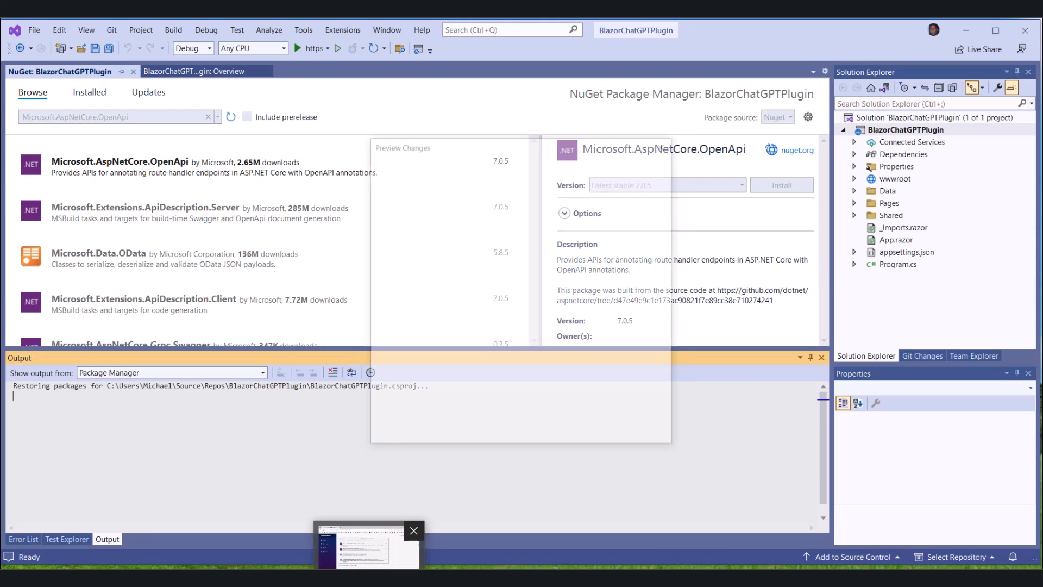
click(781, 185)
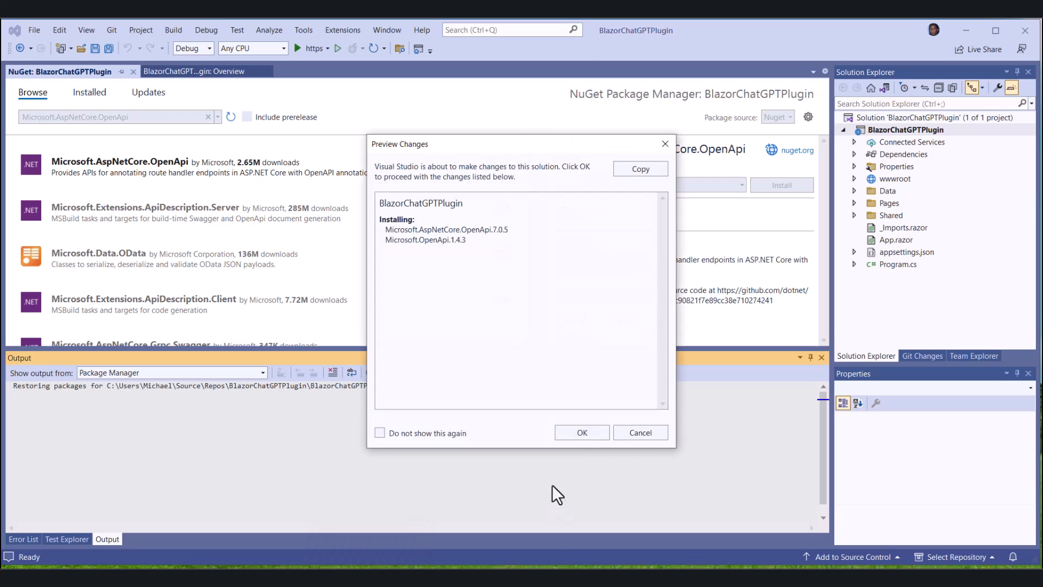
click(580, 432)
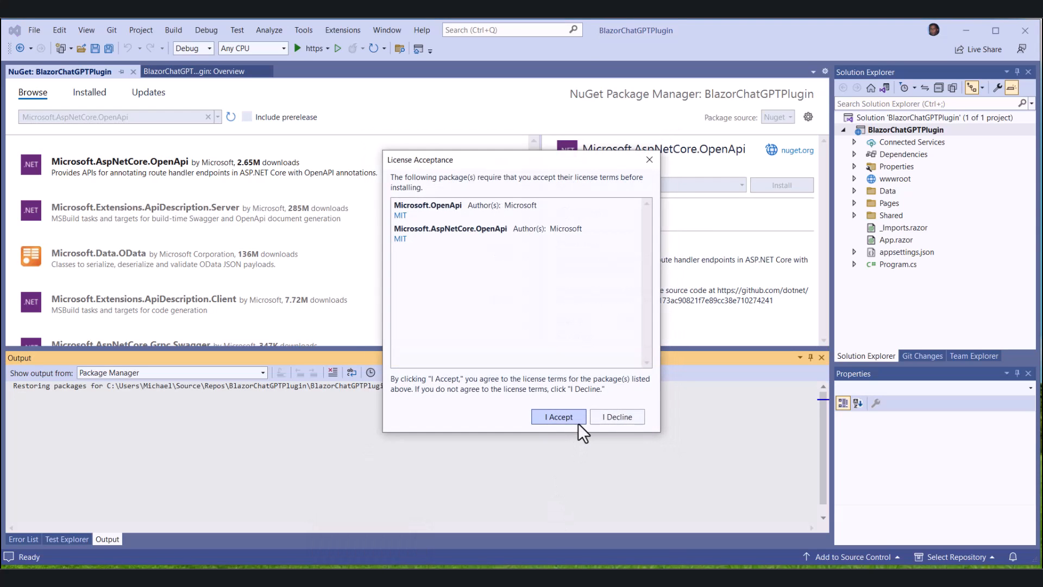
click(557, 416)
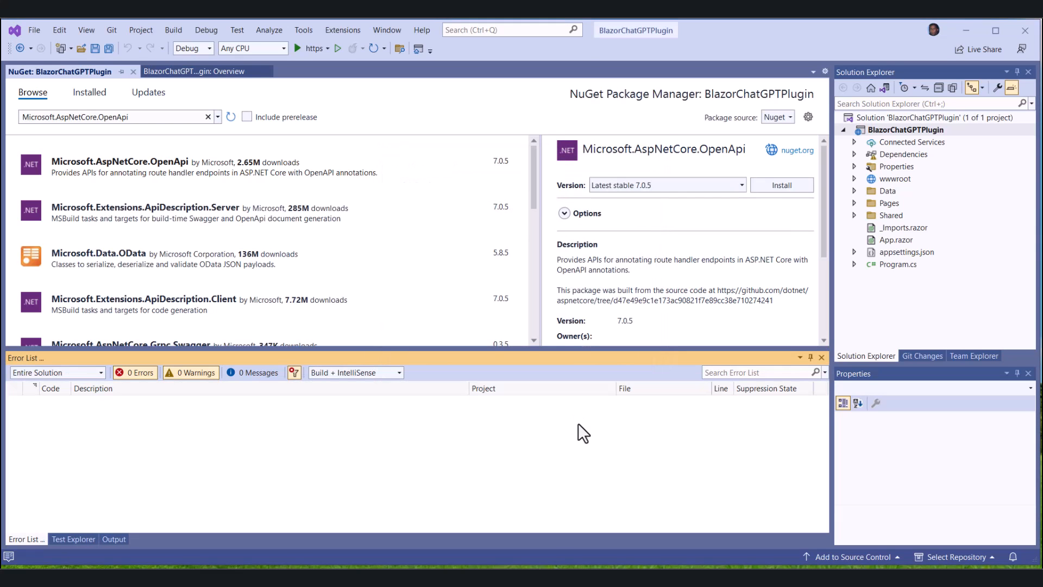
- Install the Swashbuckle.AspNetCore package and confirm the changes
text(Swashbuckle.AspNetCore)
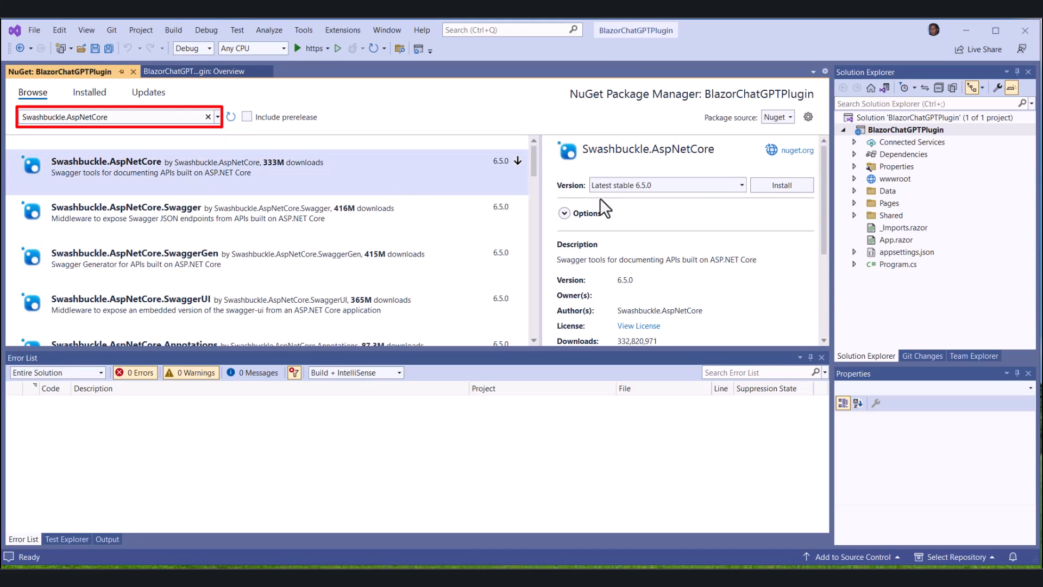
click(781, 185)
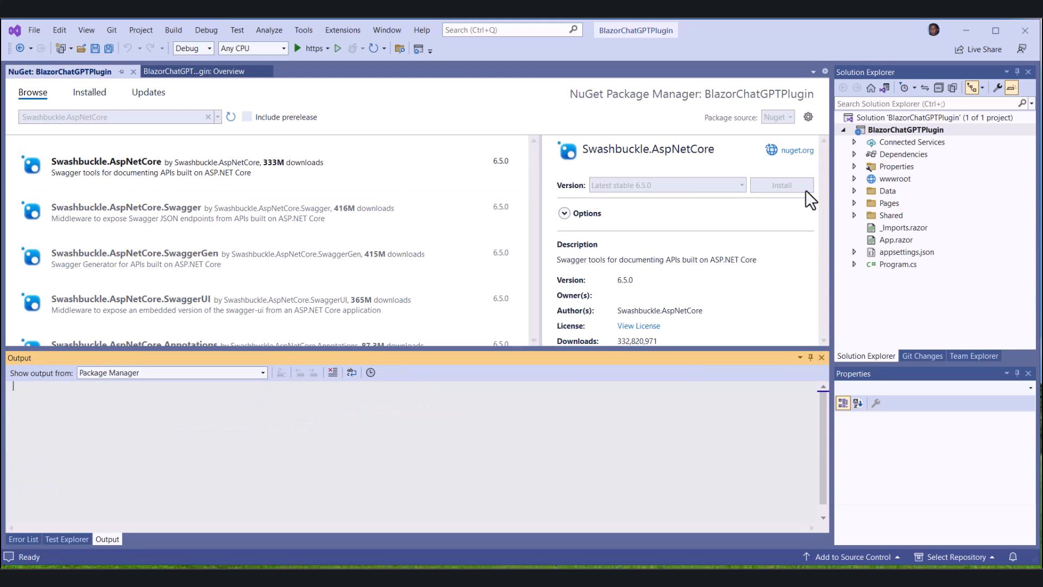
click(781, 185)
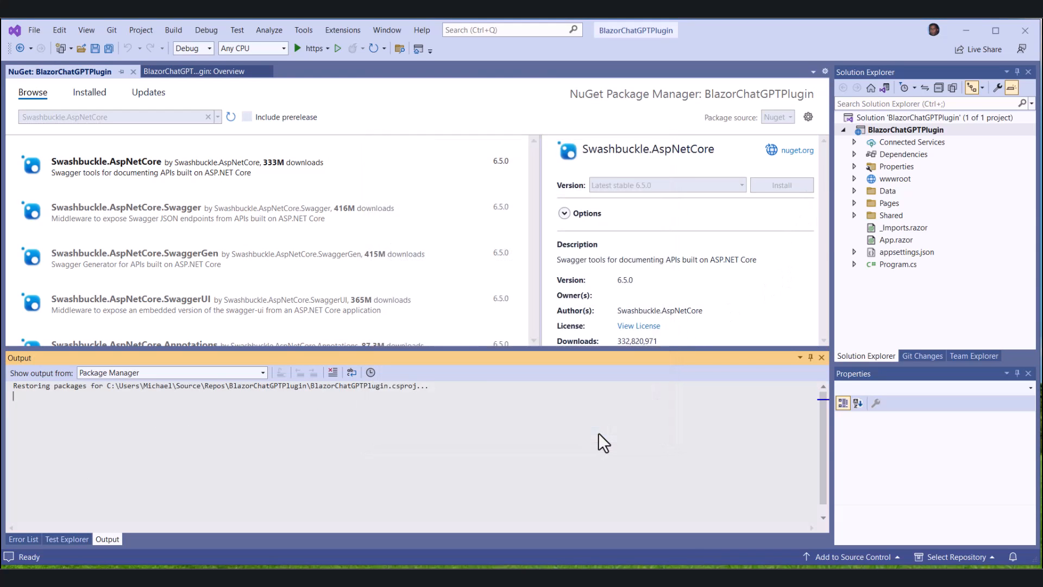
click(23, 538)
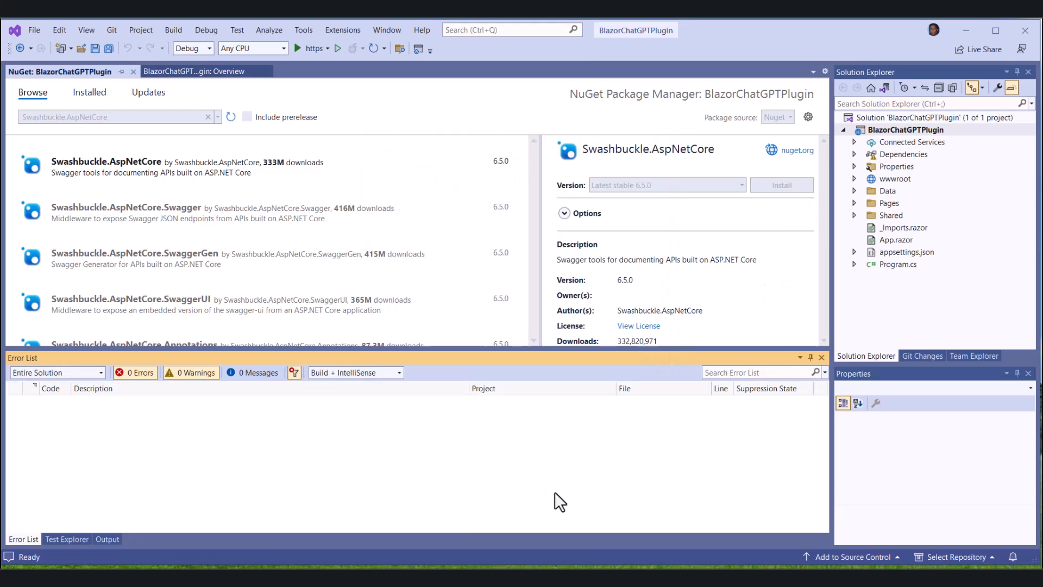
- Install the Swashbuckle.AspNetCore.Annotations package and confirm the changes
text(Swashbuckle.AspNetCore.Annotations)
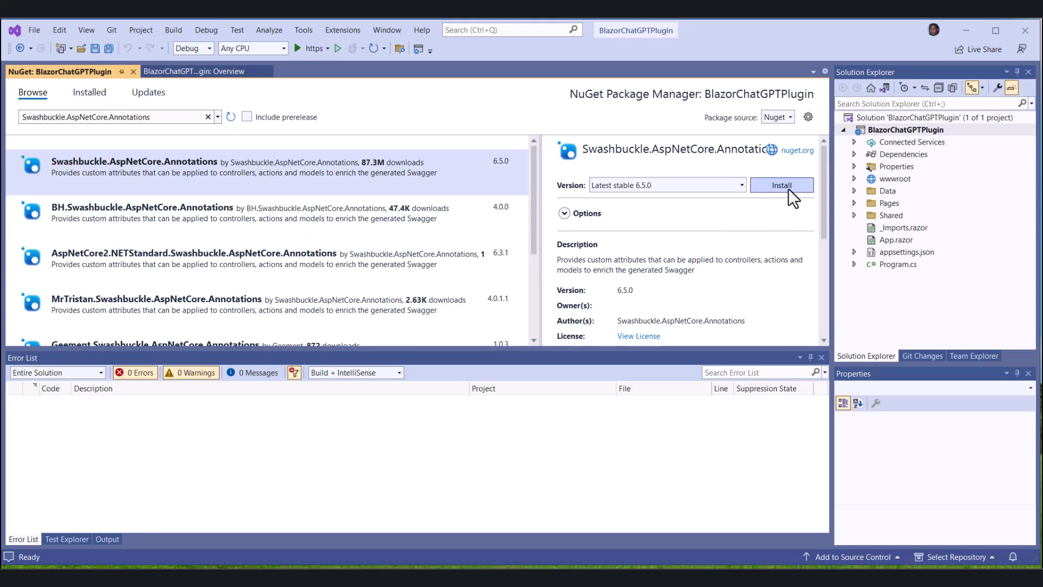
click(781, 185)
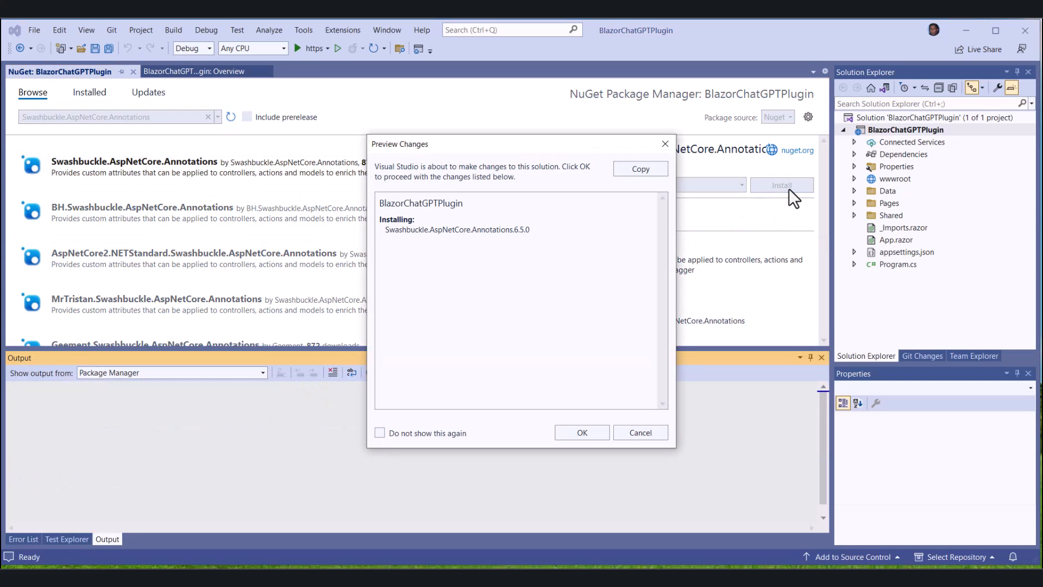
click(580, 432)
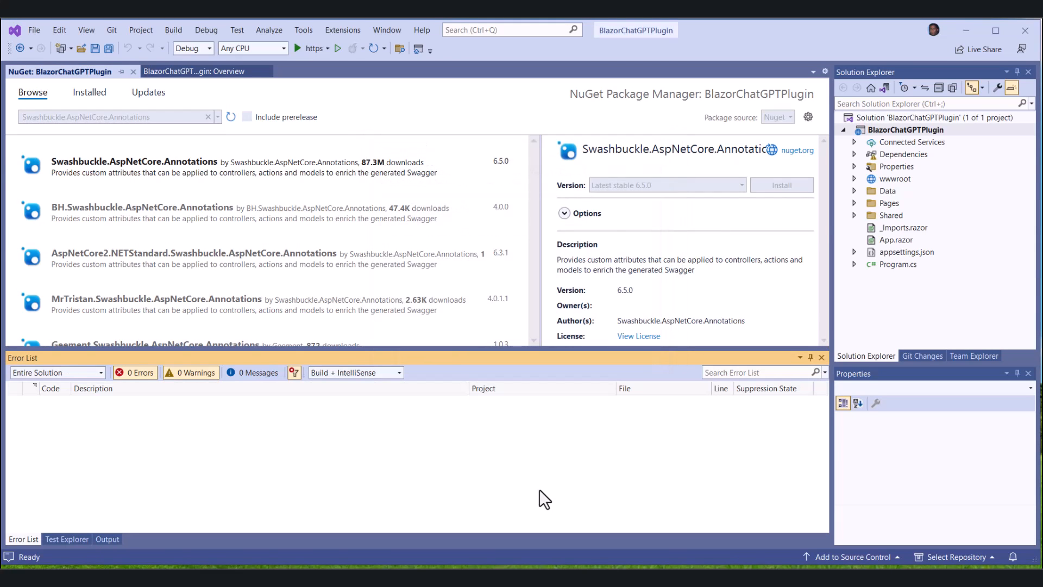
click(781, 185)
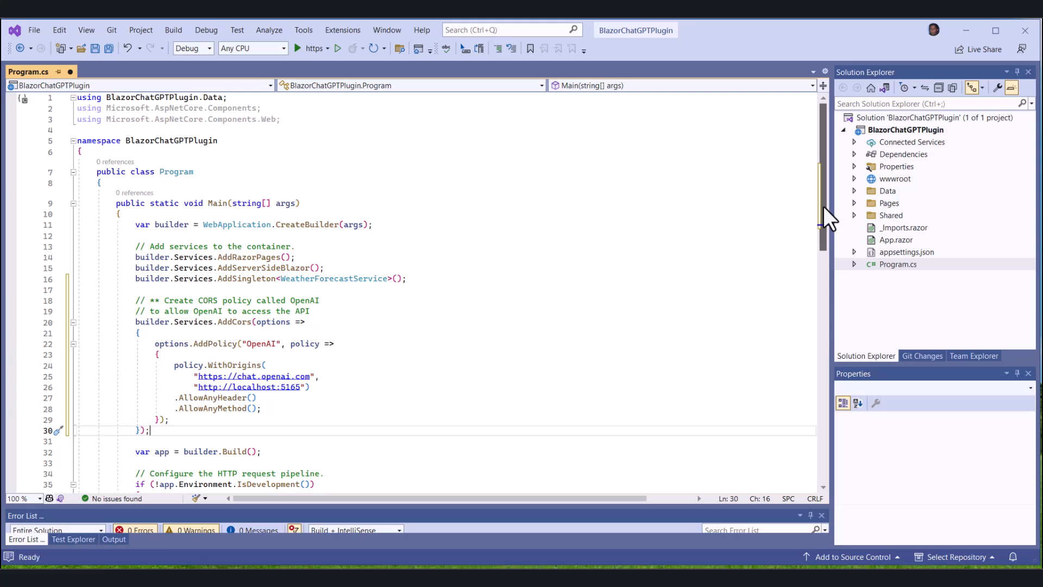
- Add the OpenAI CORS policy, AddControllers and AddSwaggerGen 'Blazor TODO Plugin' config before builder.Build()
scroll(down, 3)
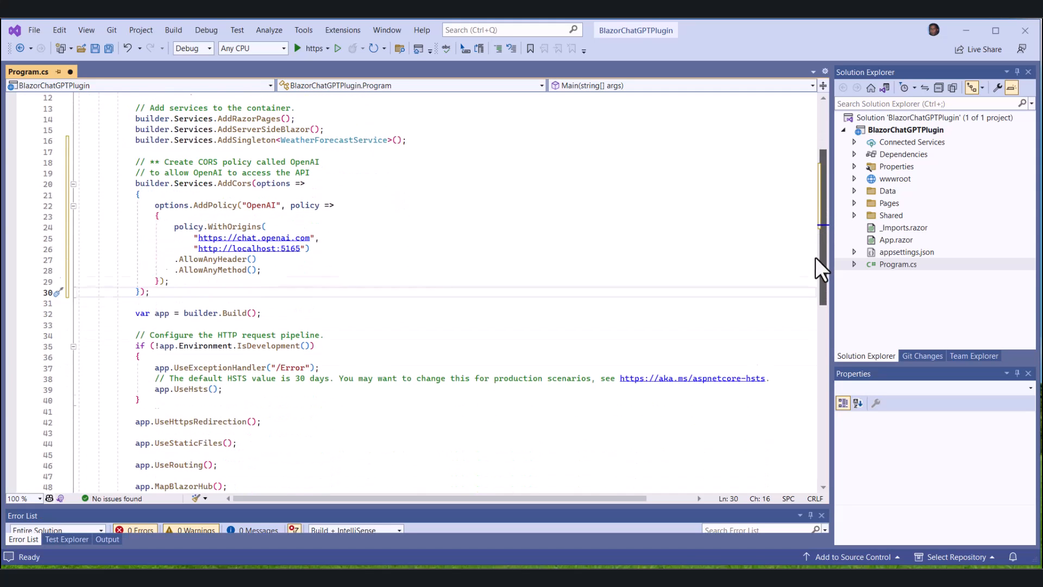
scroll(down, 3)
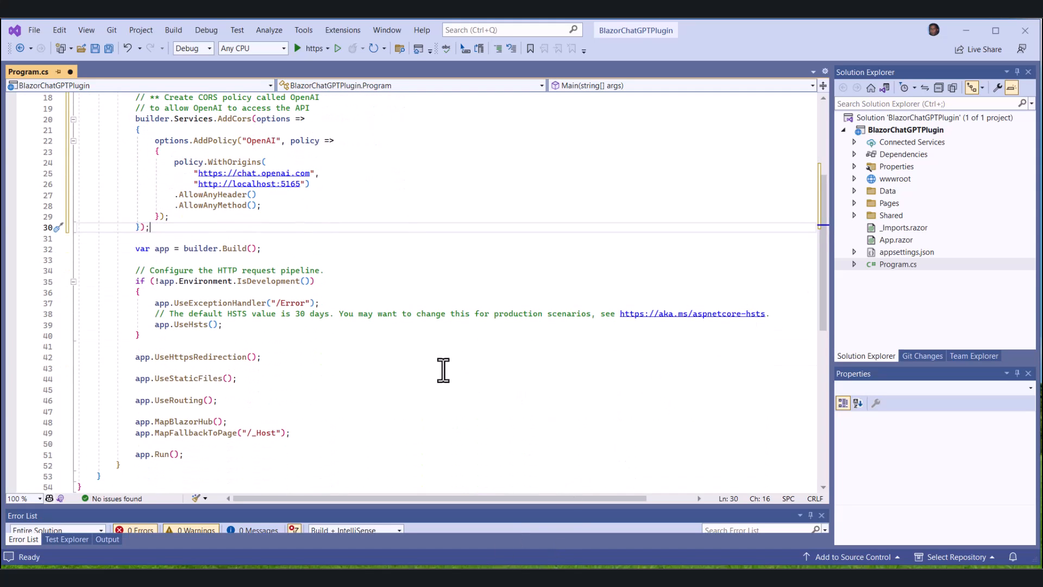
mouse_move(174, 226)
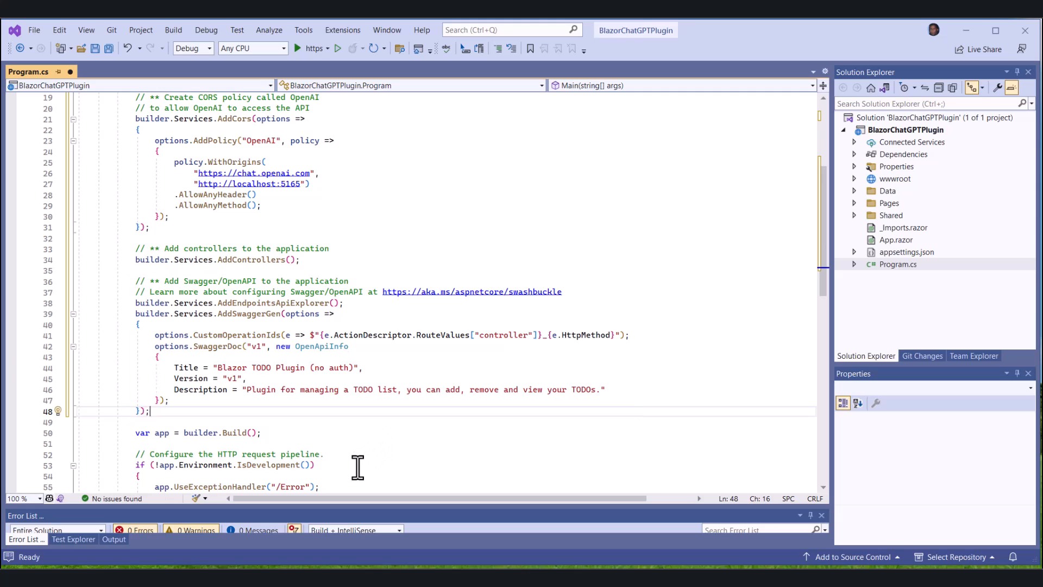
scroll(down, 3)
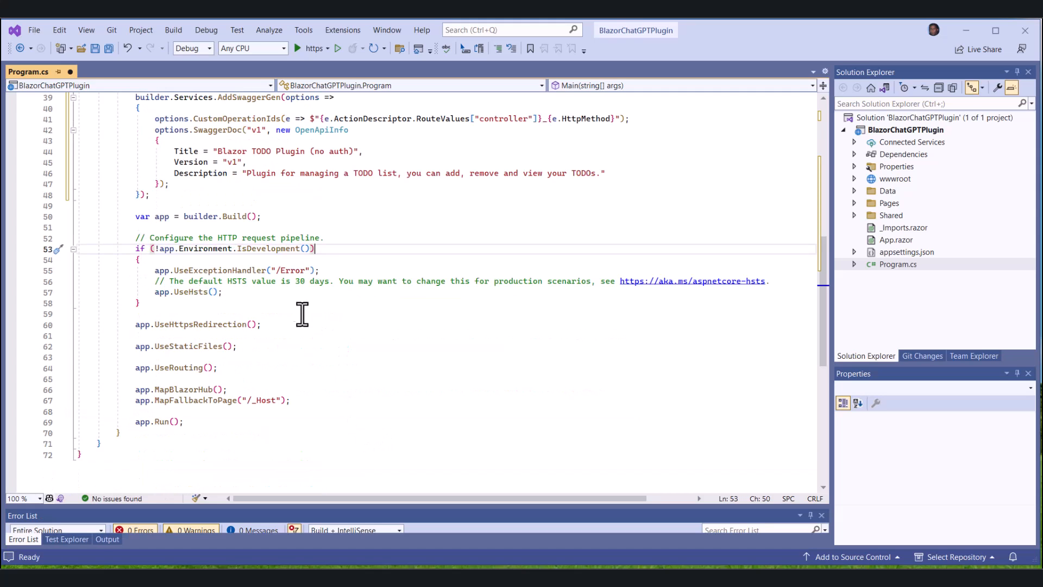
click(137, 312)
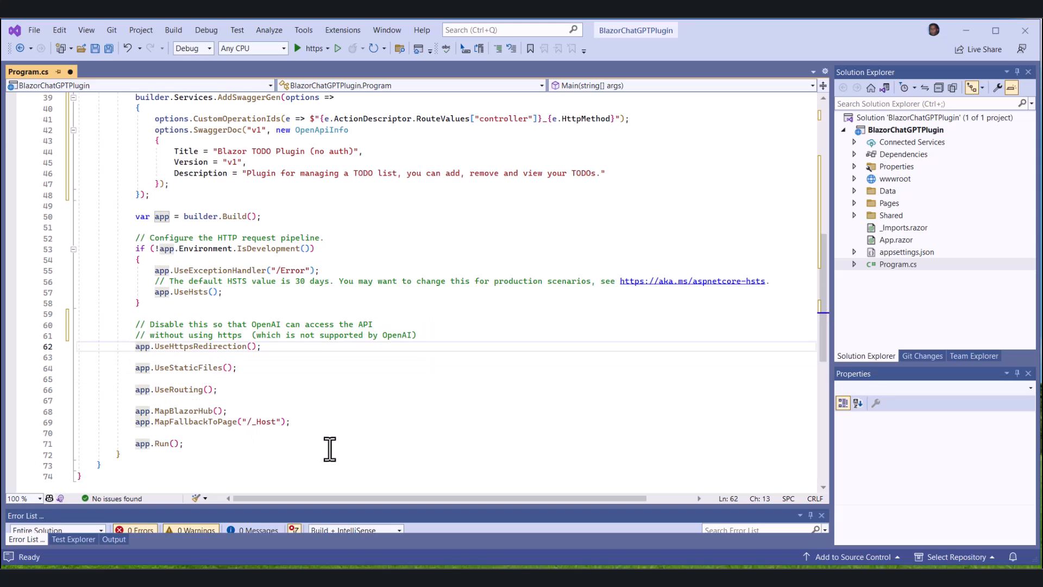
- Comment out HTTPS redirection, add app.MapControllers() and apply app.UseCors("OpenAI")
text(//)
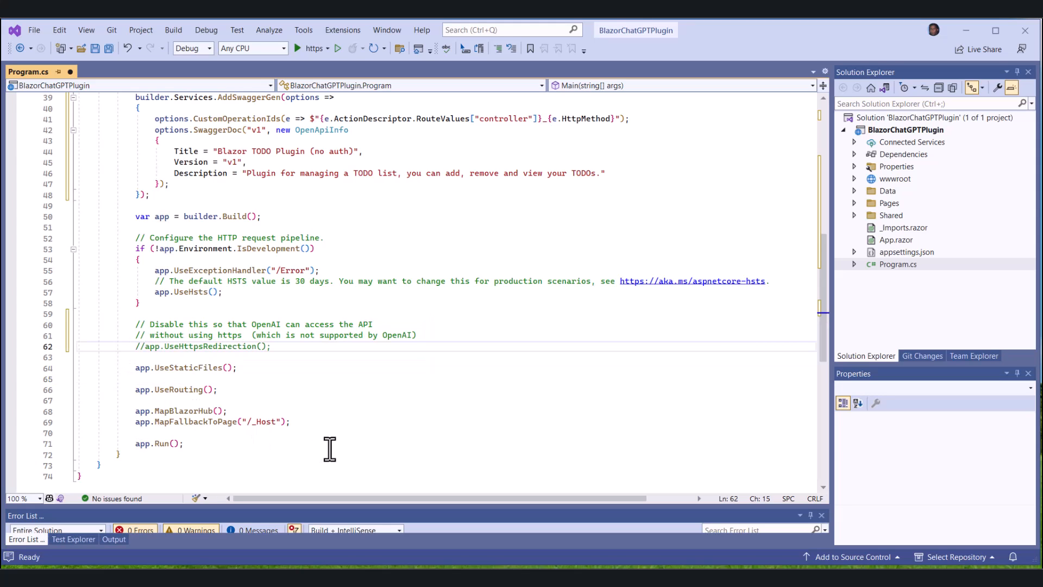
click(319, 400)
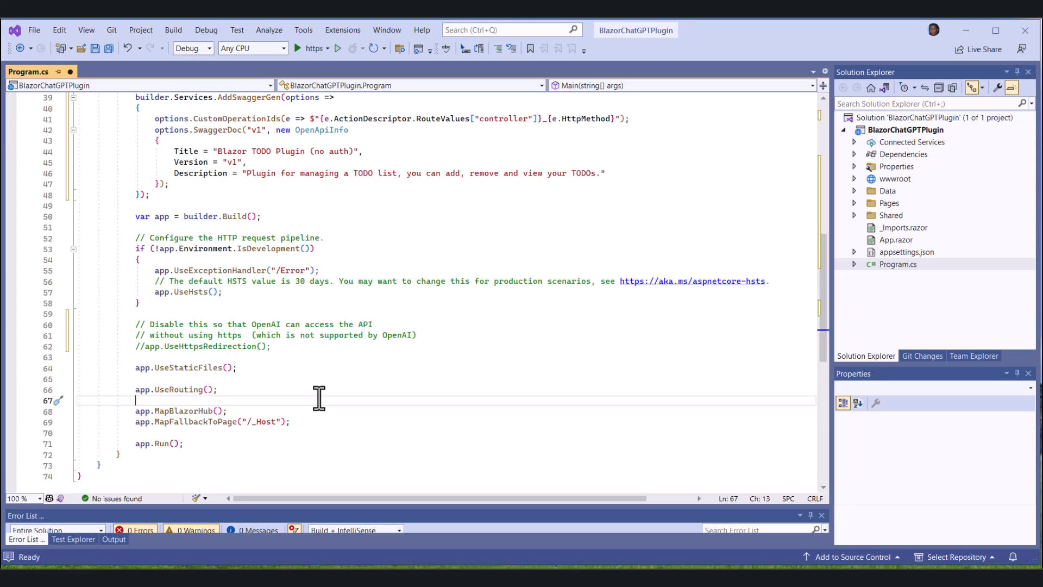
text(app.MapControllers();)
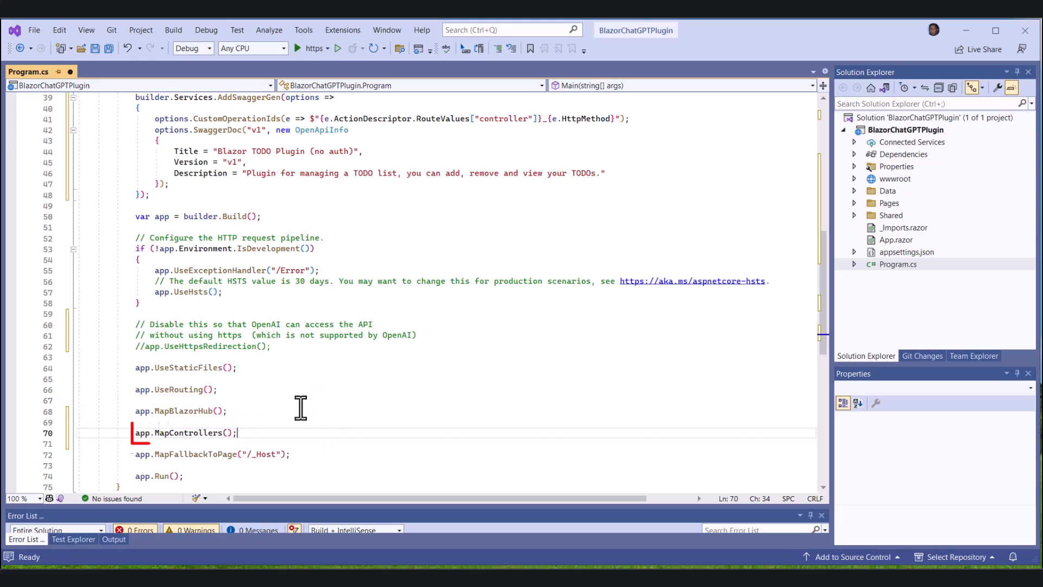
click(383, 464)
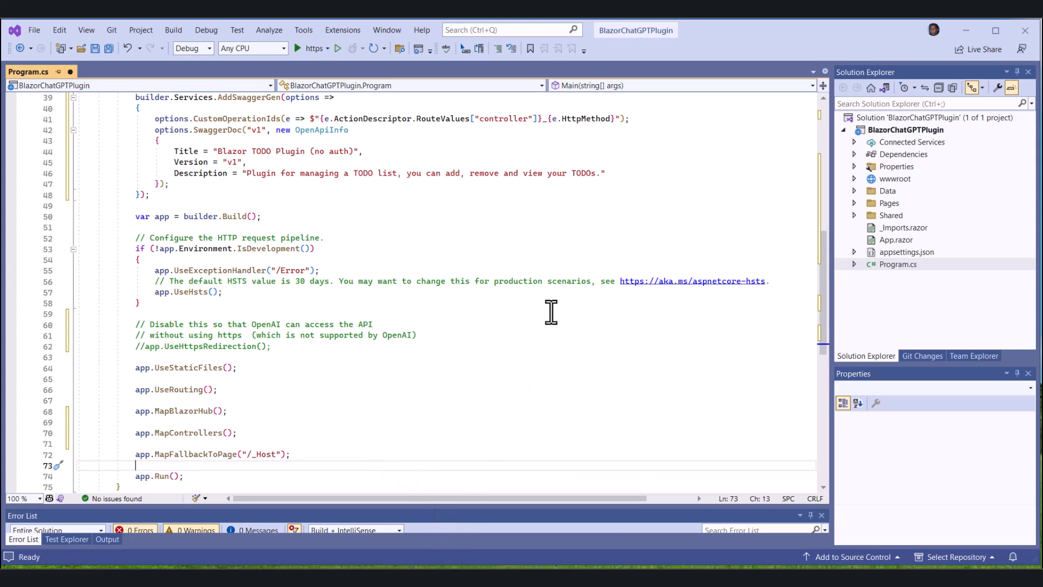
scroll(down, 3)
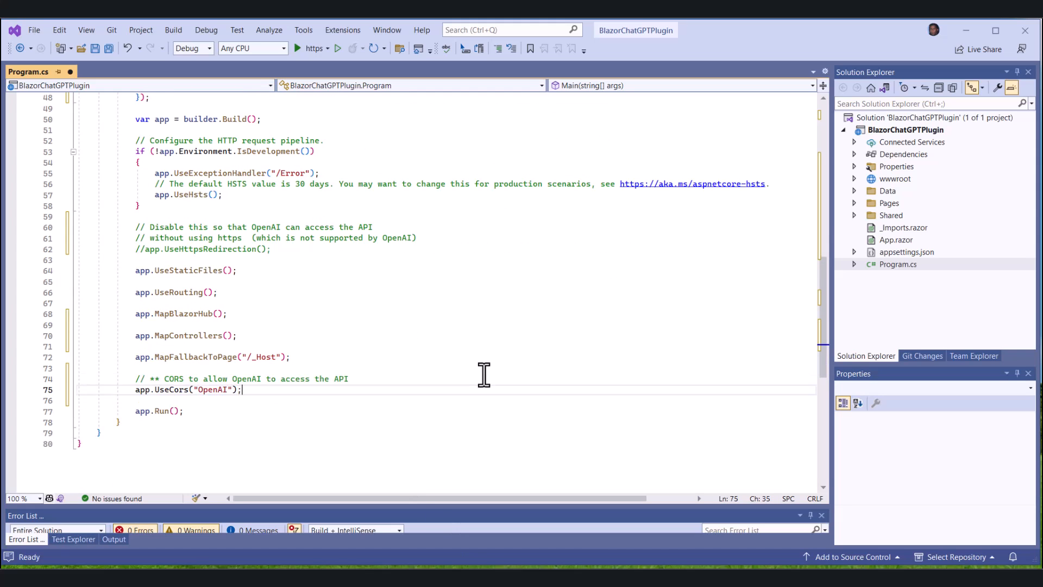
mouse_move(391, 416)
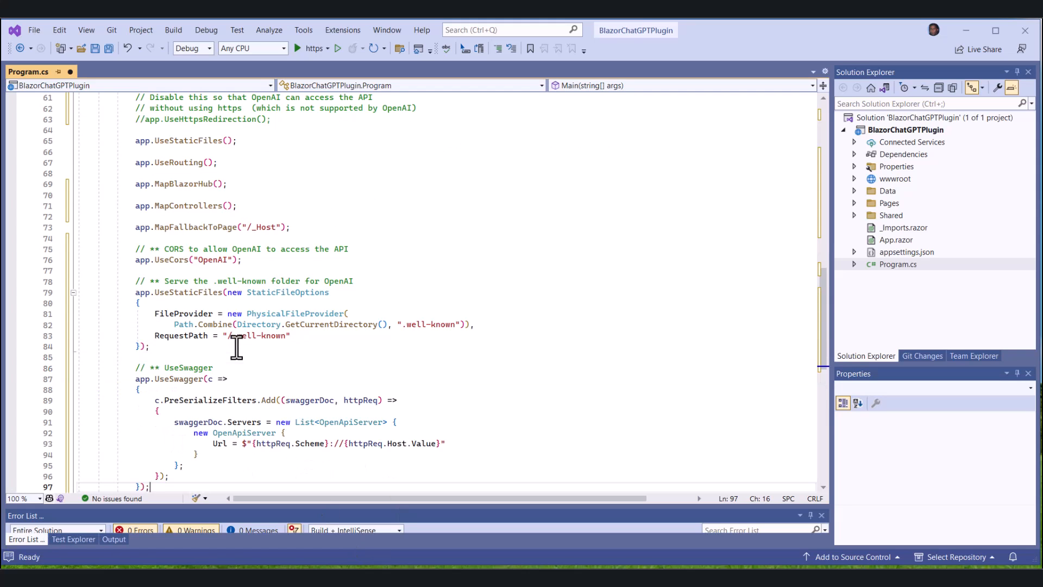
- Add app.UseSwagger with request-based Servers and UseSwaggerUI for /swagger/v1/swagger.yaml
scroll(down, 3)
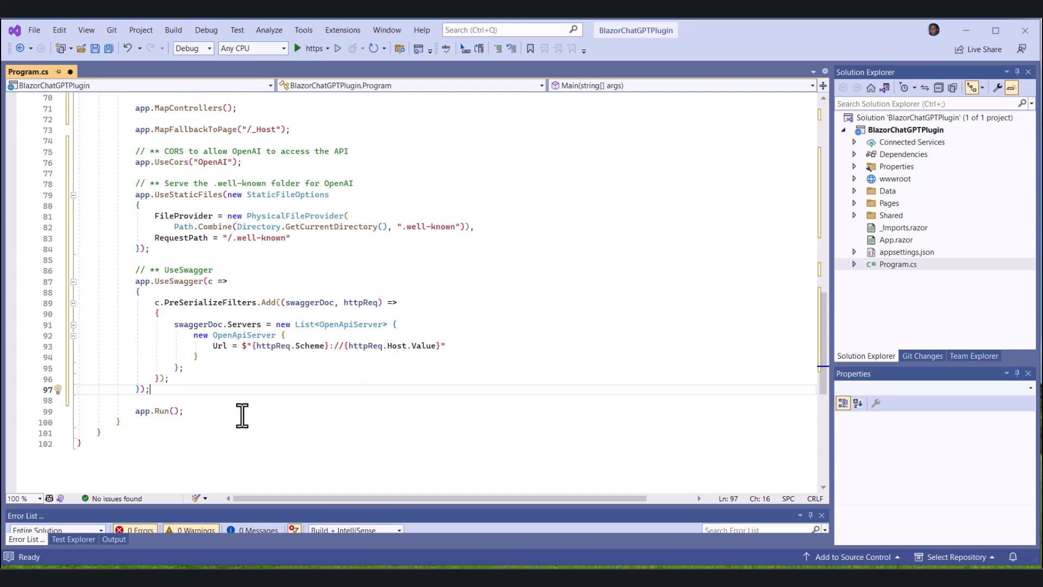
click(185, 411)
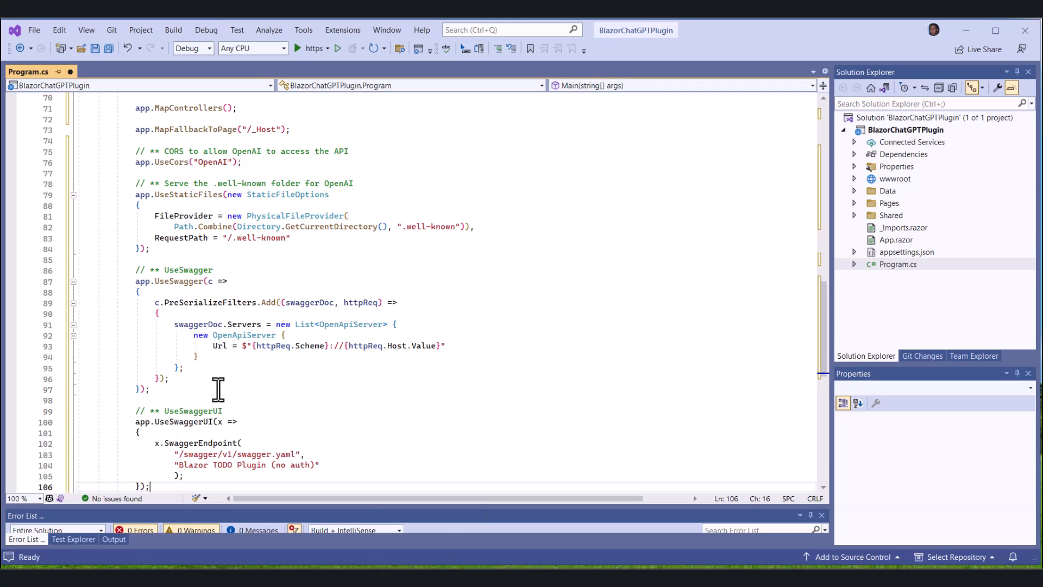
scroll(down, 3)
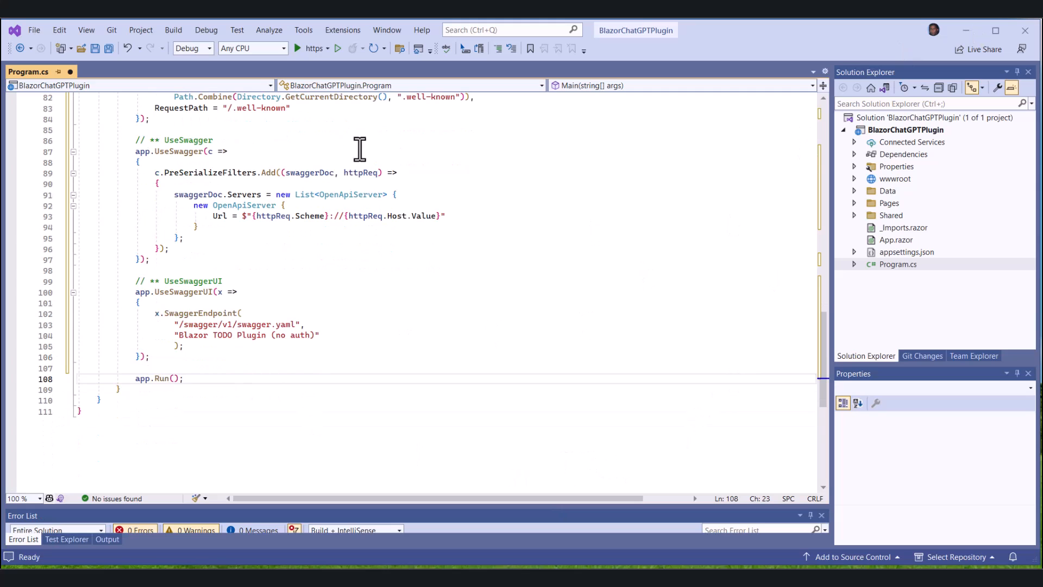
click(96, 48)
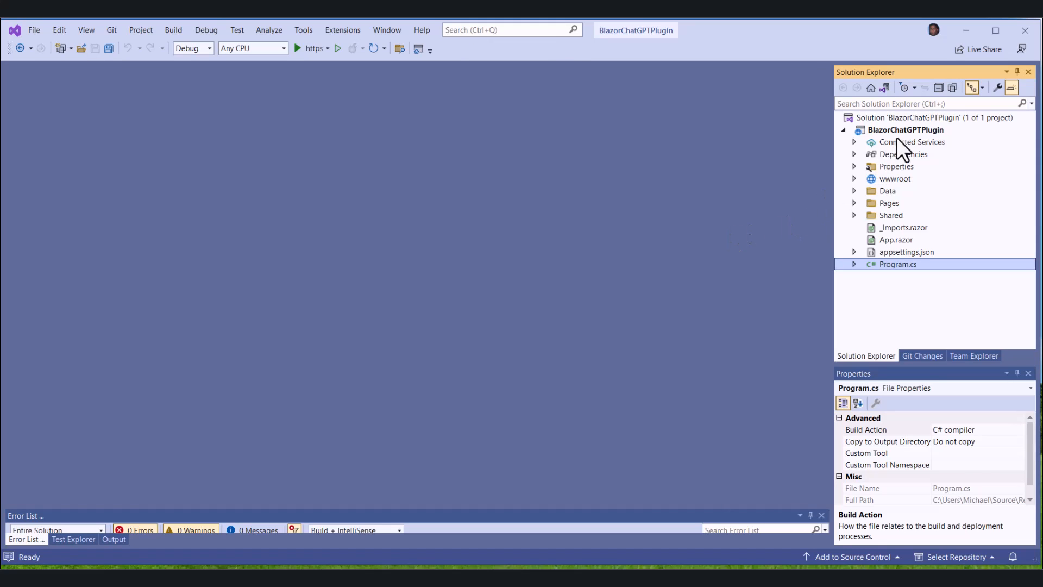
- Add a new project folder named Controllers
right_click(906, 129)
text(C)
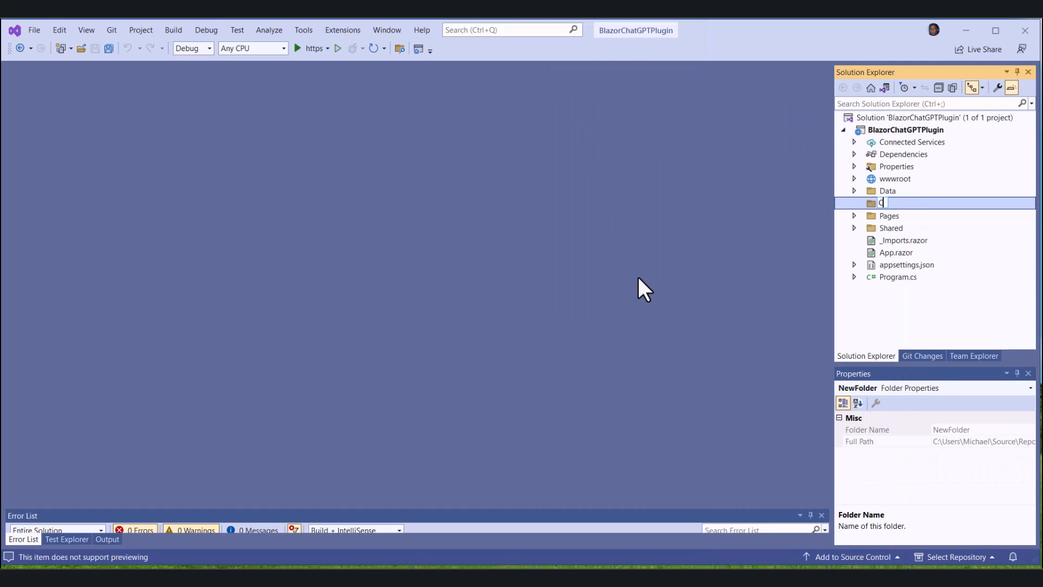
text(ontrollers)
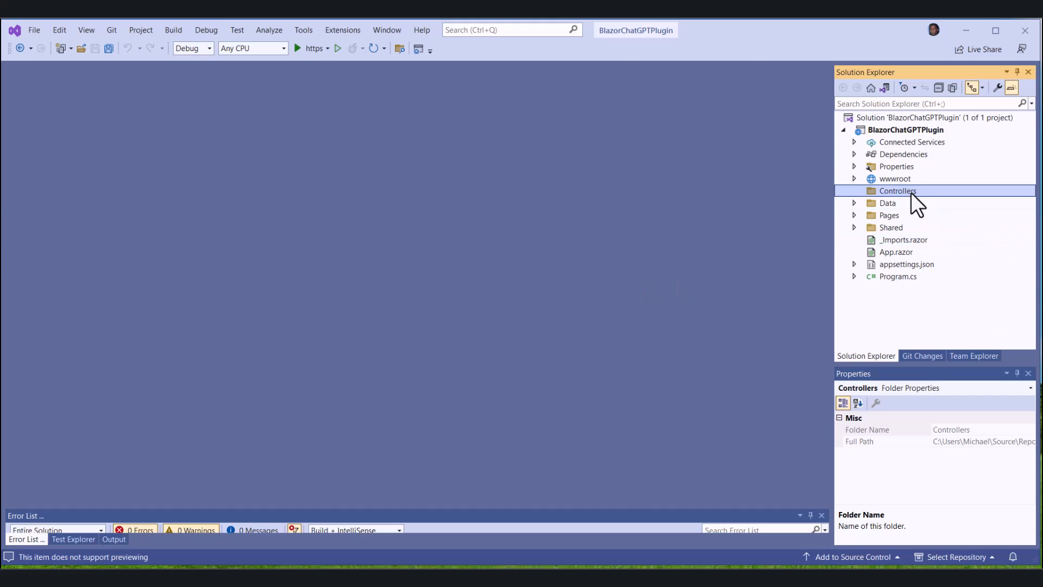
- Add a new class file TodosController.cs inside the Controllers folder
right_click(897, 191)
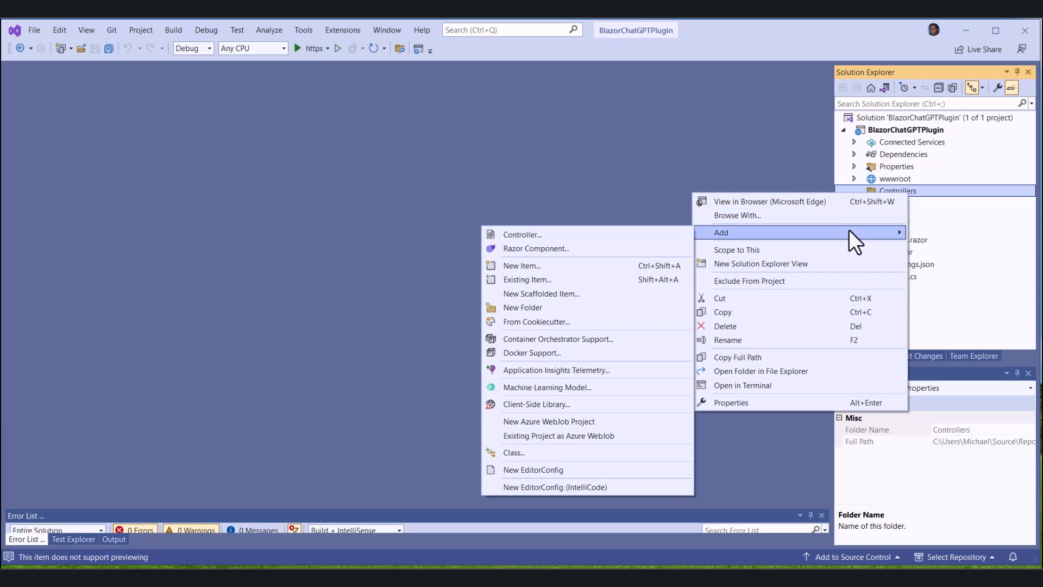
mouse_move(667, 331)
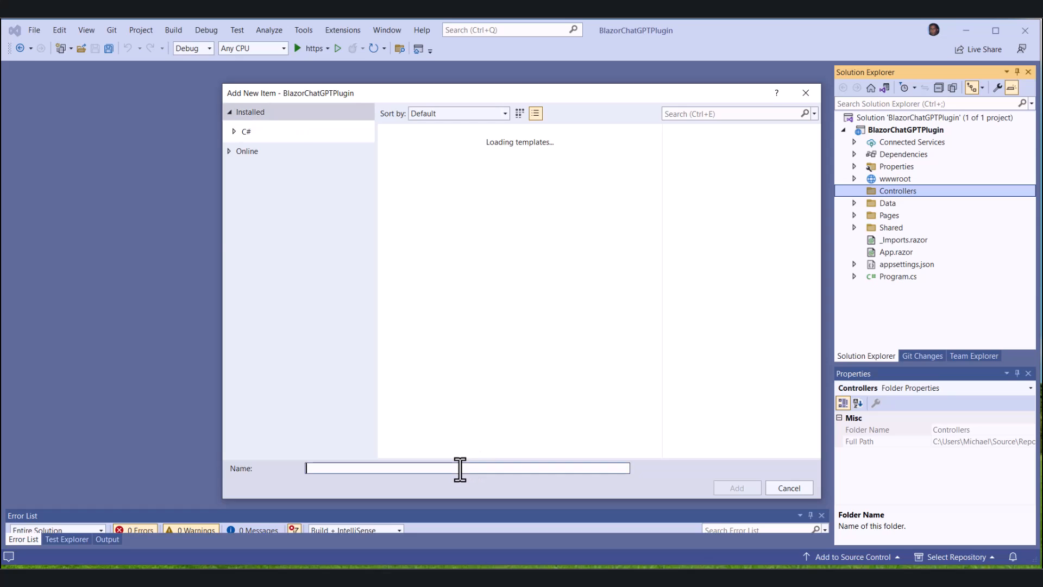
text(TodosController.cs)
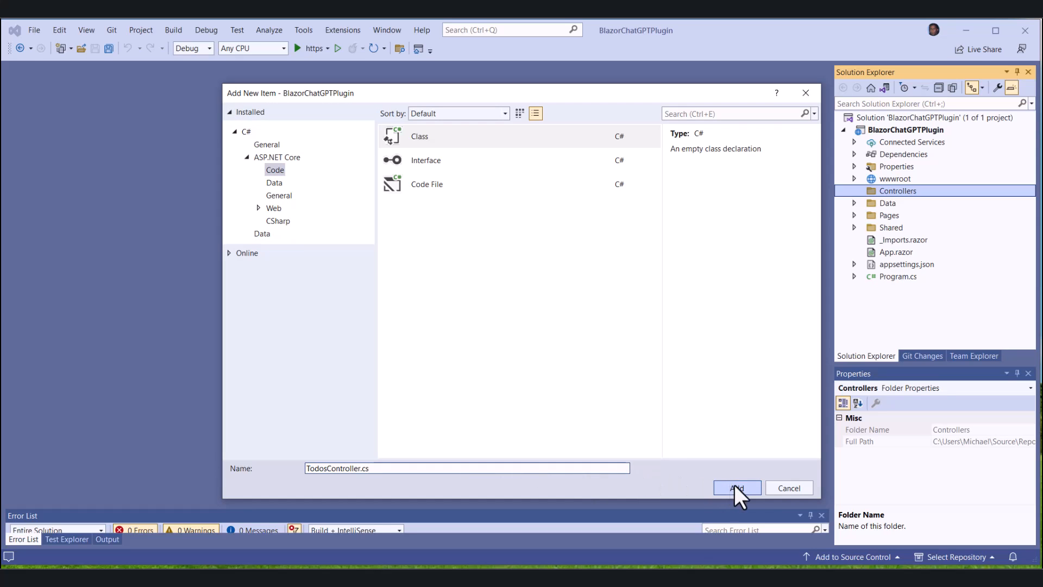
click(735, 488)
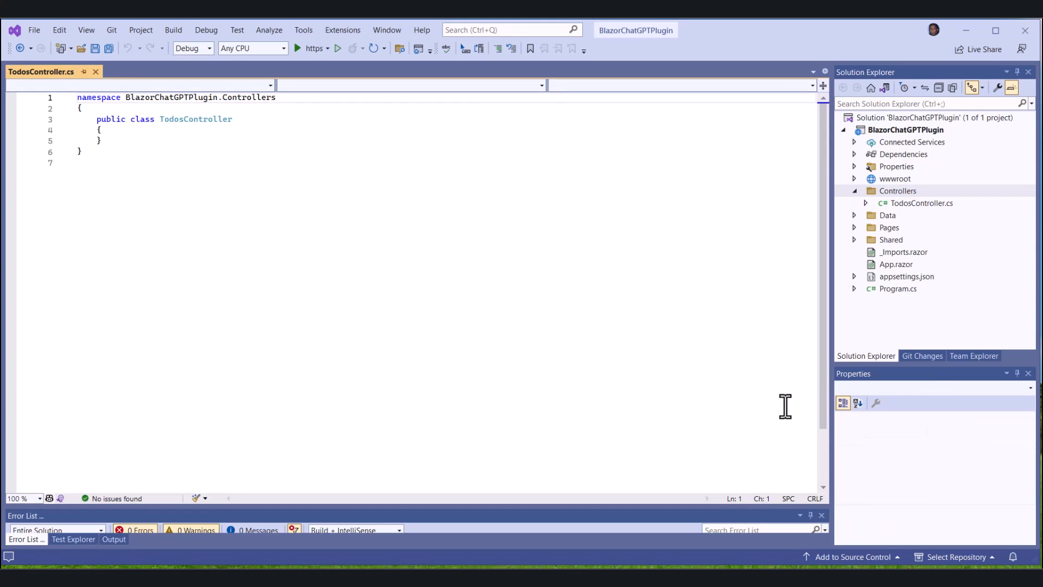
- Paste the ApiController attributes, _TODOS dictionary, request classes and AddTodo/GetTodos/DeleteTodo actions
click(921, 203)
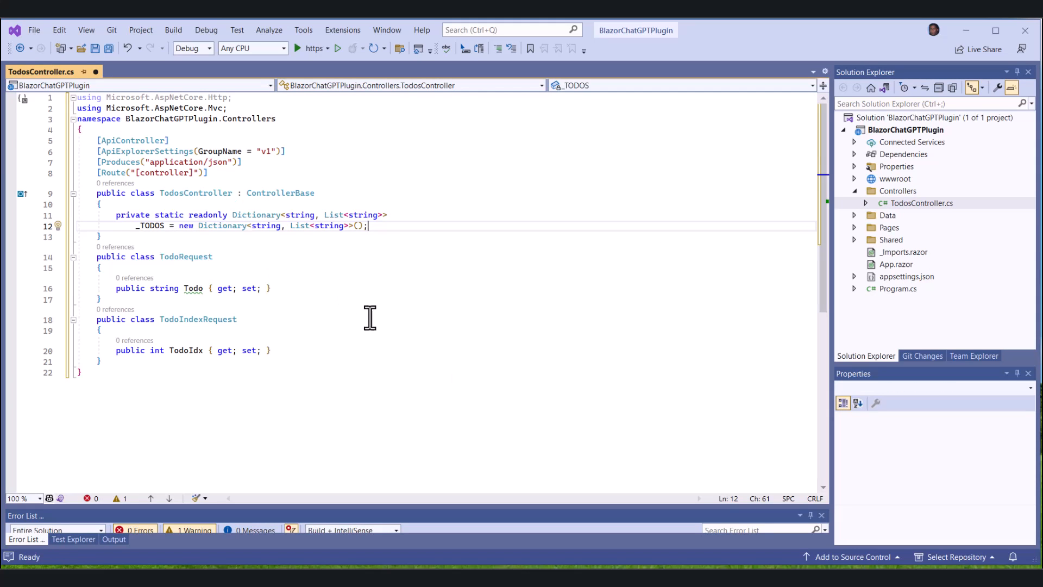
mouse_move(474, 390)
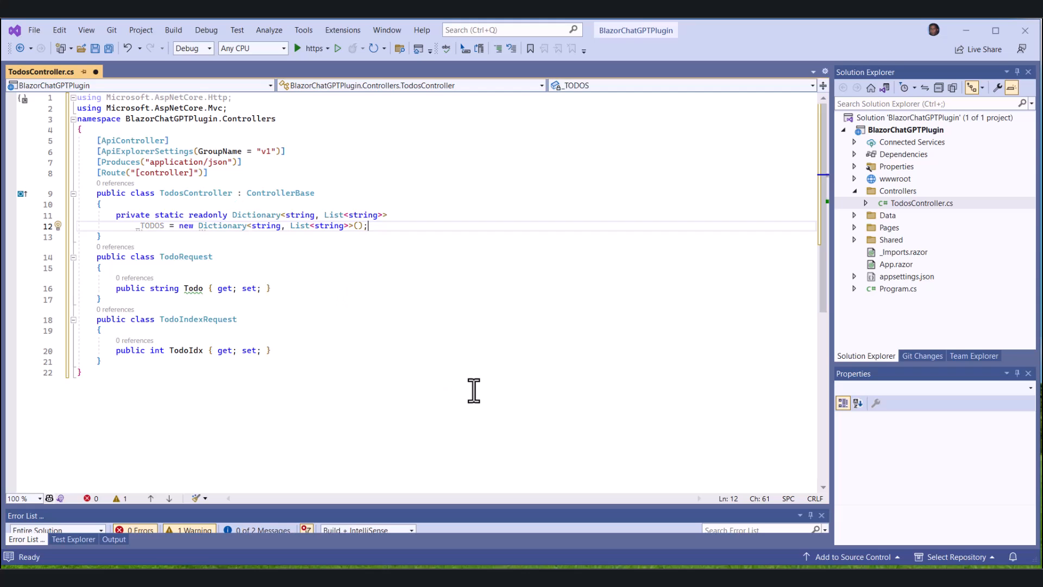
mouse_move(414, 219)
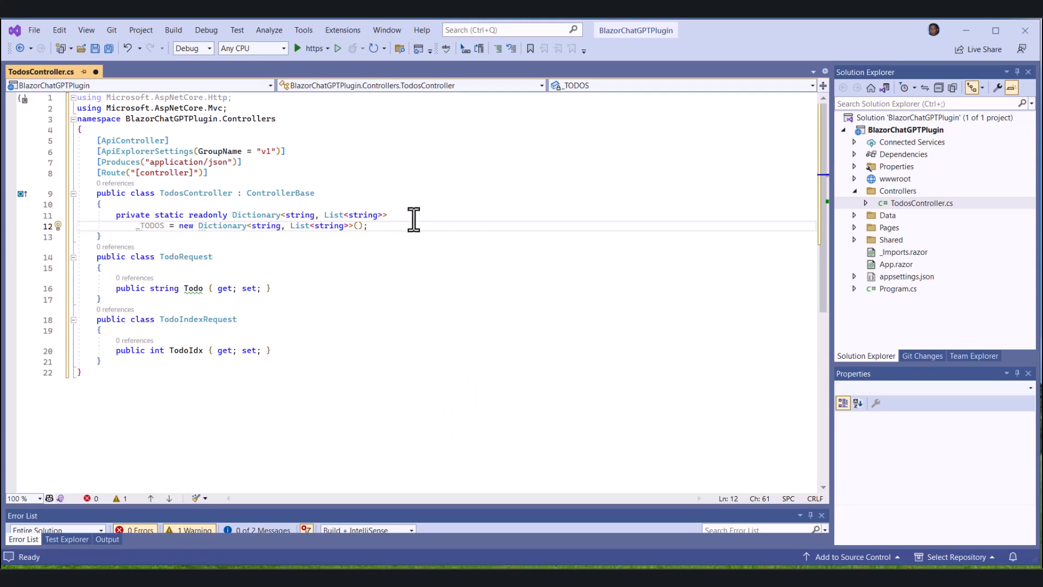
key(Enter)
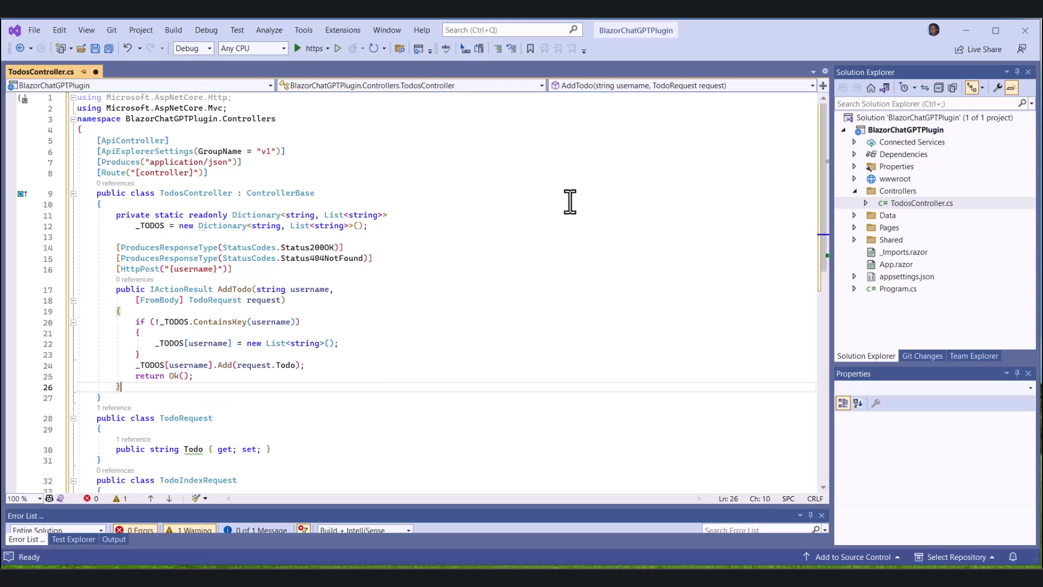
mouse_move(509, 276)
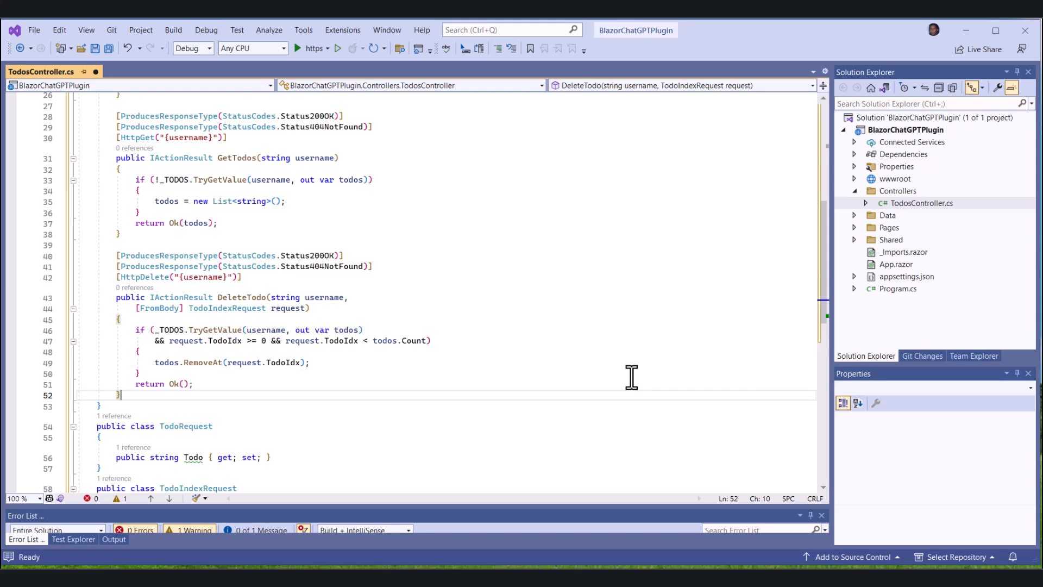
- Close the controller and add a .well-known folder to the project
click(906, 129)
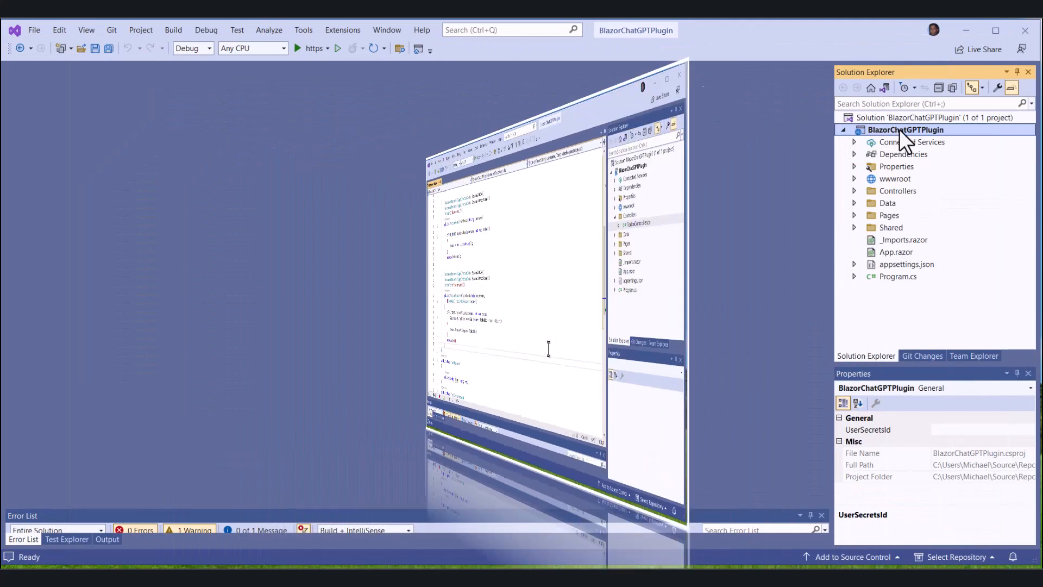
right_click(906, 129)
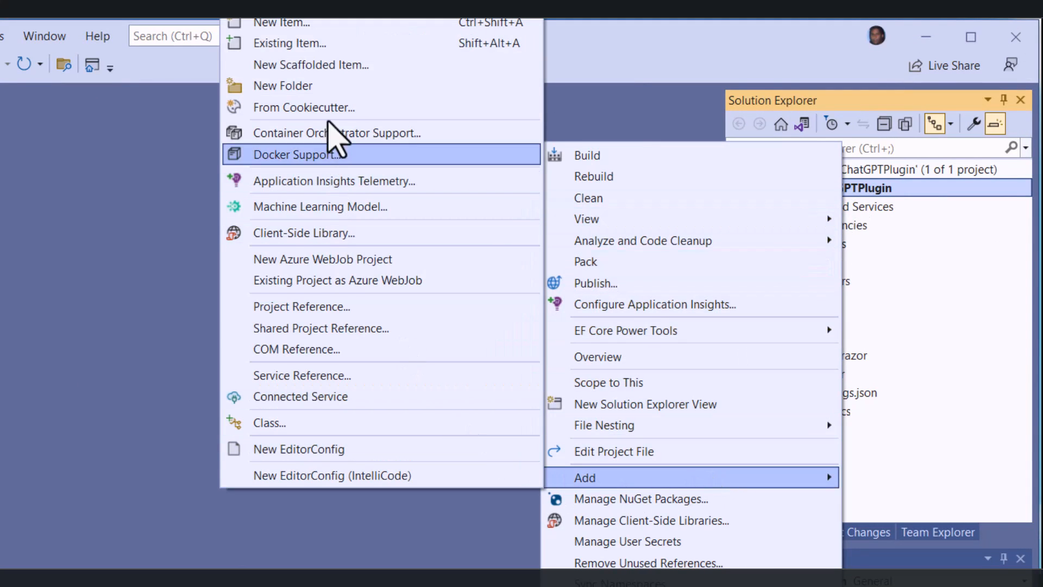
click(283, 85)
text(.well-known)
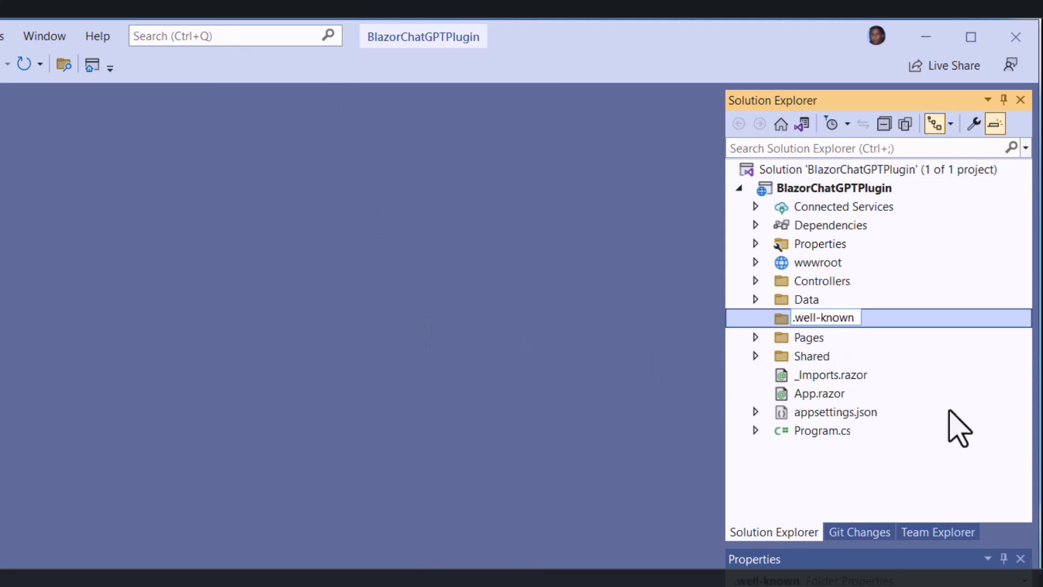
- Copy wwwroot/favicon.png into the .well-known folder and include it in the project
click(755, 261)
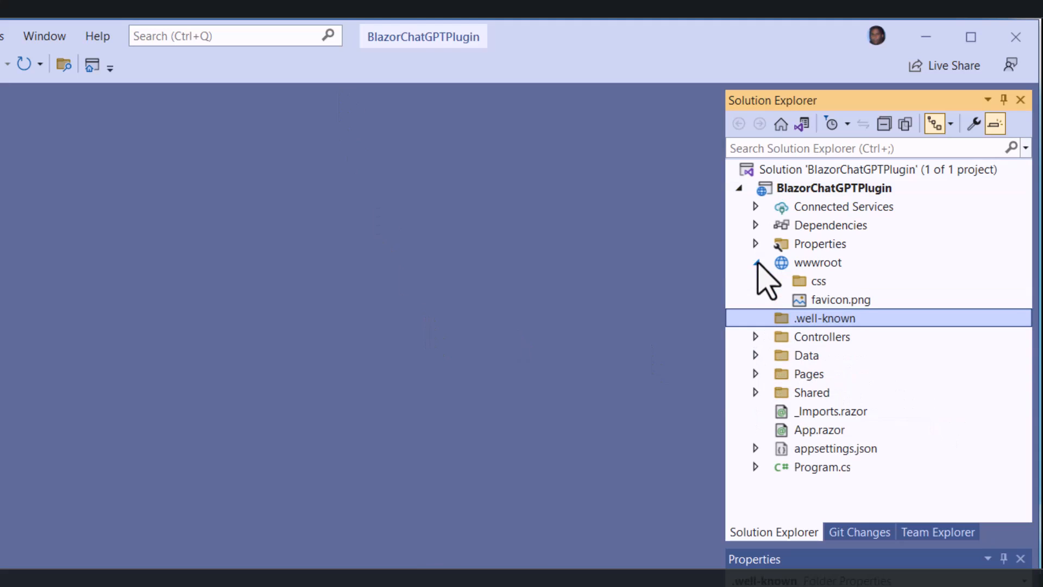
click(841, 300)
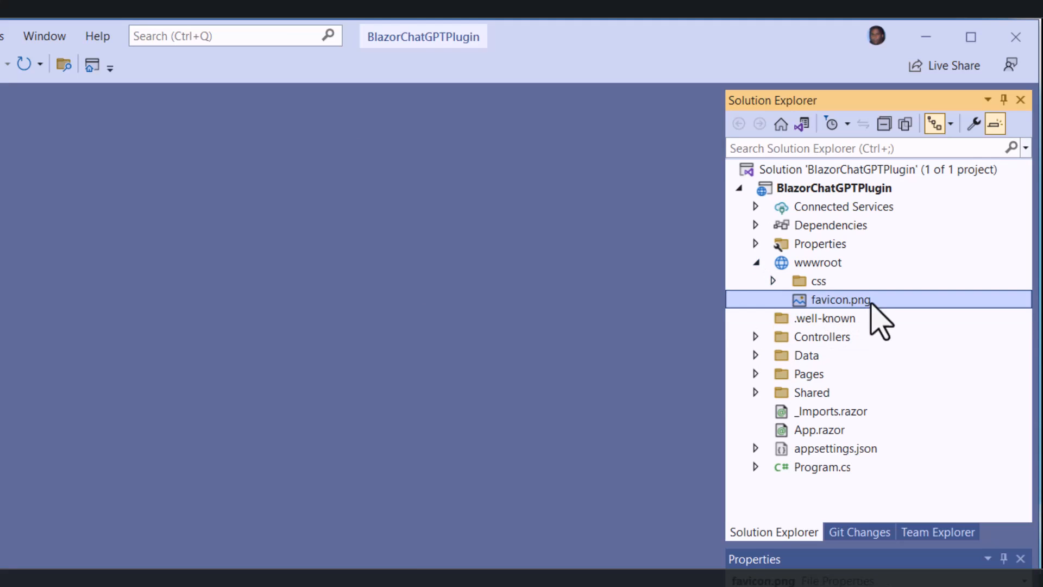
right_click(840, 300)
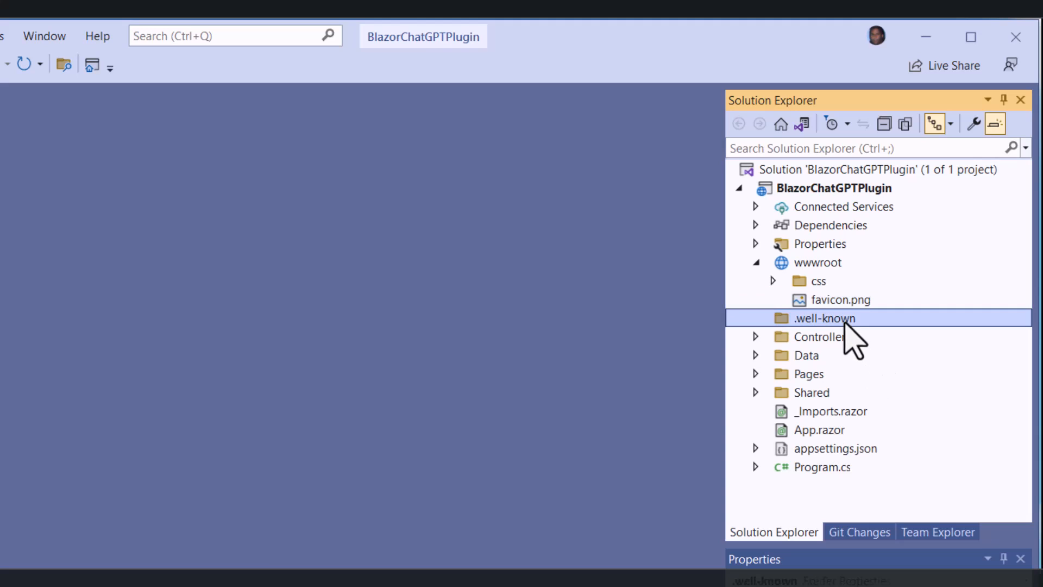
right_click(823, 317)
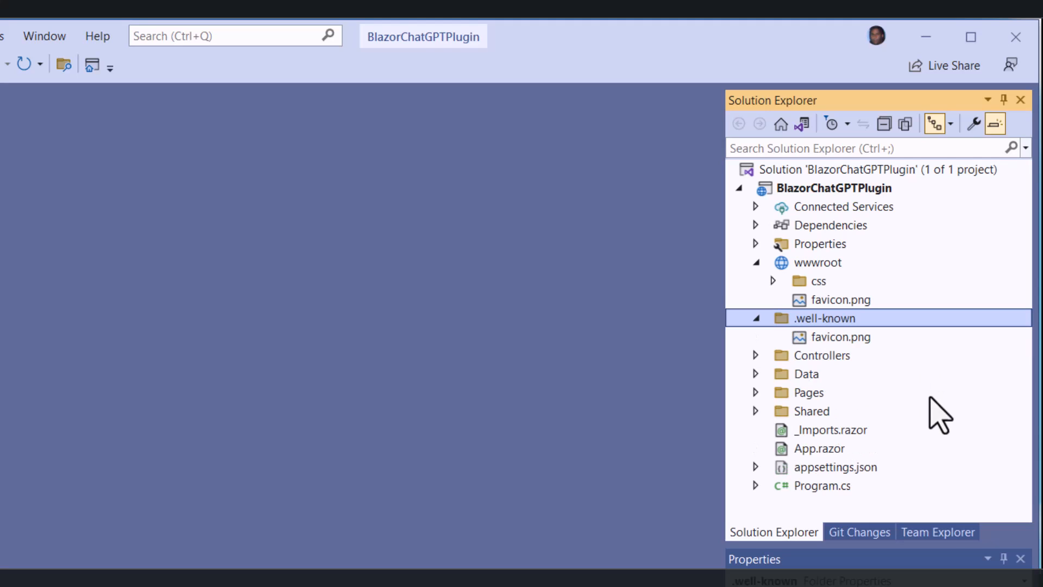
mouse_move(852, 339)
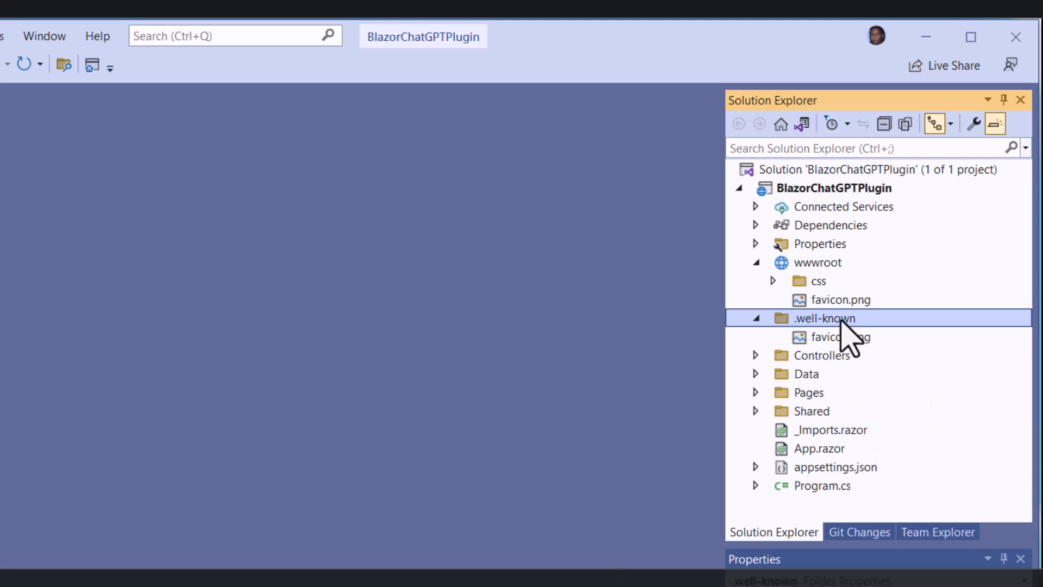
right_click(825, 319)
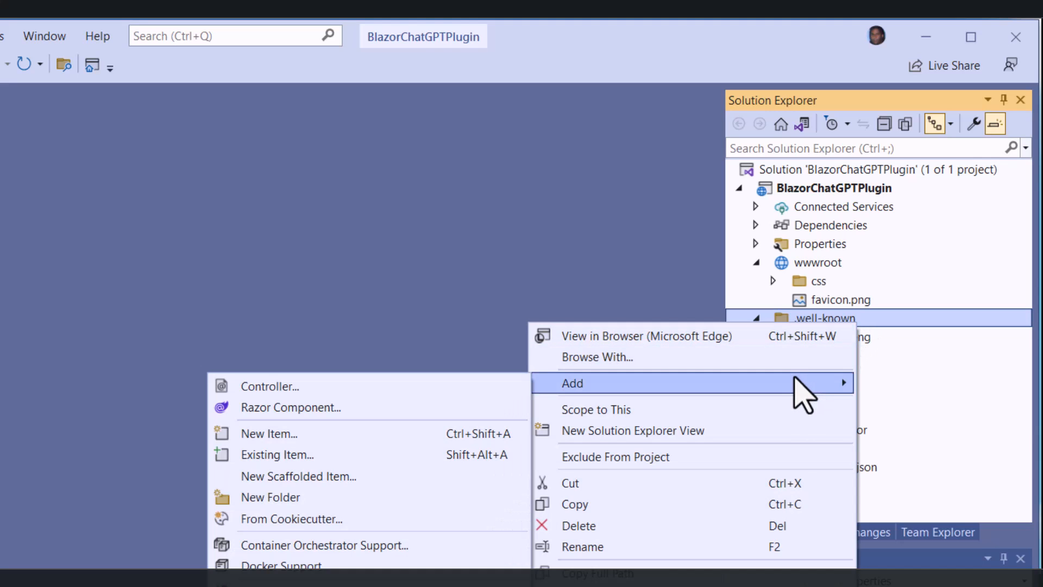
mouse_move(307, 434)
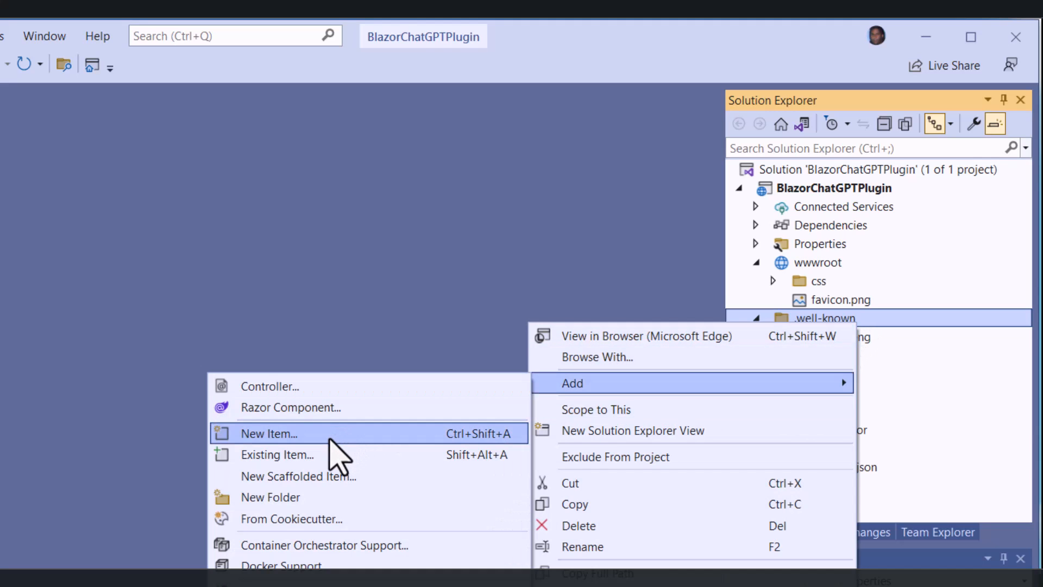
click(269, 434)
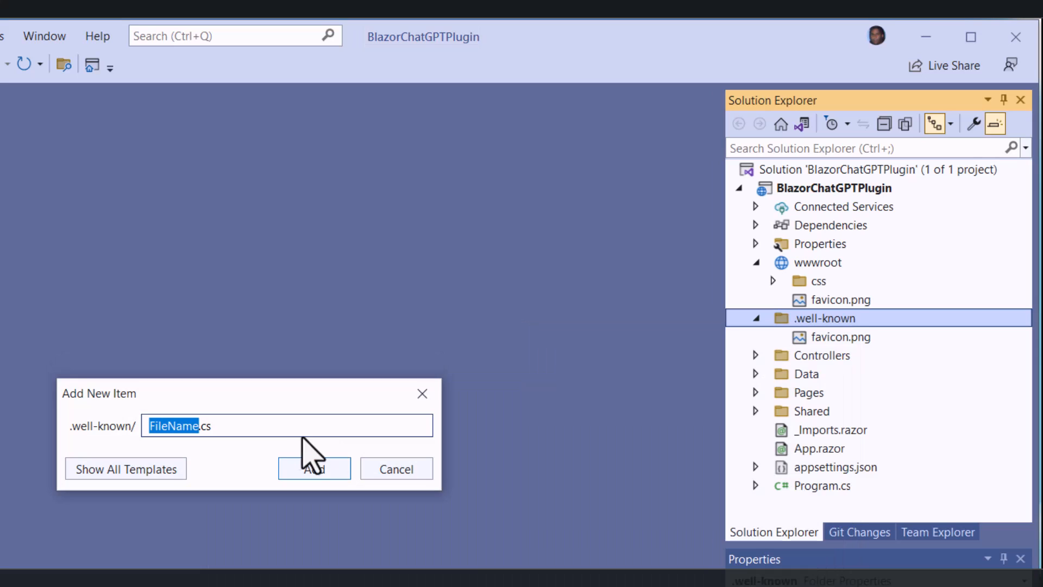
mouse_move(87, 445)
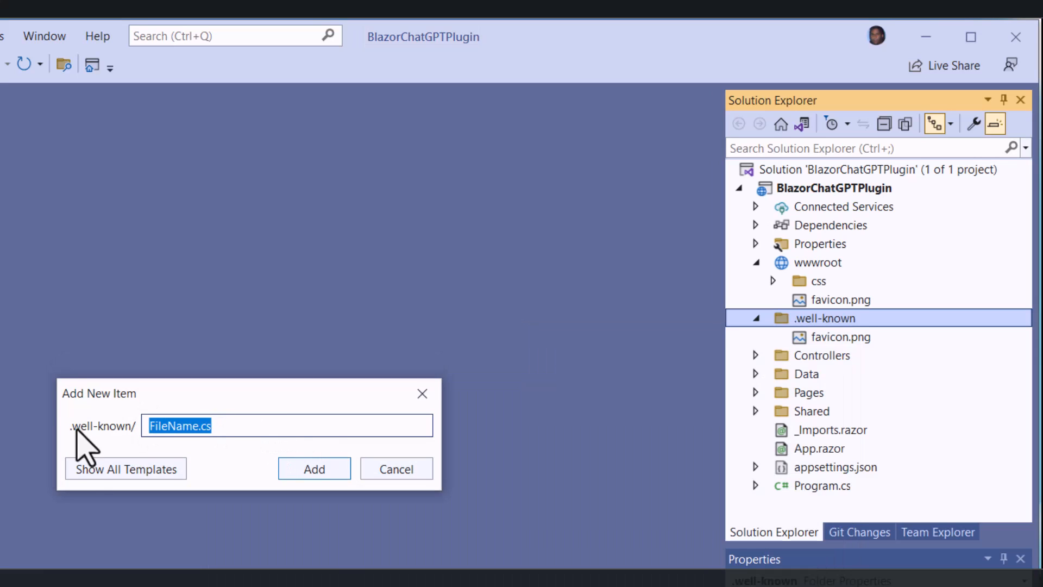
text(ai-plugin.json)
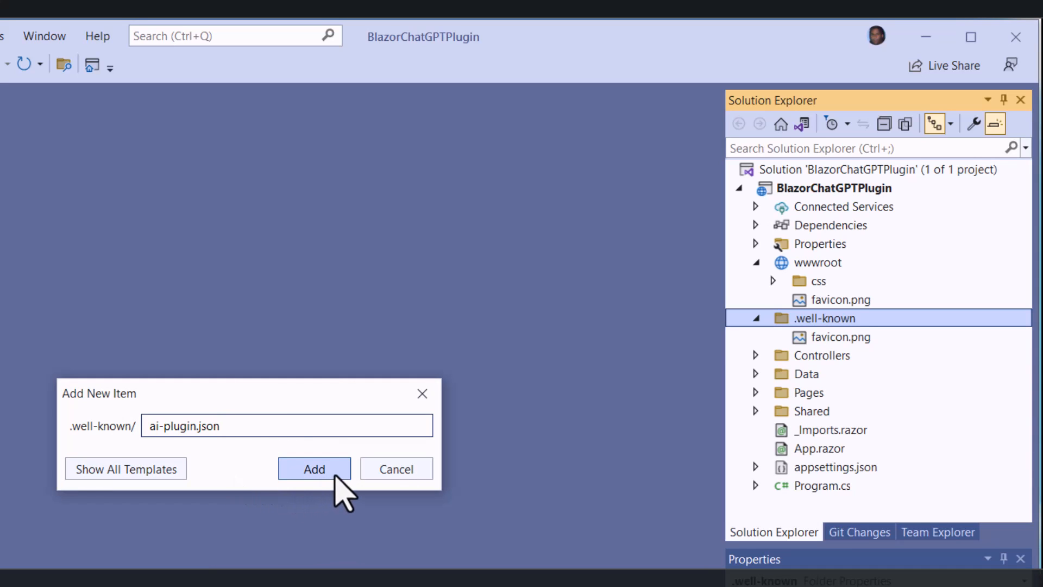
click(312, 468)
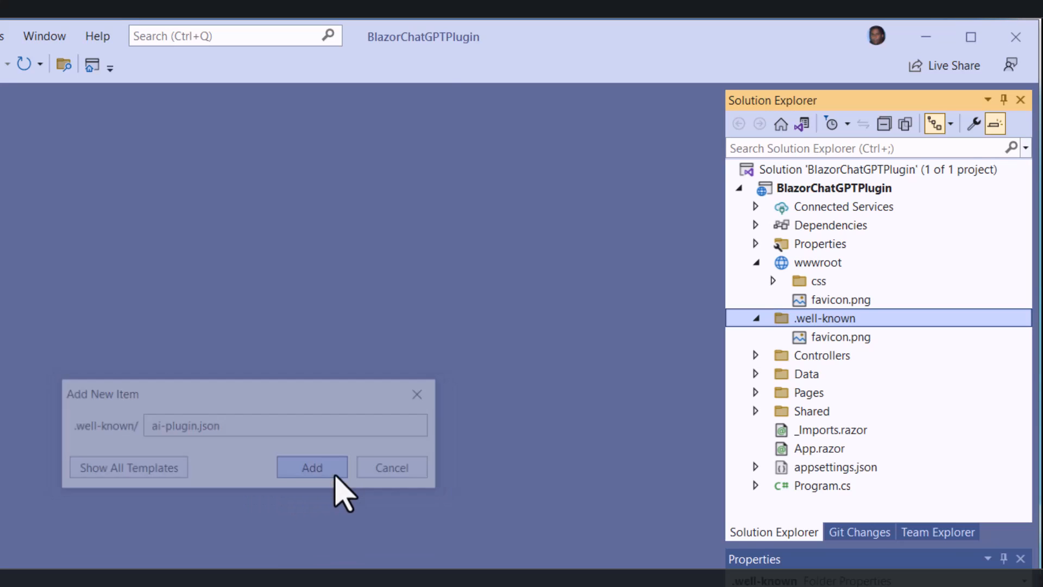
click(312, 468)
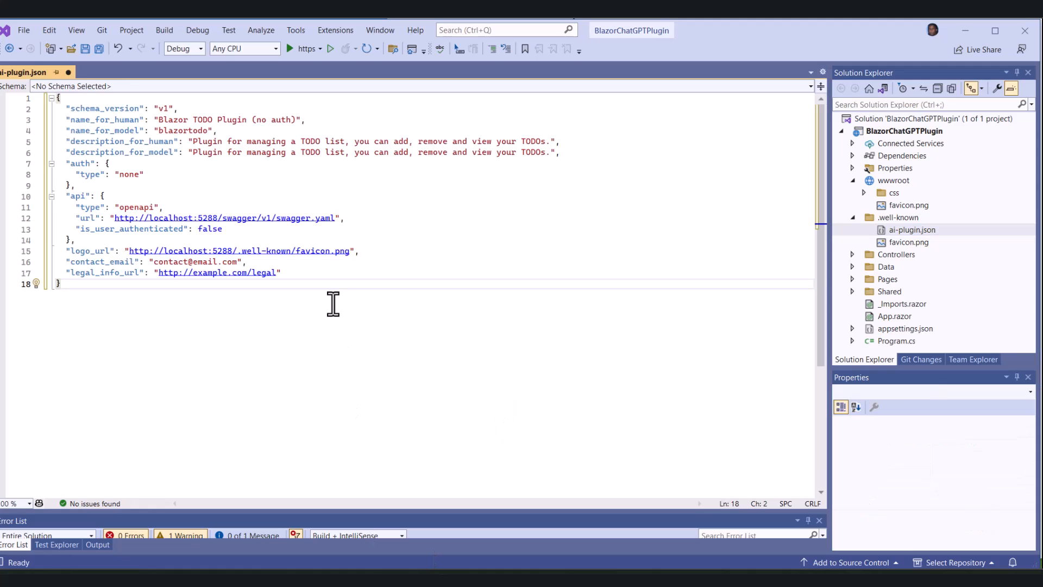
mouse_move(713, 256)
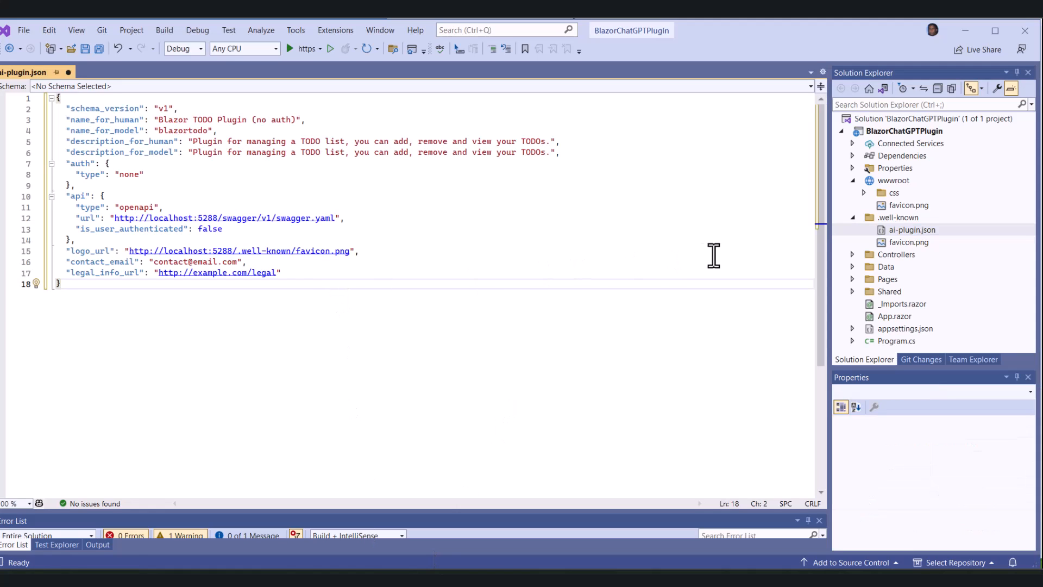
mouse_move(862, 186)
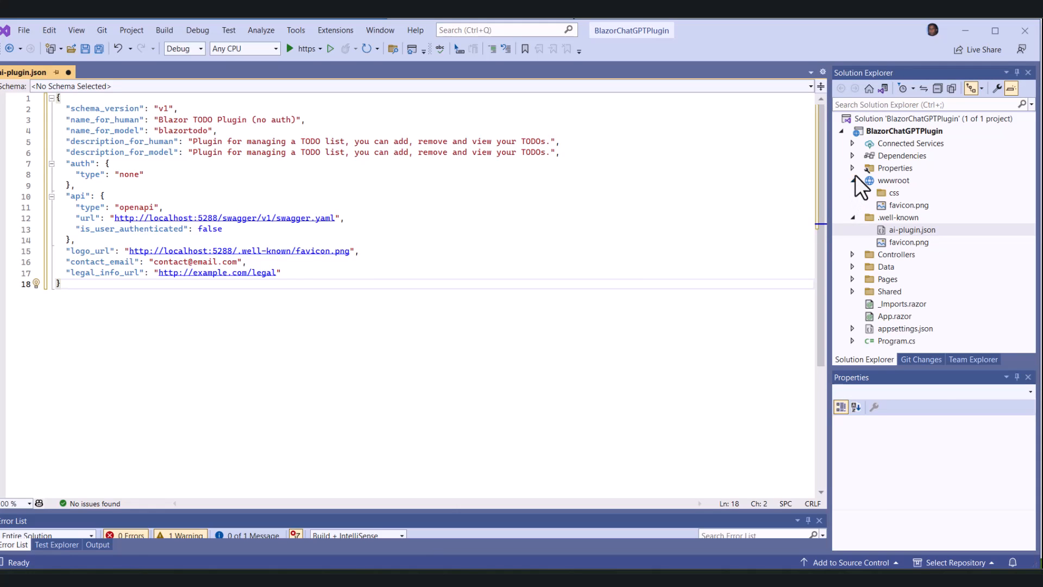
- Check launchSettings.json's http port 5255 and change ai-plugin.json URLs from 5288 to 5255
click(912, 230)
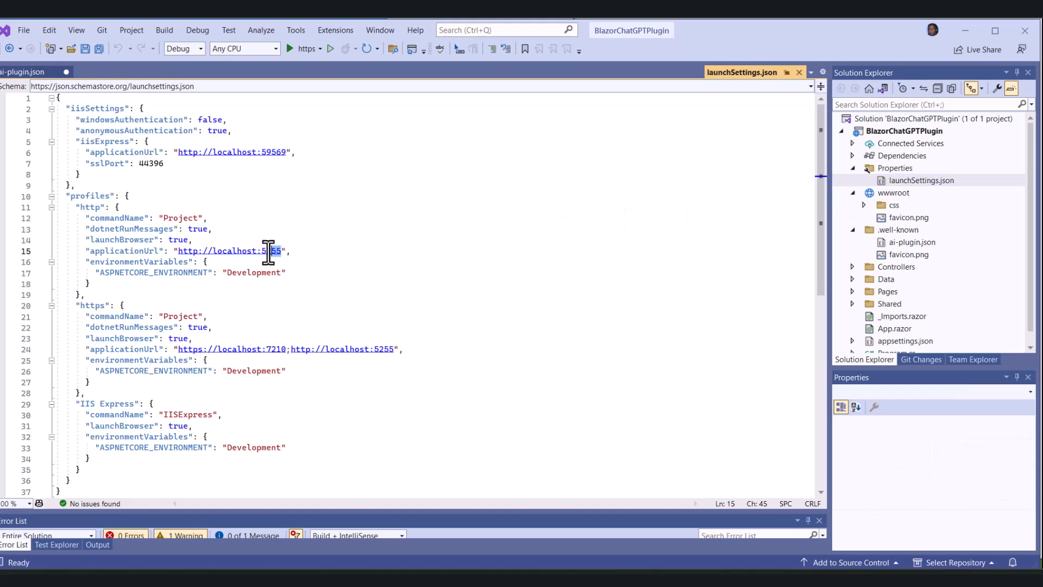
mouse_move(267, 251)
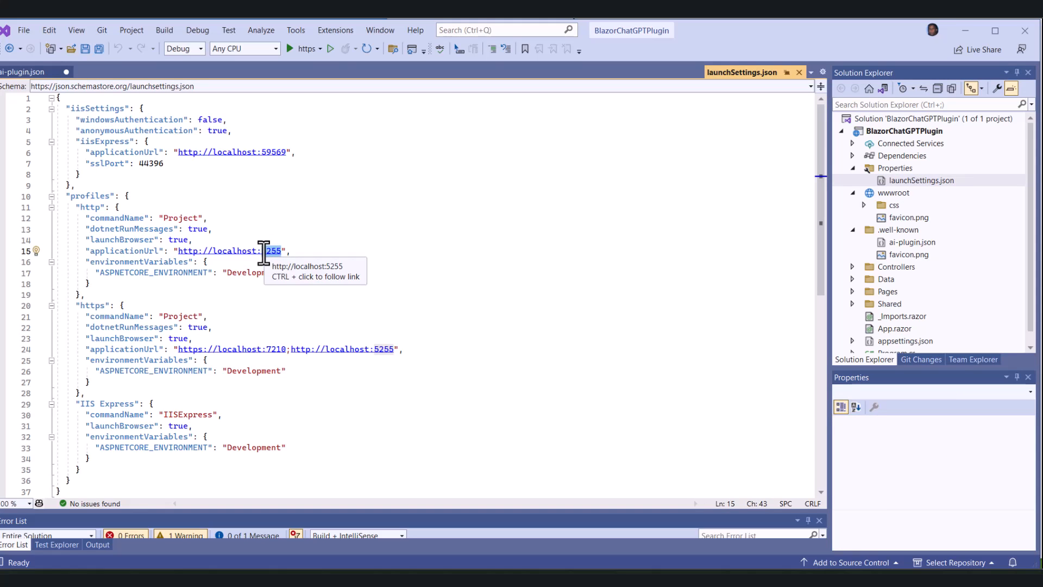
mouse_move(316, 249)
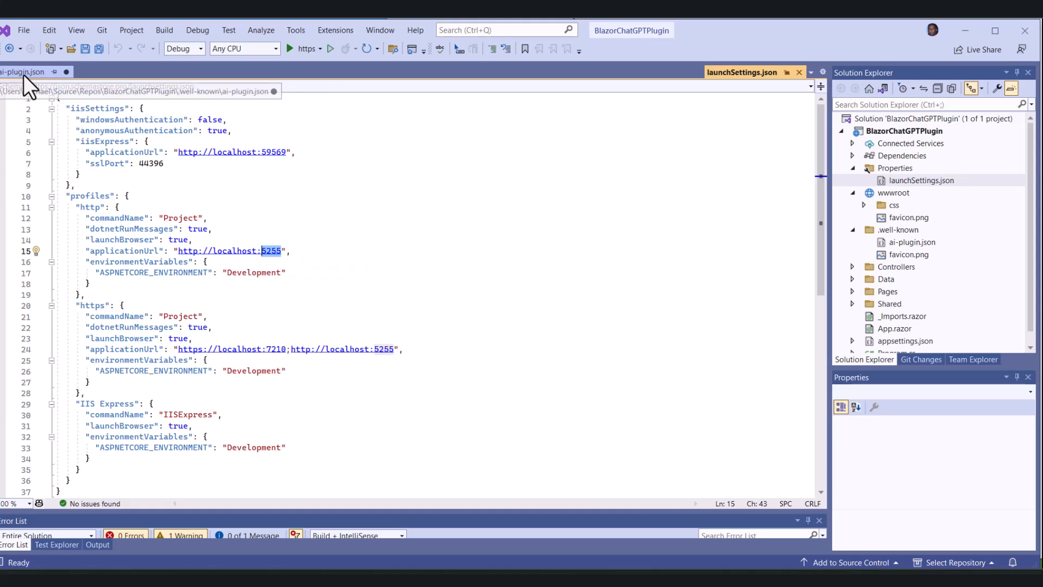
click(26, 72)
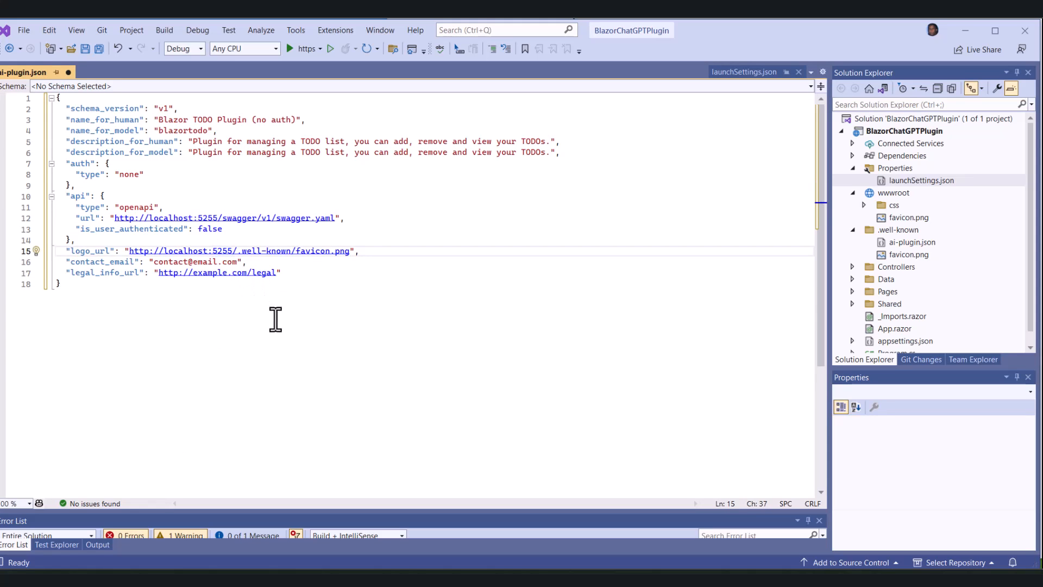
click(60, 283)
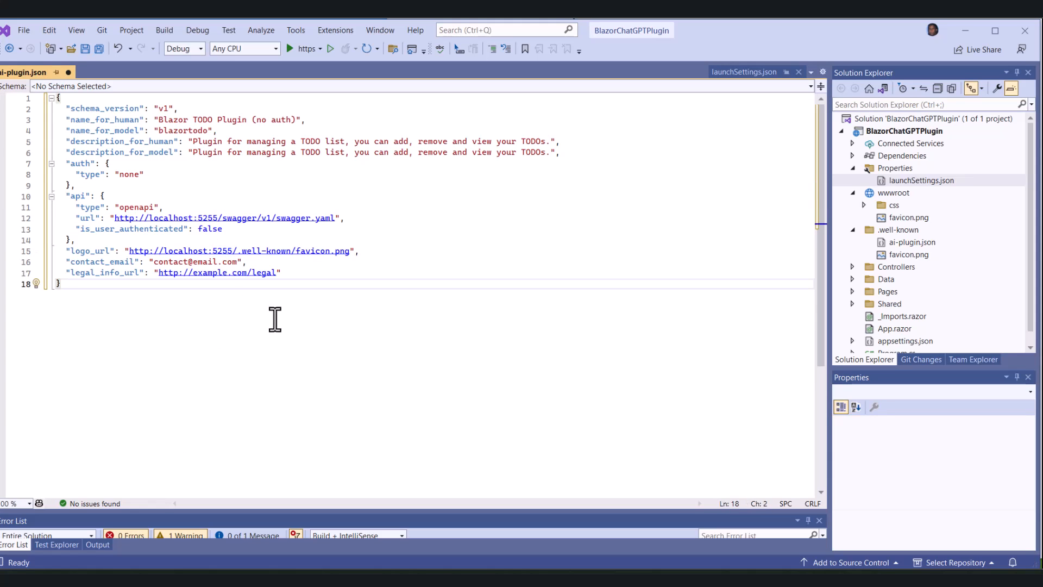
click(99, 49)
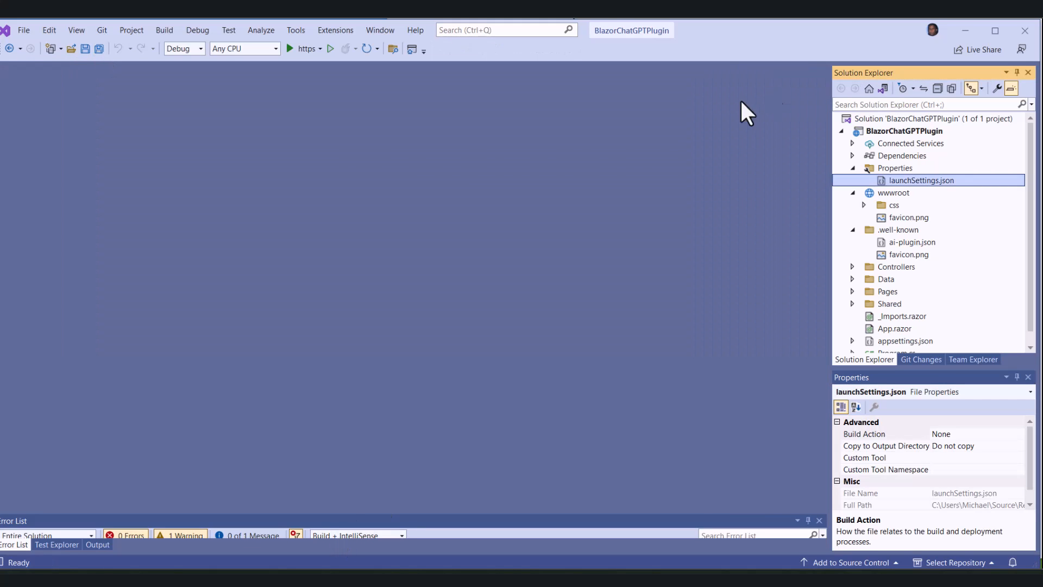
mouse_move(164, 31)
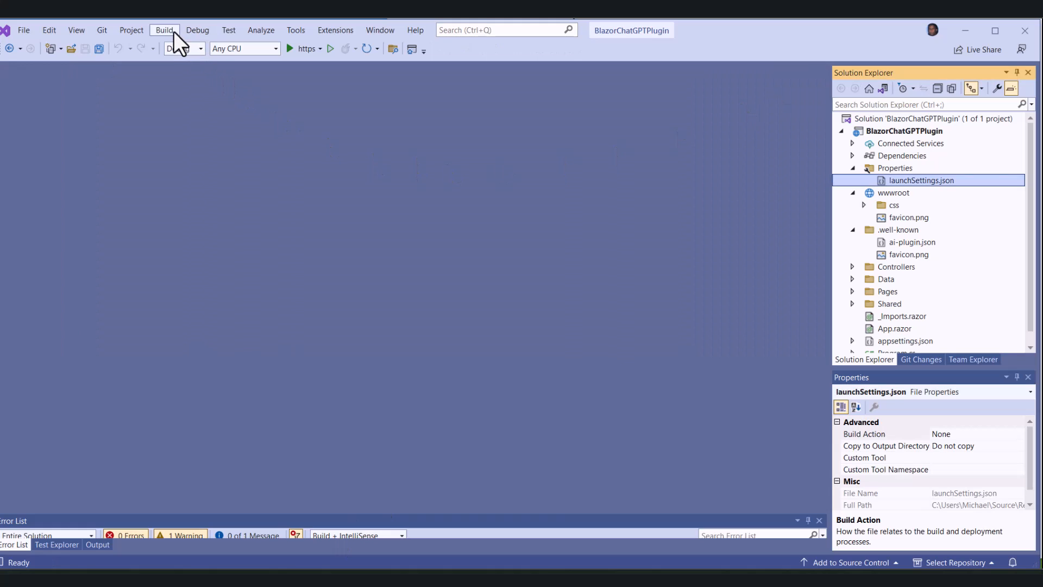
- Rebuild the BlazorChatGPTPlugin solution from the Build menu and watch the build output
click(164, 31)
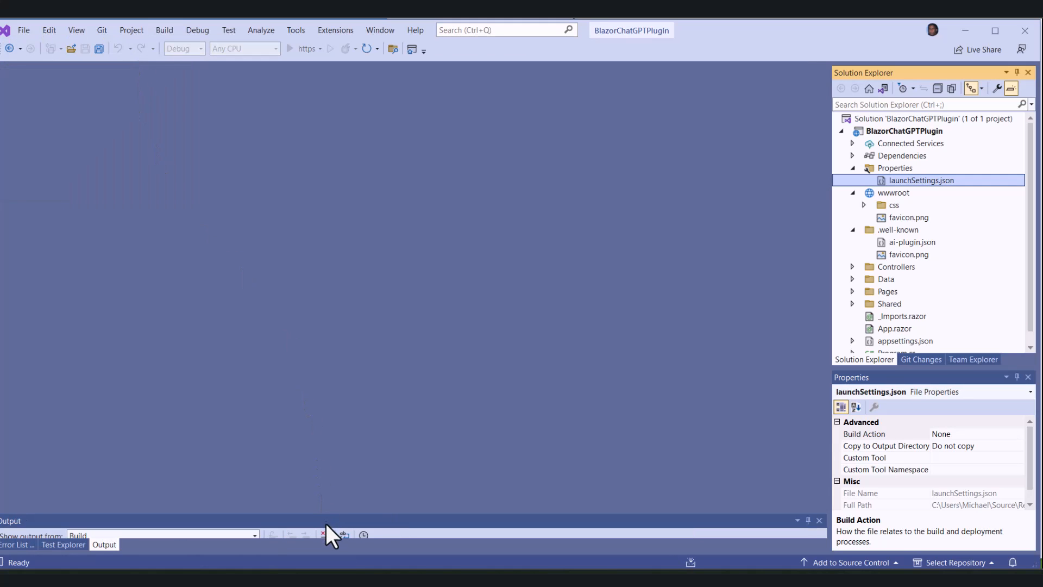
mouse_move(648, 559)
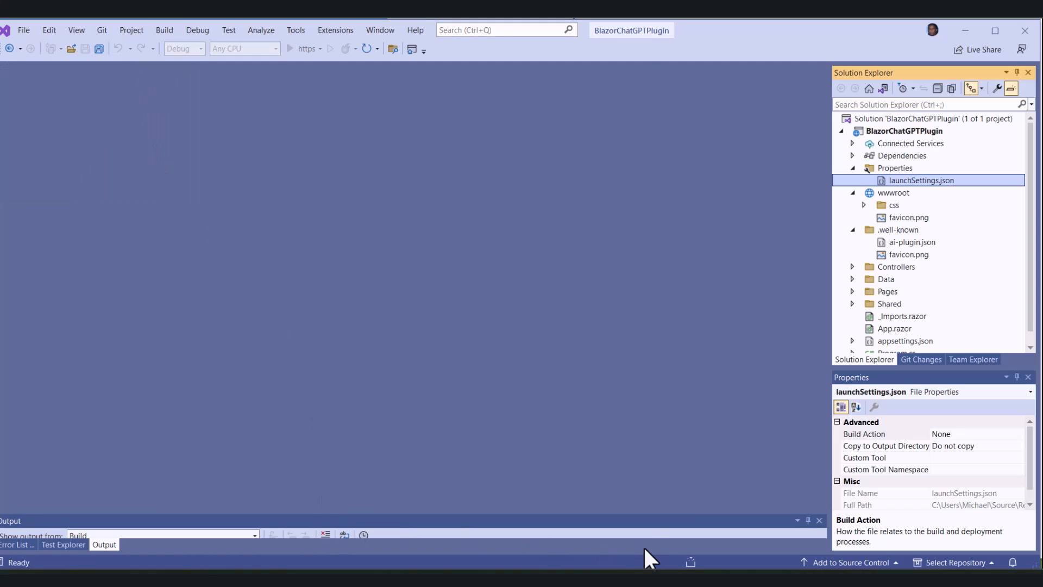
mouse_move(646, 512)
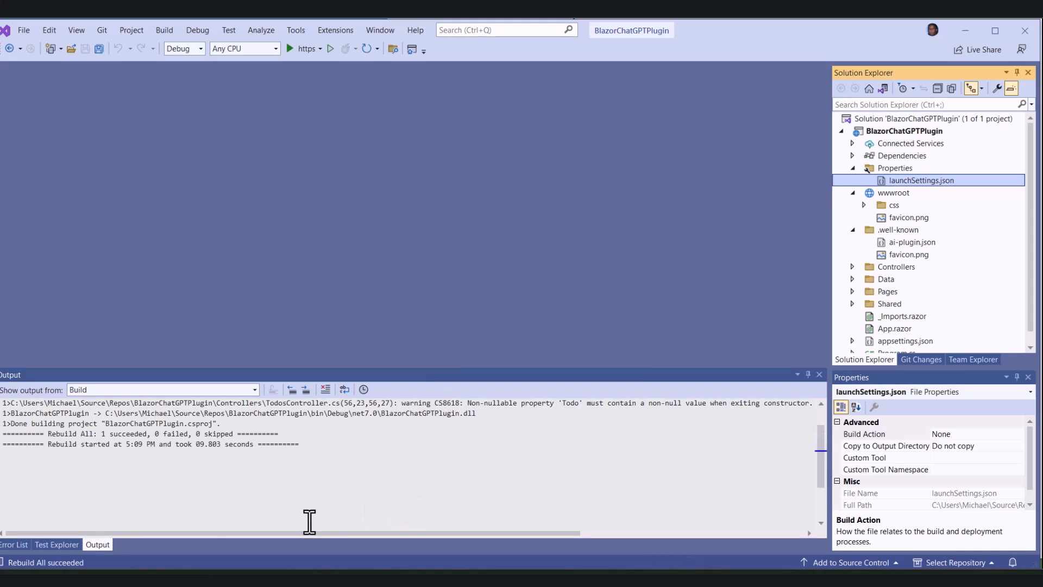
mouse_move(341, 109)
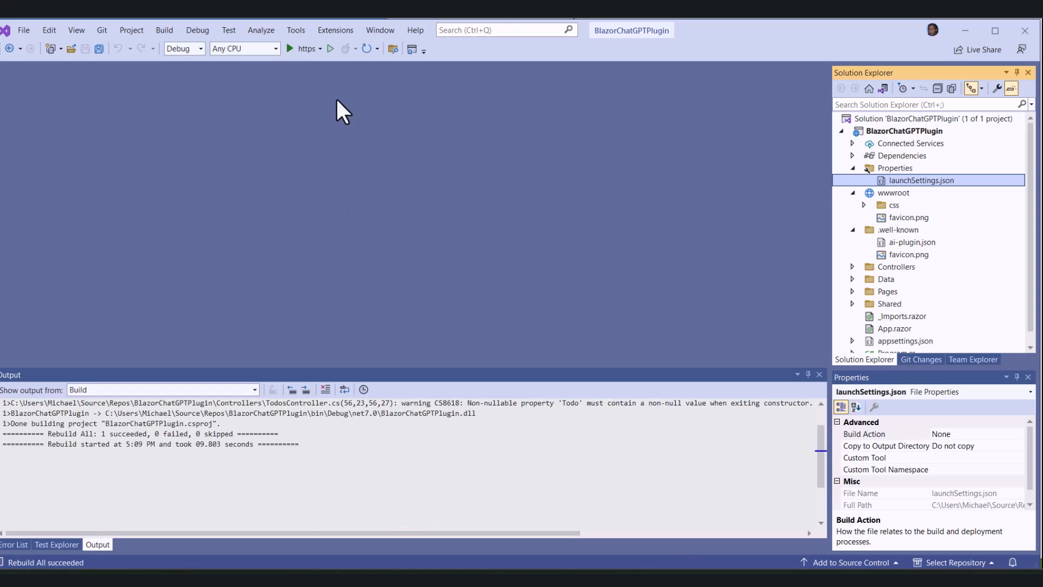
- Switch the launch profile to http and start the app under the debugger
click(317, 49)
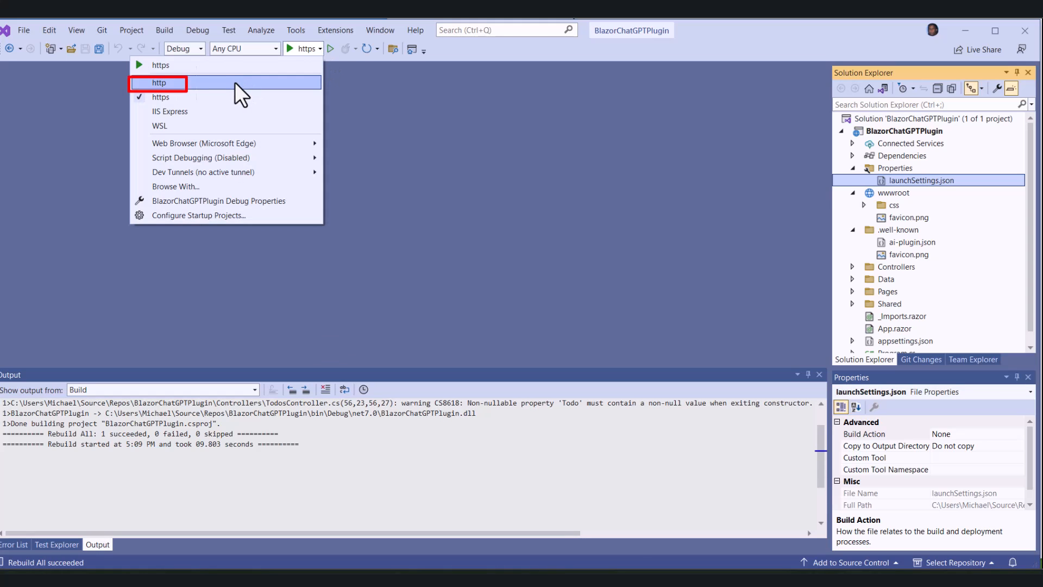
click(159, 84)
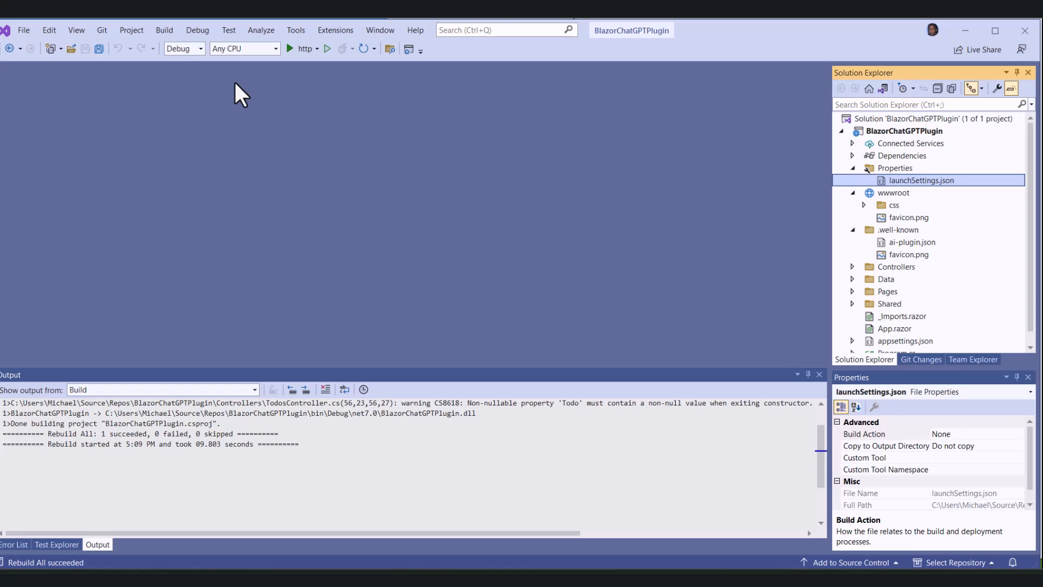
mouse_move(303, 48)
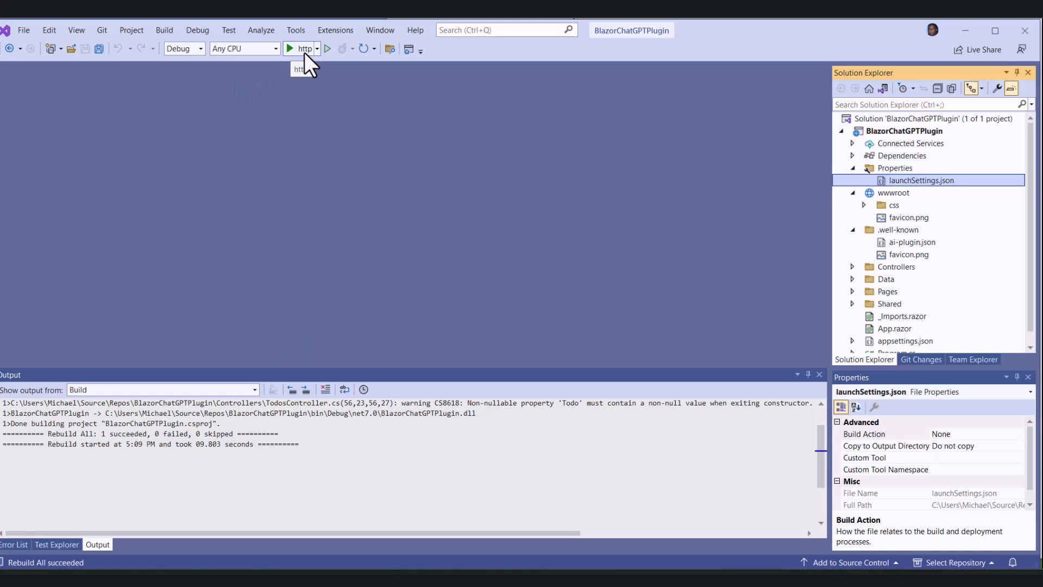
click(291, 48)
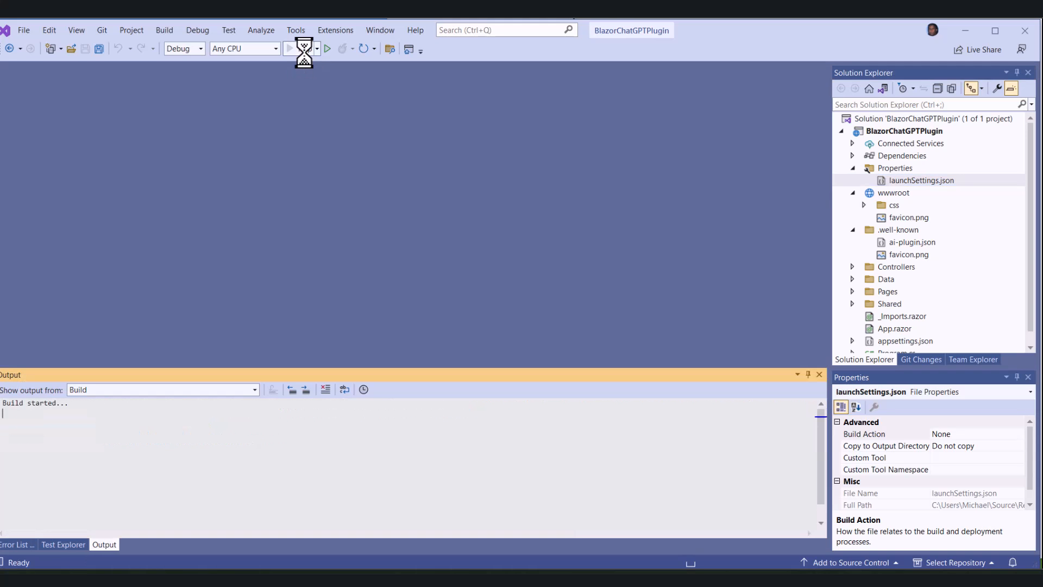
click(327, 48)
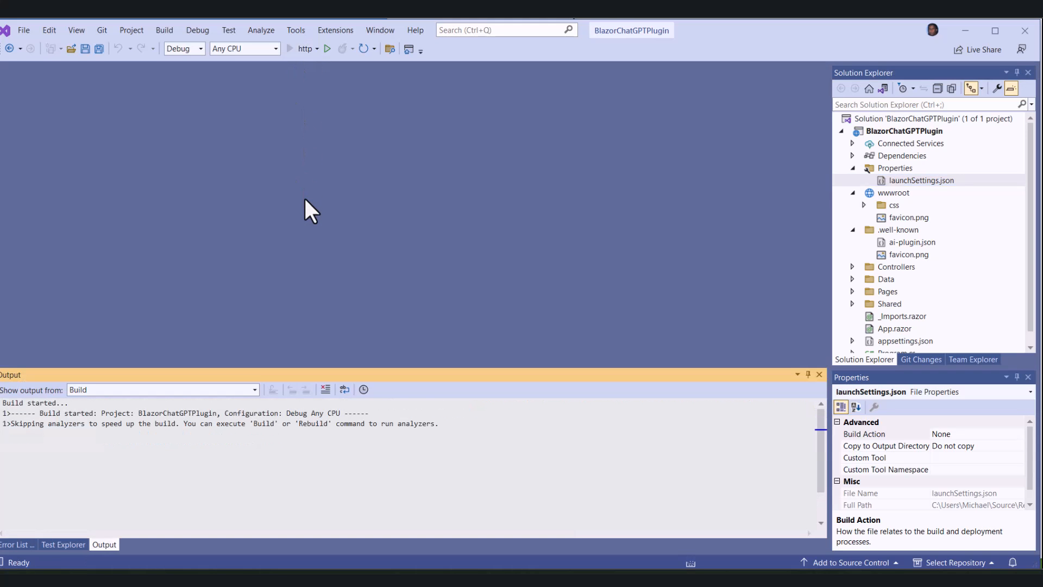
click(327, 49)
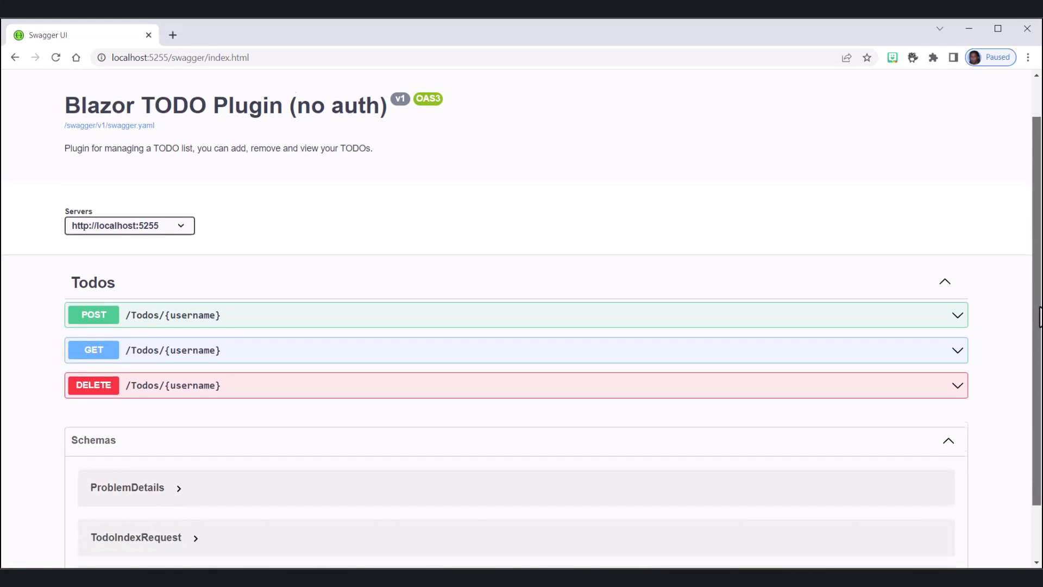
- Scroll through the Todos endpoints and schemas on the Swagger UI page
scroll(down, 3)
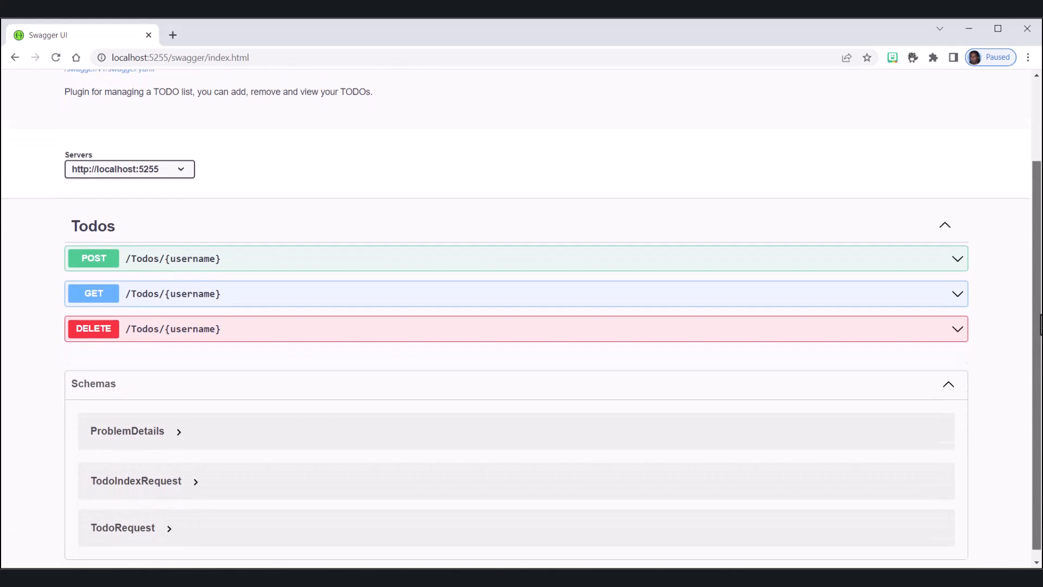
scroll(up, 3)
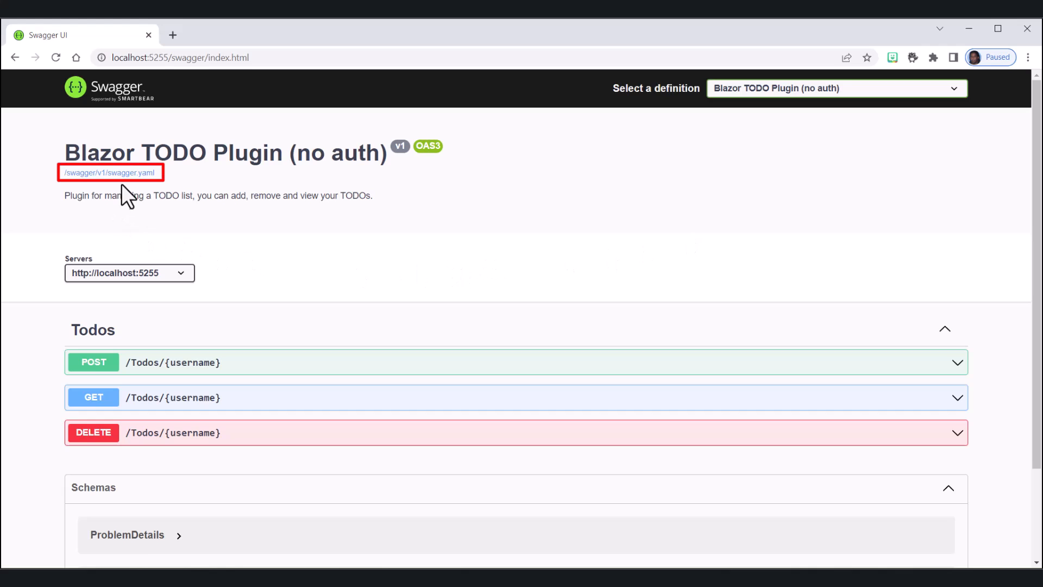
- View the raw /swagger/v1/swagger.yaml and read its TODO paths and component schemas
click(110, 172)
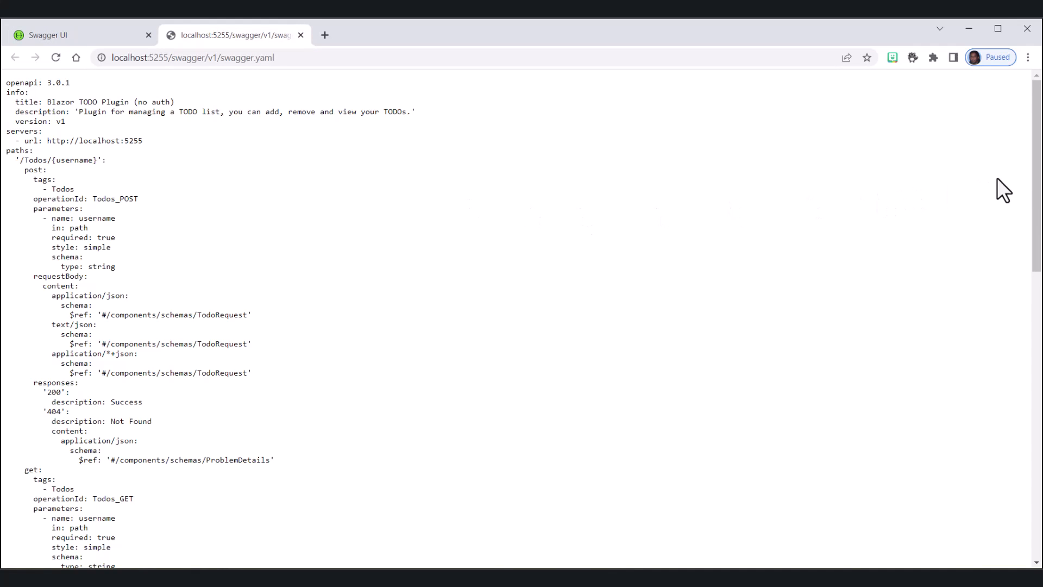
scroll(down, 3)
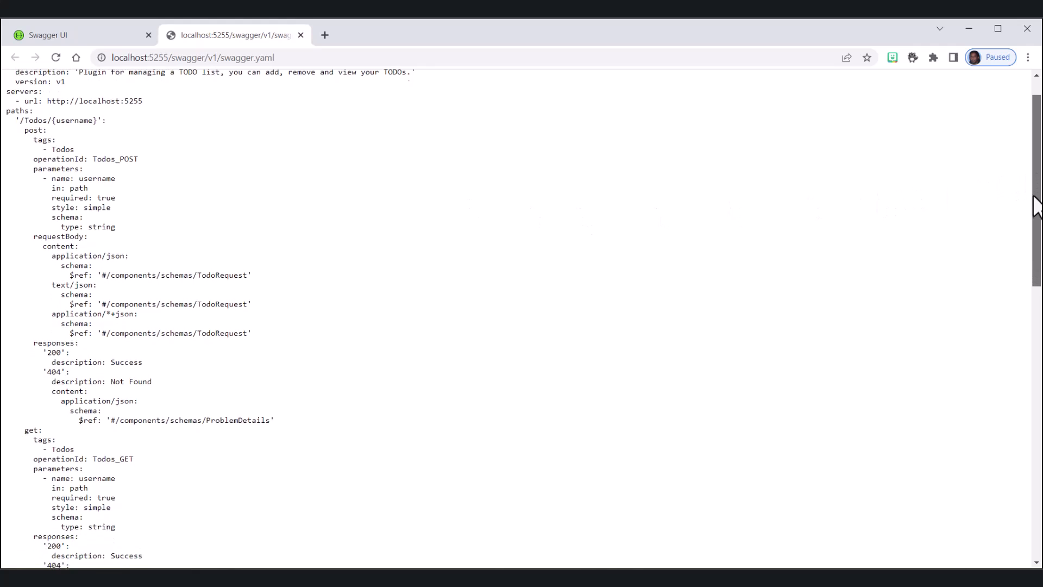
scroll(down, 3)
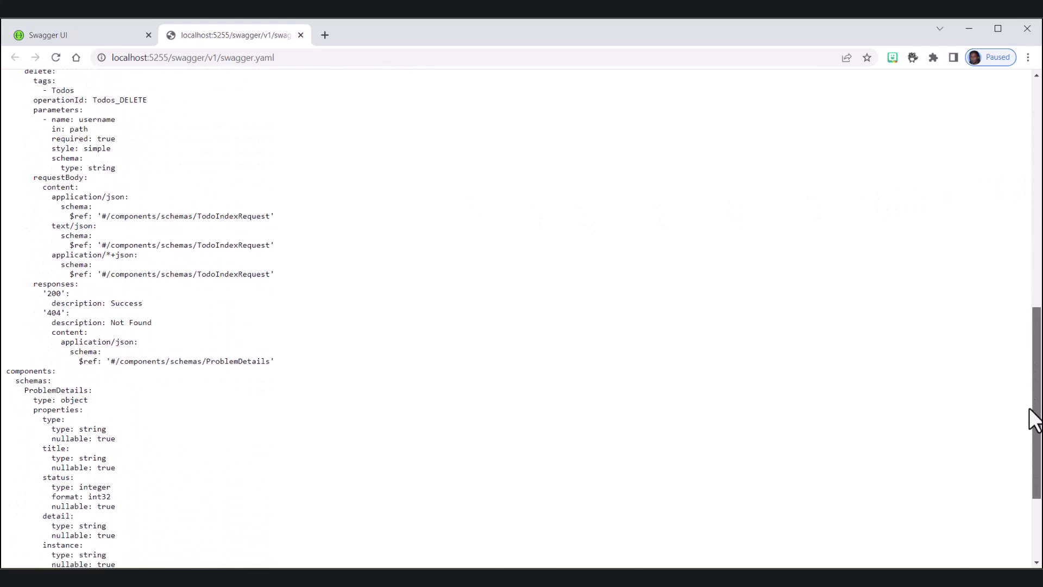
scroll(down, 3)
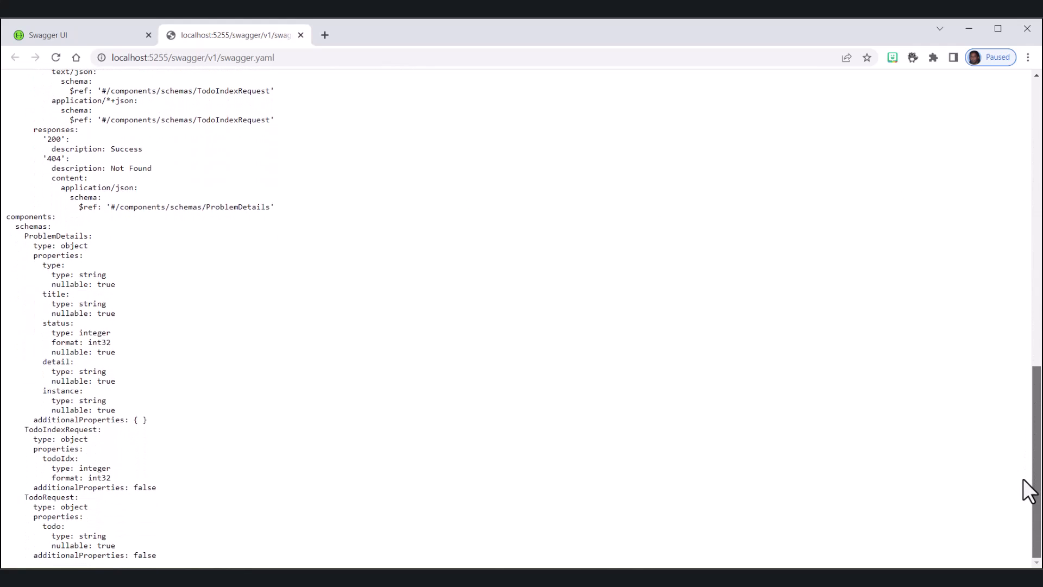
scroll(up, 3)
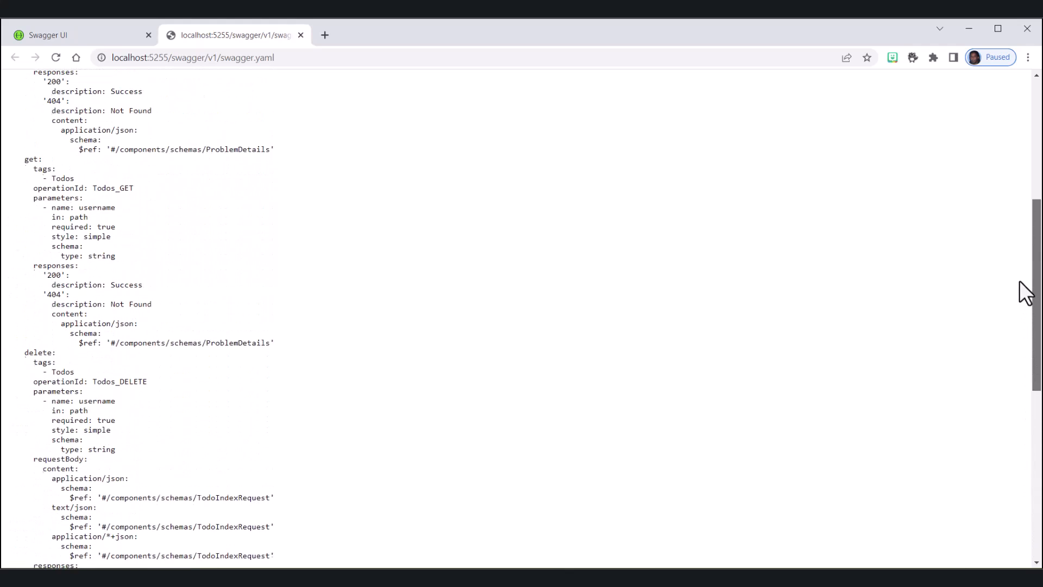
scroll(up, 3)
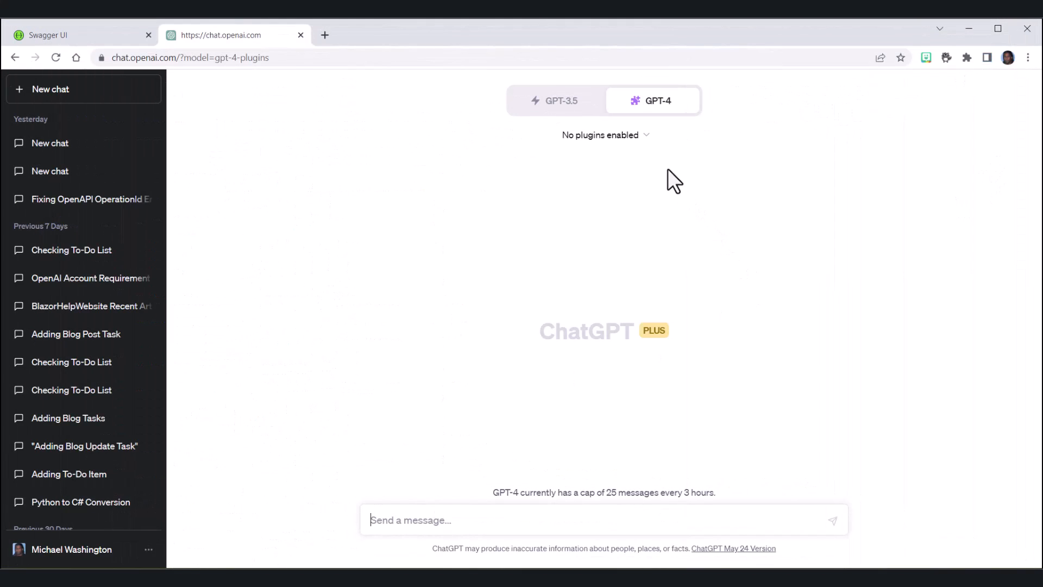
- From the plugin store, develop your own plugin at localhost:5255 and install the found TODO plugin
click(604, 135)
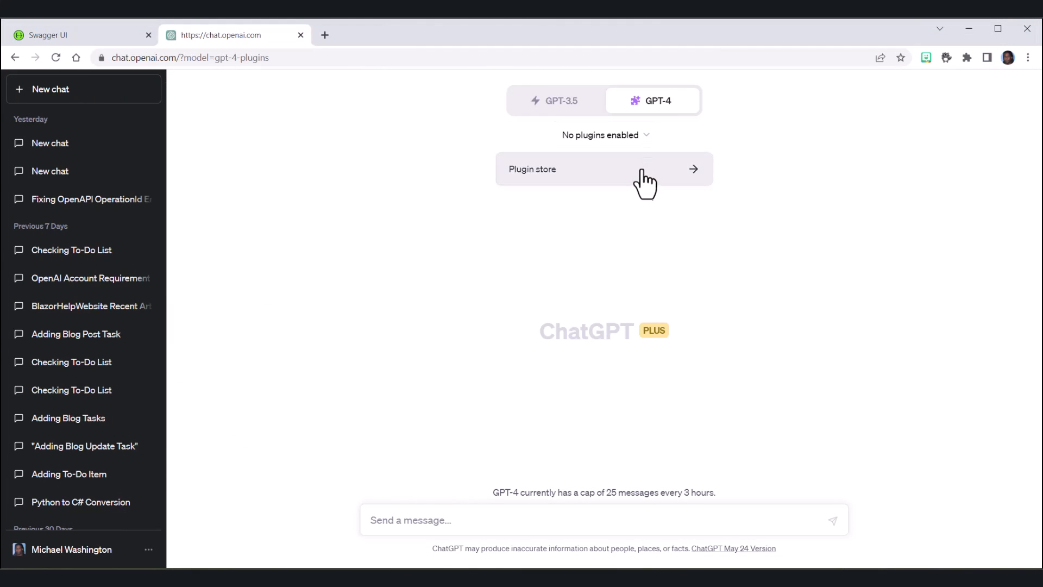
click(603, 168)
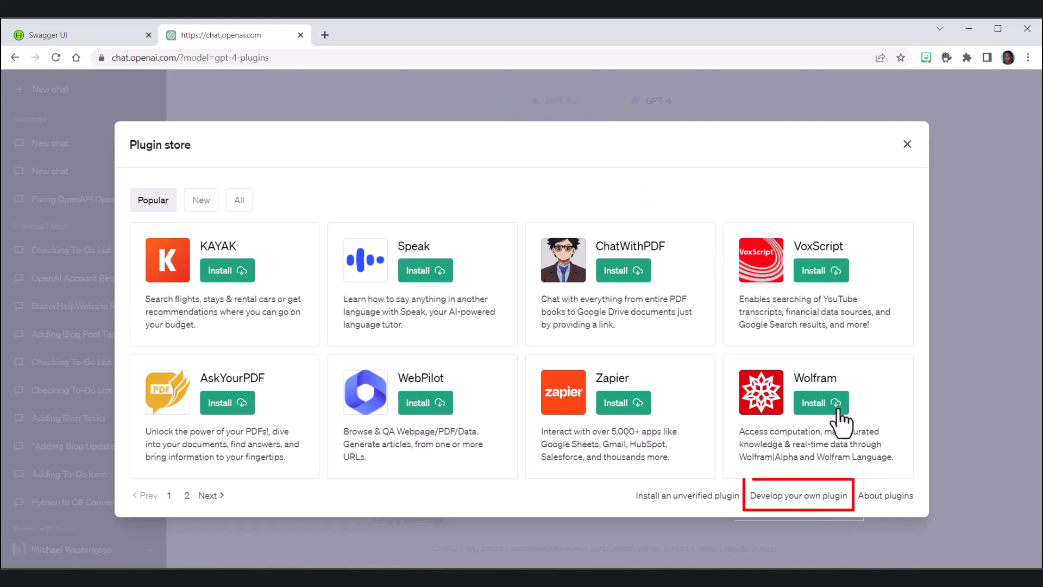
click(798, 495)
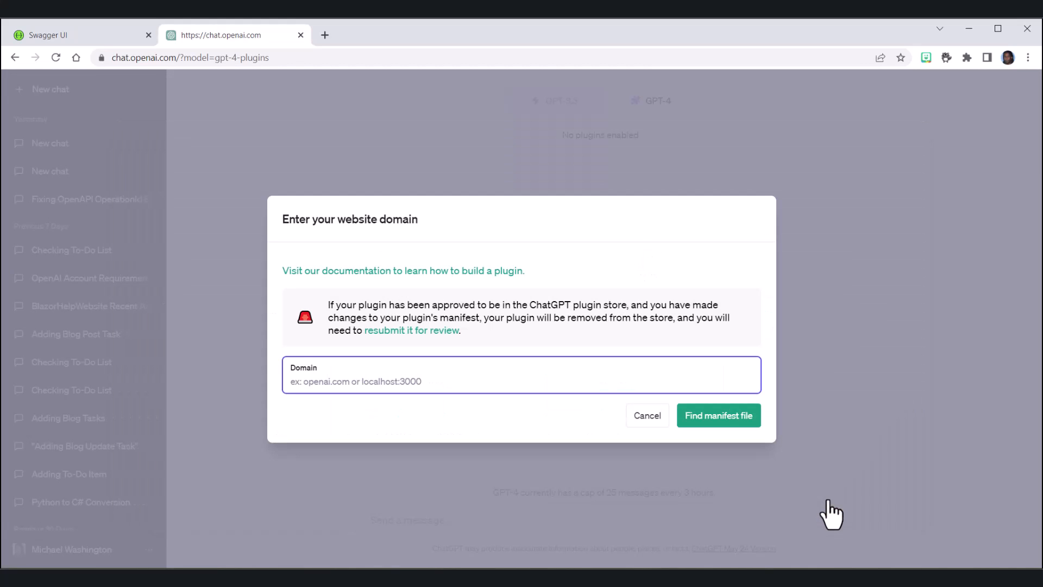
text(localhost:5255)
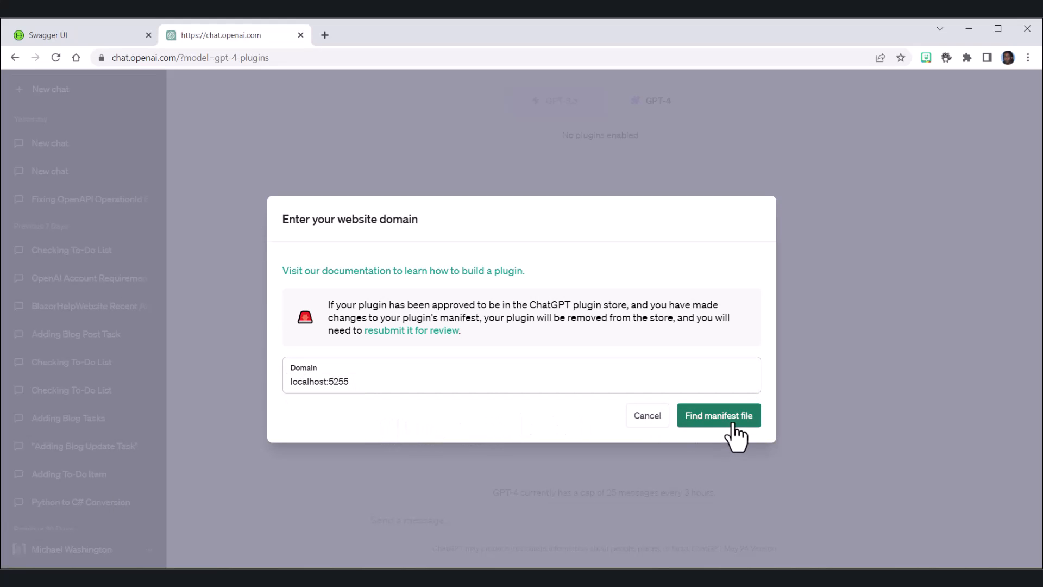
click(718, 415)
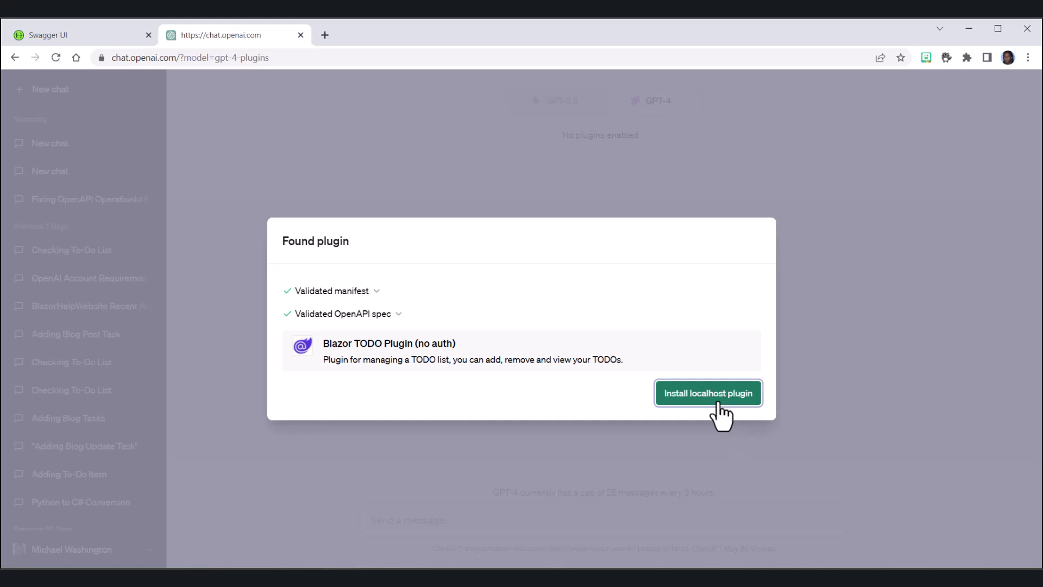
click(707, 392)
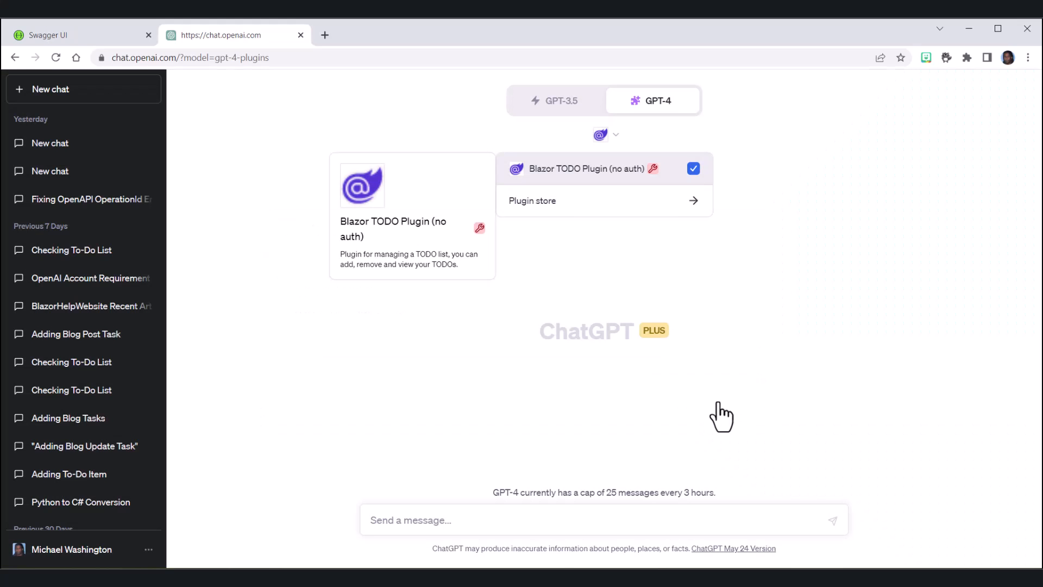
mouse_move(723, 407)
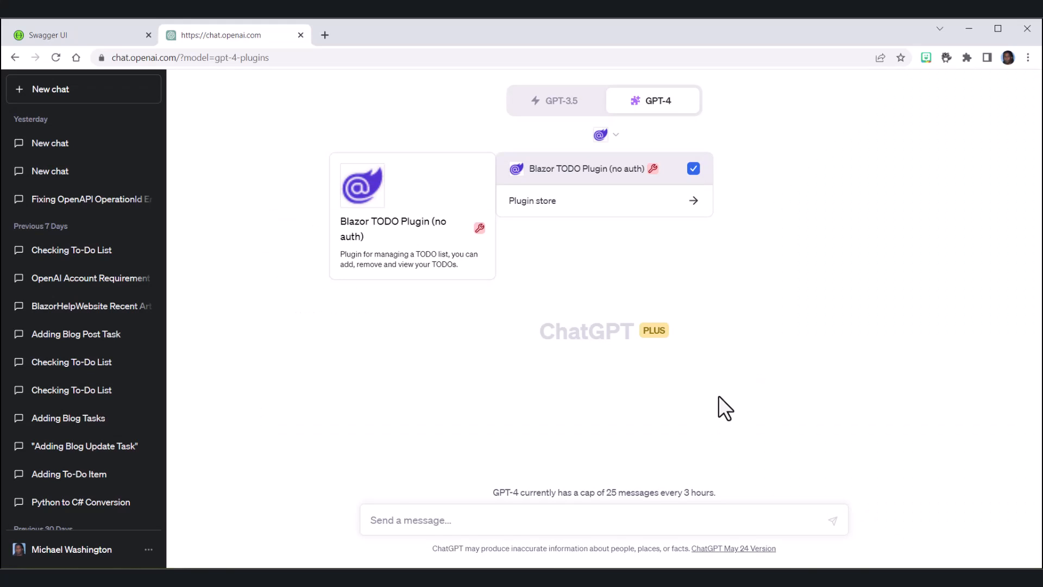
mouse_move(737, 337)
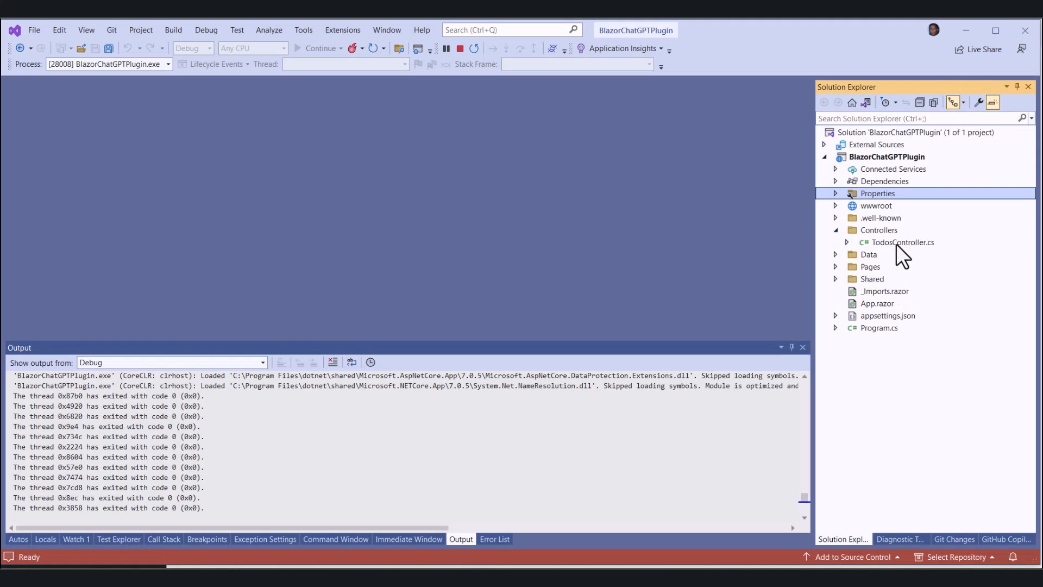
- Add a breakpoint on AddTodo's return line 25 in TodosController.cs
double_click(902, 241)
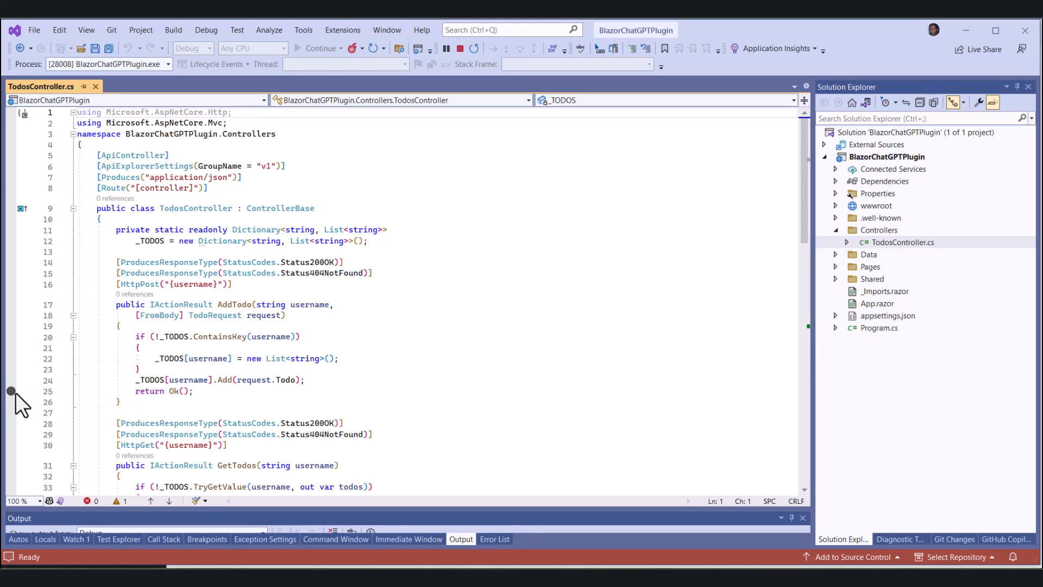
click(11, 391)
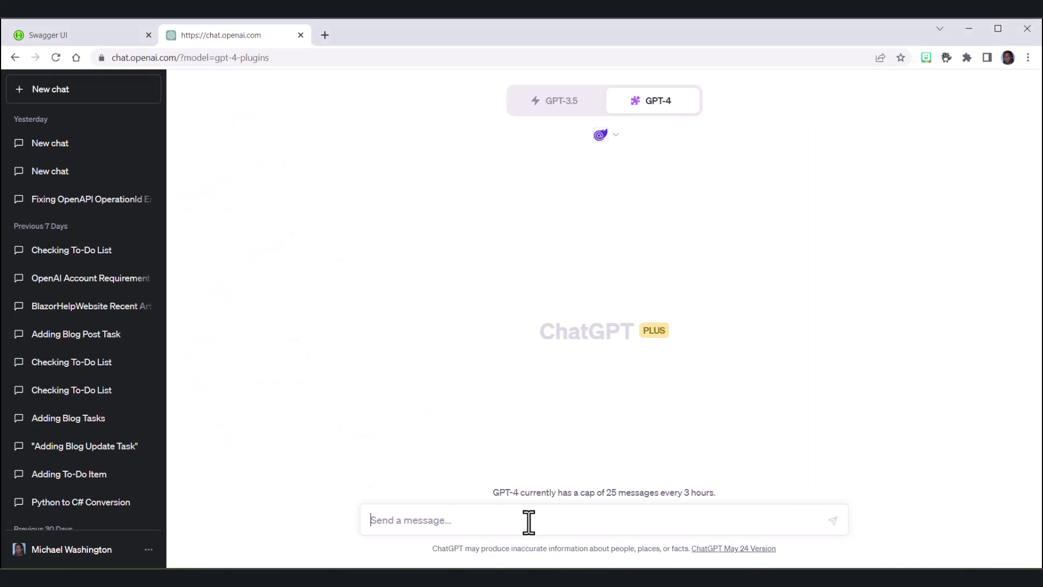
- Send 'Add two new to do items, Step 1 and Step 2' to the plugin-enabled GPT-4 chat
text(Add)
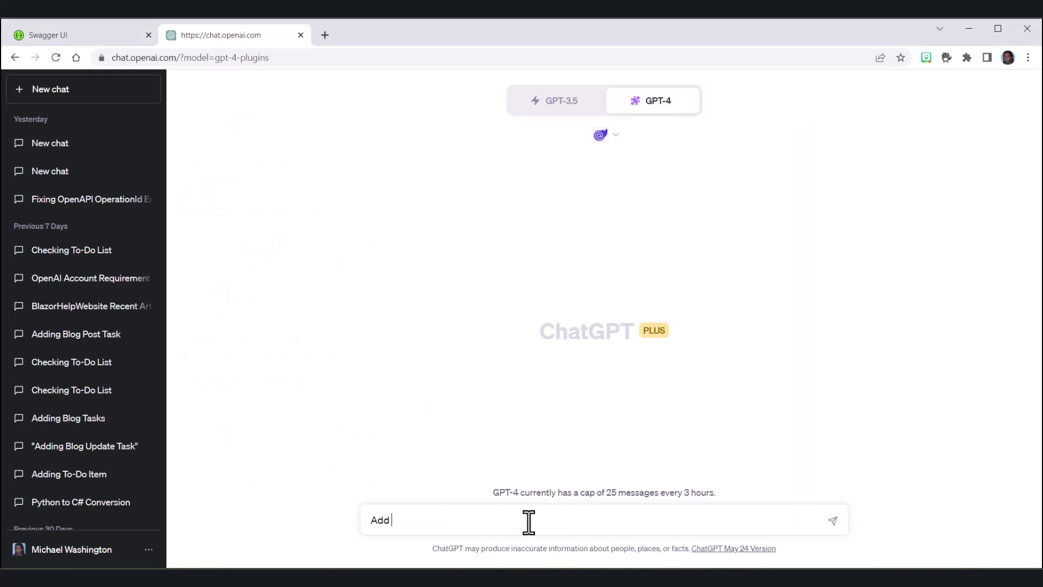
text(two new to do items, Step 1 and Step 2)
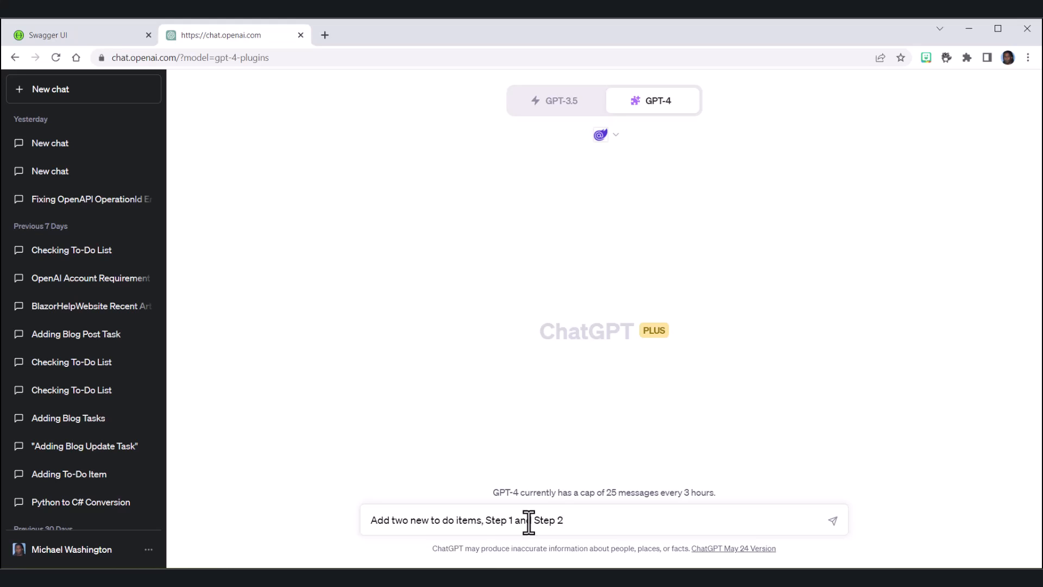
mouse_move(834, 520)
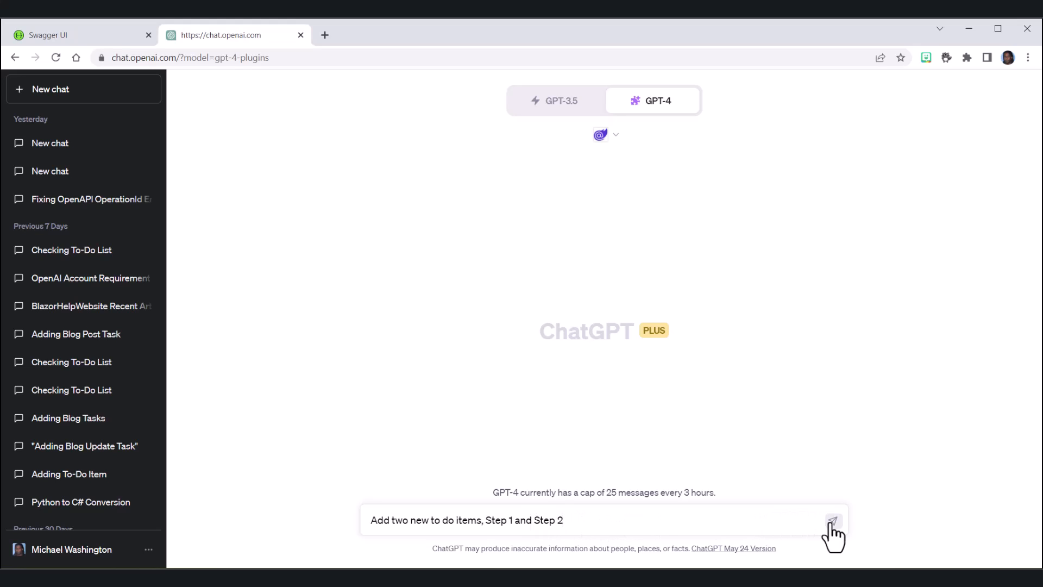
click(833, 519)
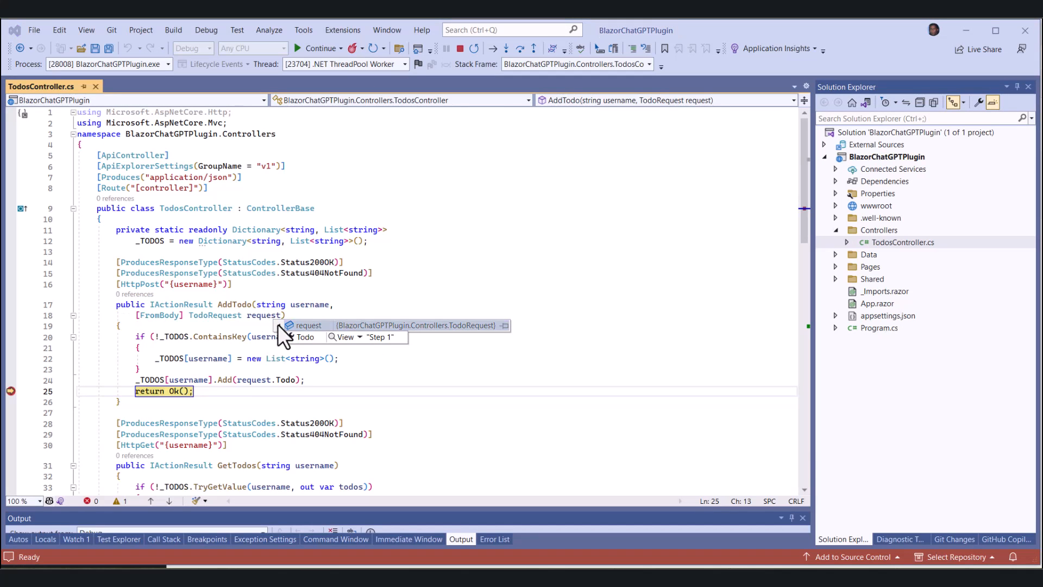
mouse_move(372, 307)
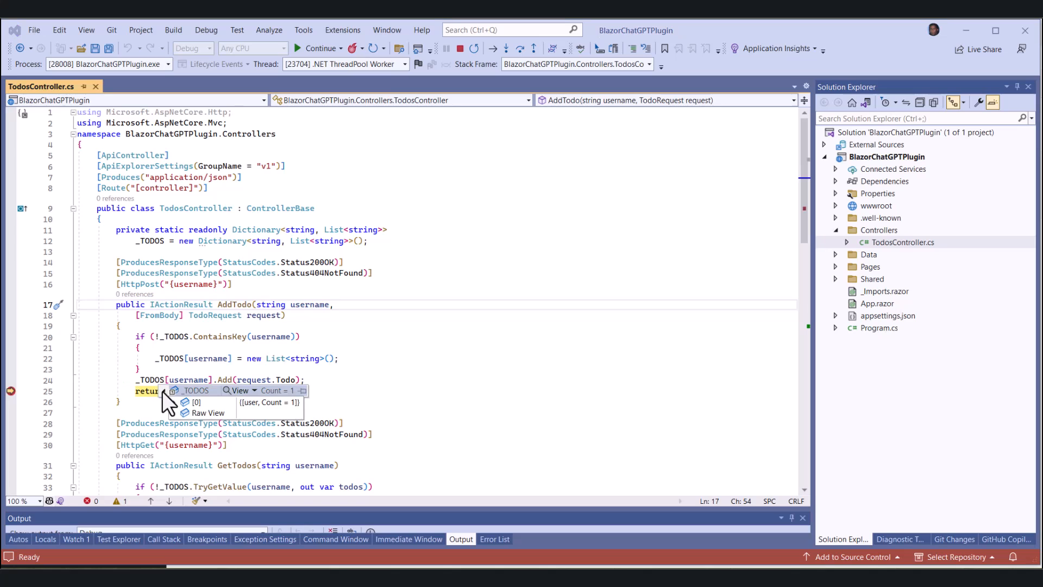
- Expand the _TODOS DataTip to see the user key holding one item after Step 1 arrived
click(197, 402)
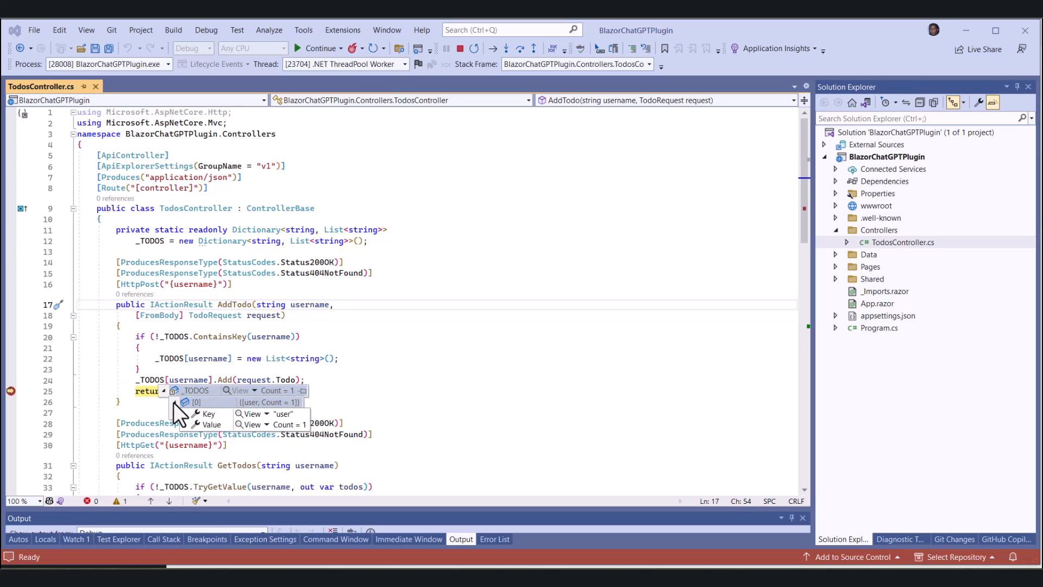
click(187, 425)
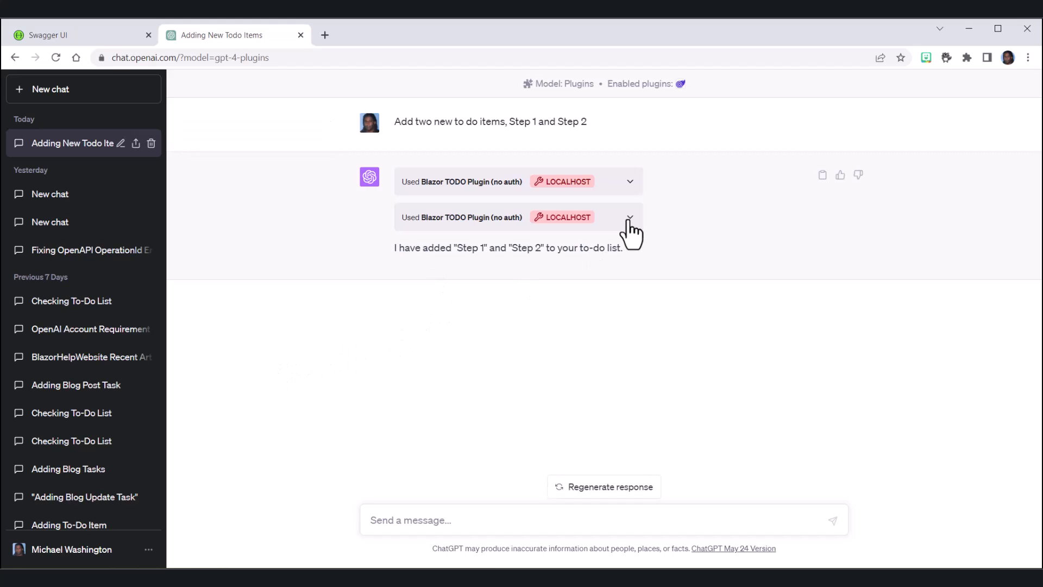
click(629, 218)
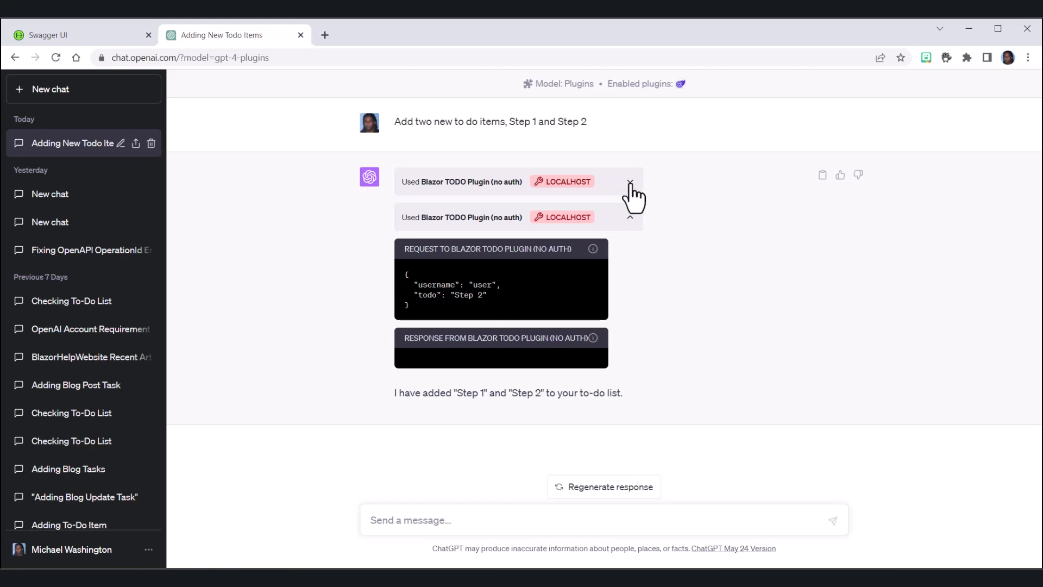
click(629, 181)
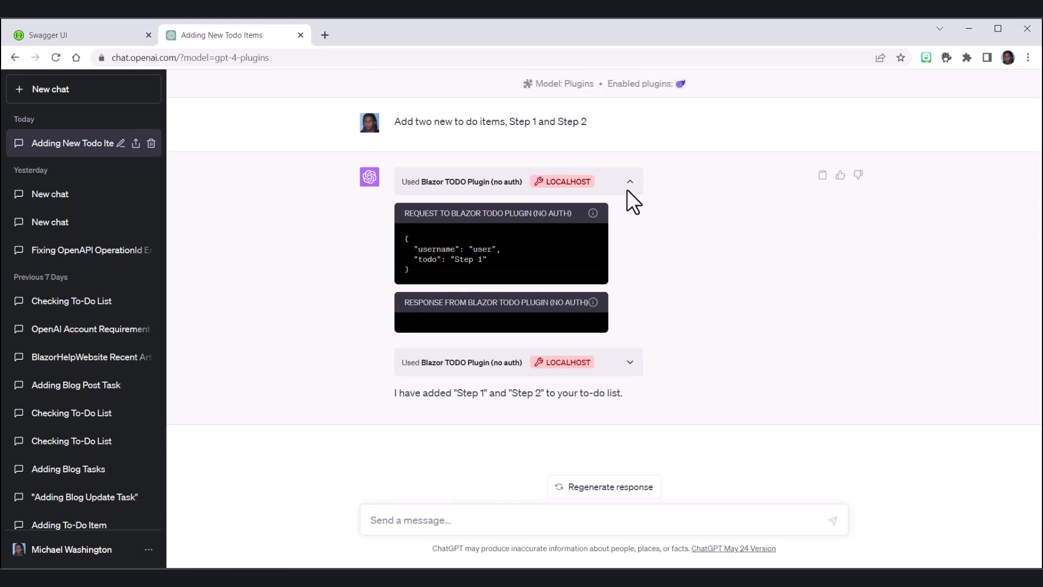
click(629, 182)
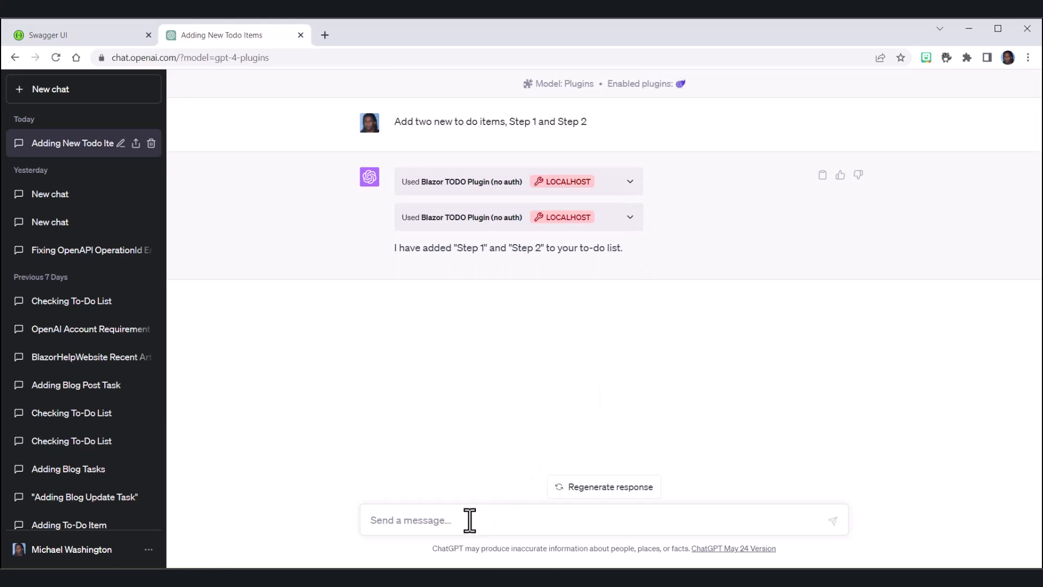
- Send 'Remove the step 1 to do item and list all my remaining to do items' to the chat
text(Remove the step 1 to do item and list all my remaining)
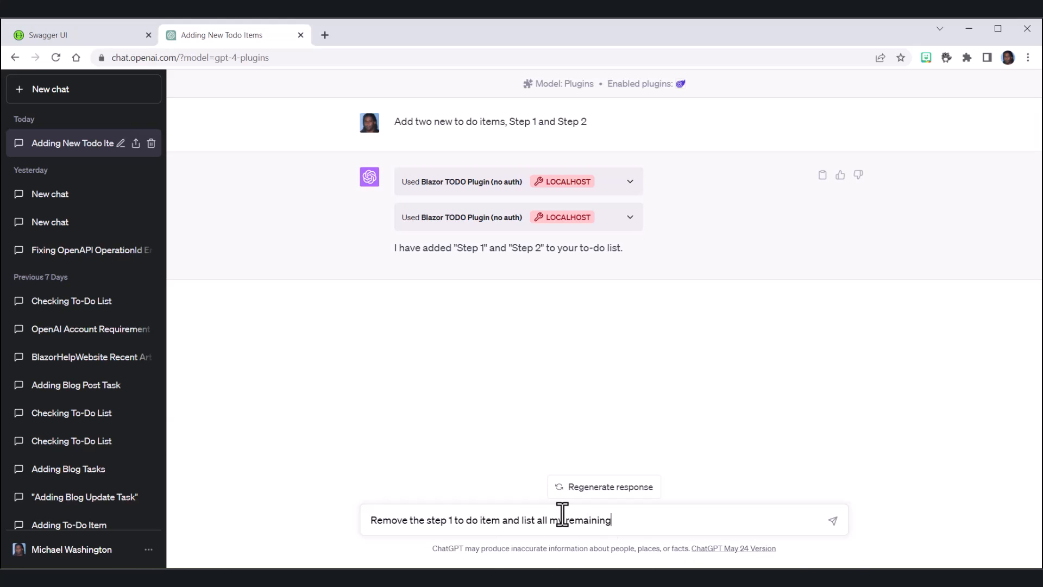
text(to)
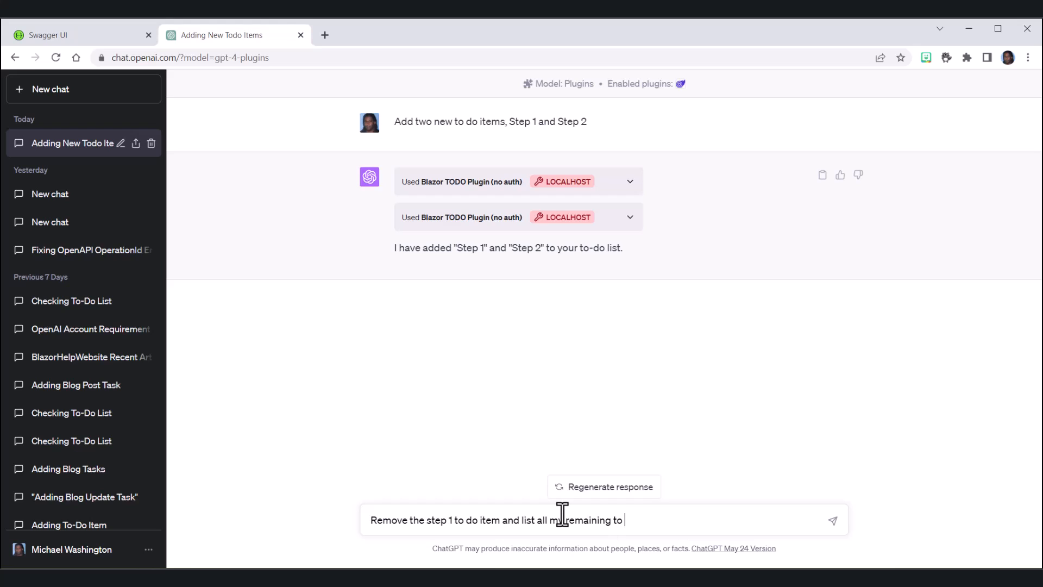
text(do items)
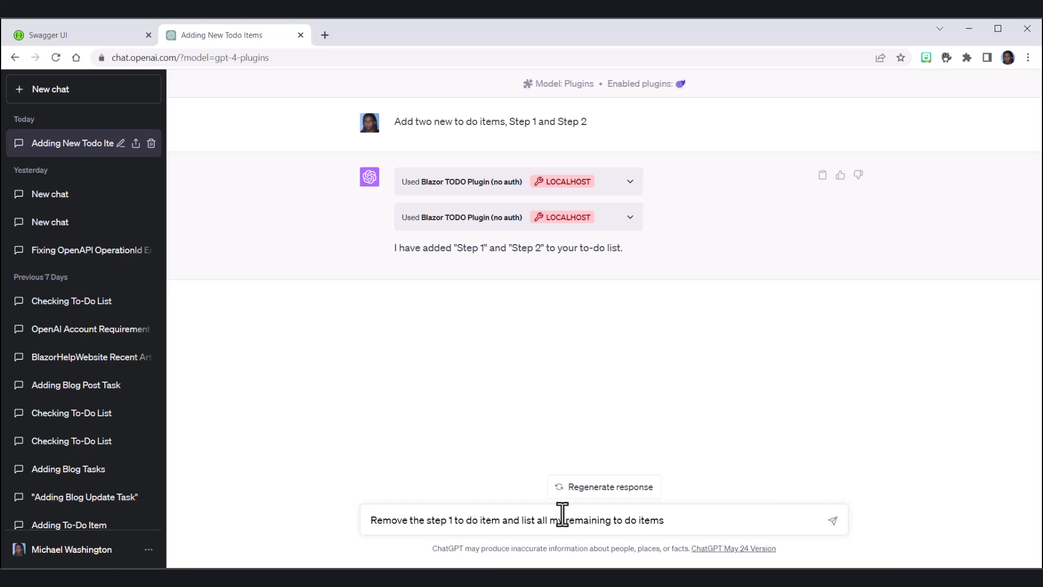
mouse_move(856, 507)
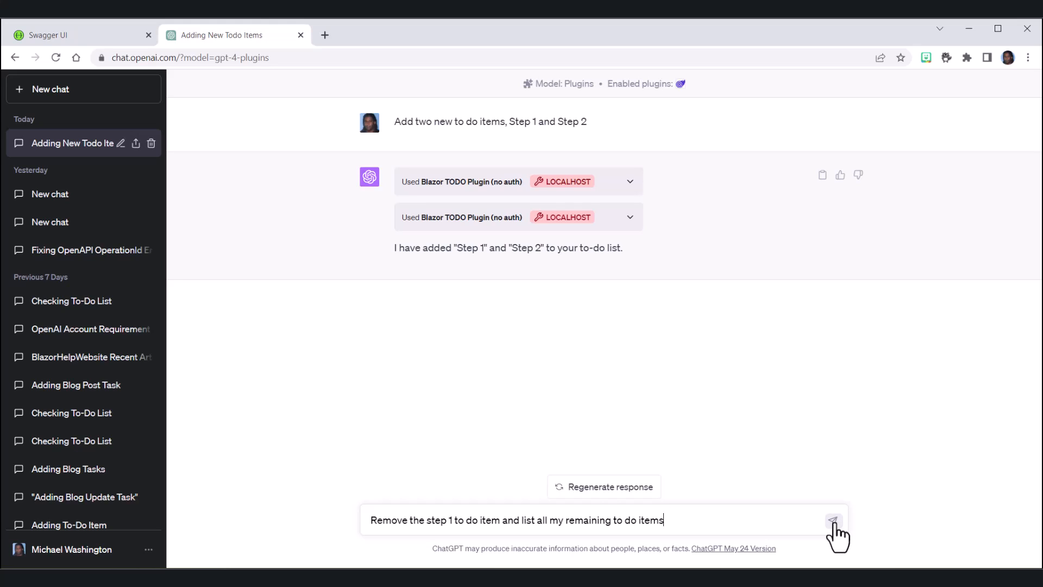
click(834, 520)
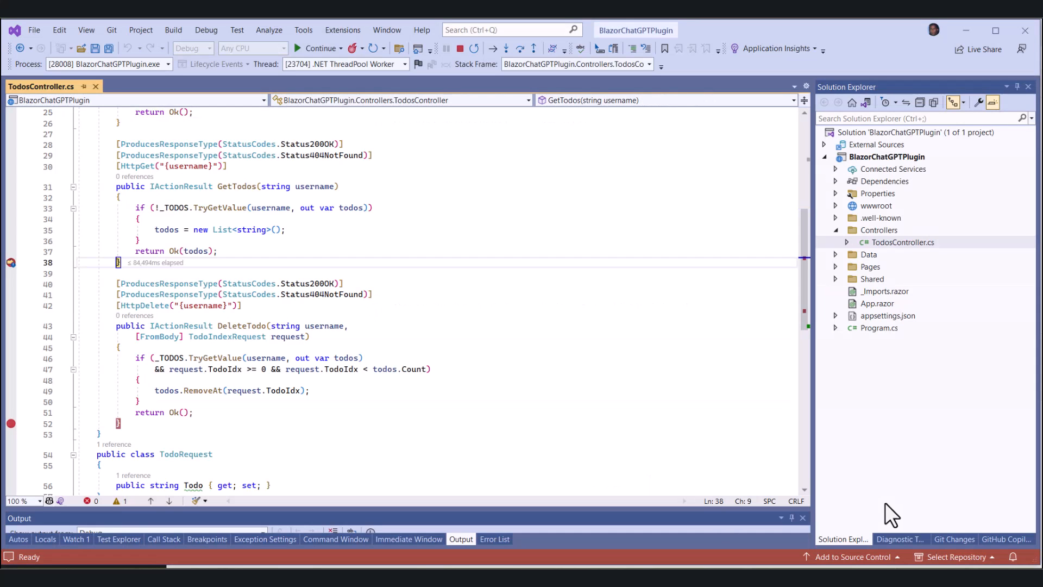
mouse_move(510, 366)
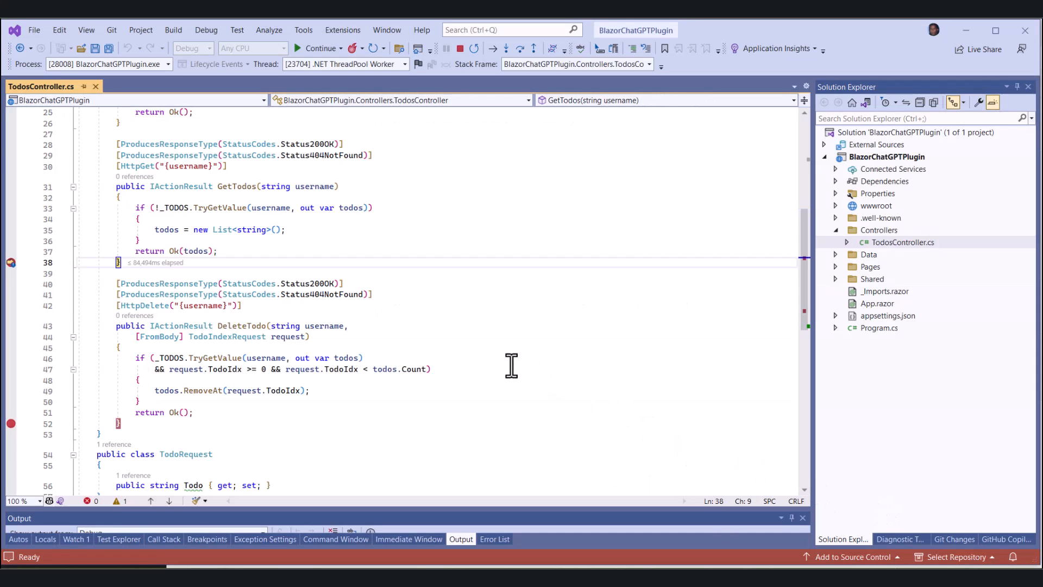
mouse_move(200, 251)
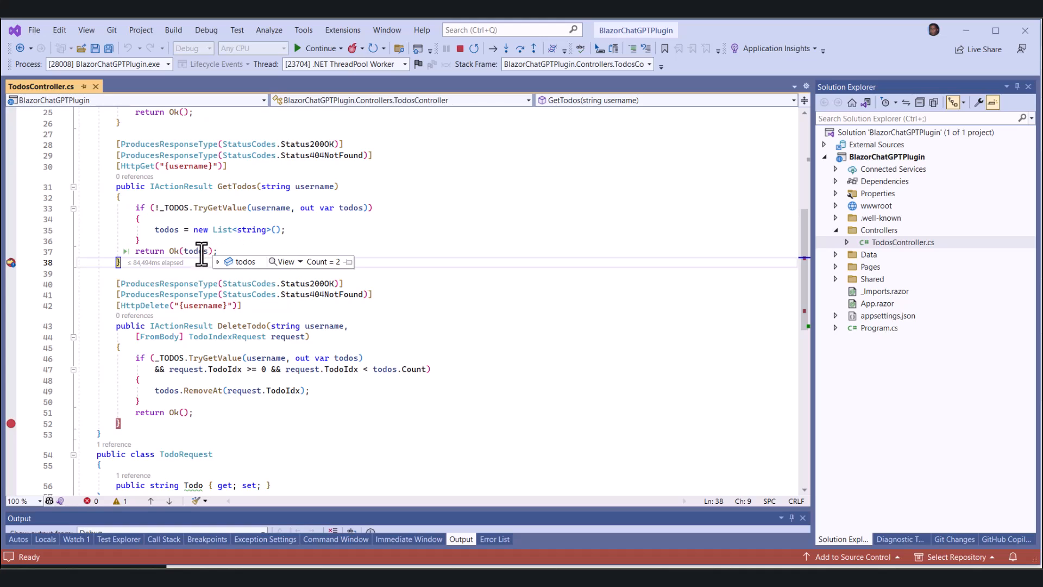
- Inspect todos count, DeleteTodo's TodoIdx 0, then the remaining todos showing only Step 2
click(218, 262)
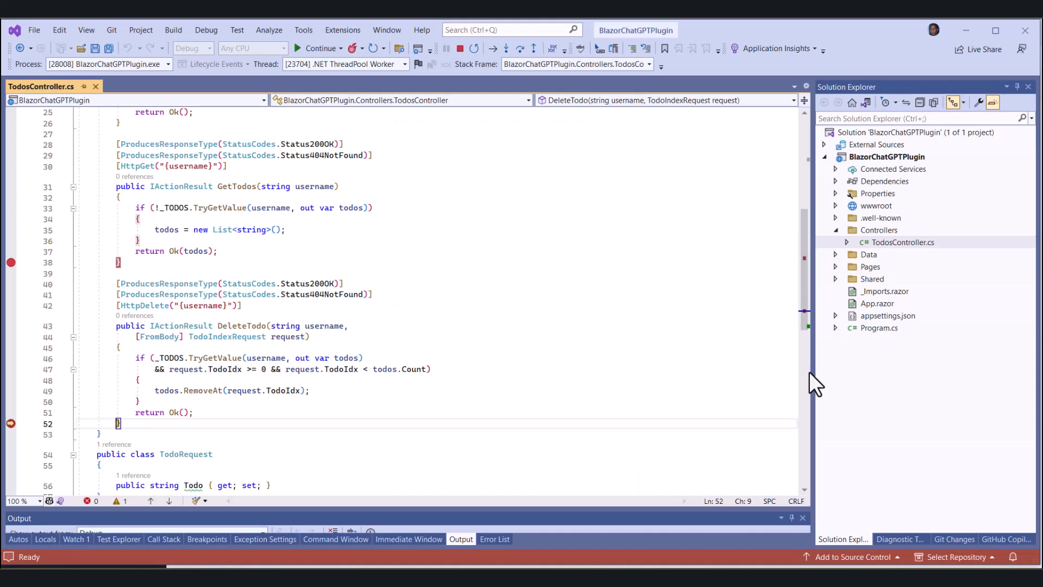
mouse_move(332, 457)
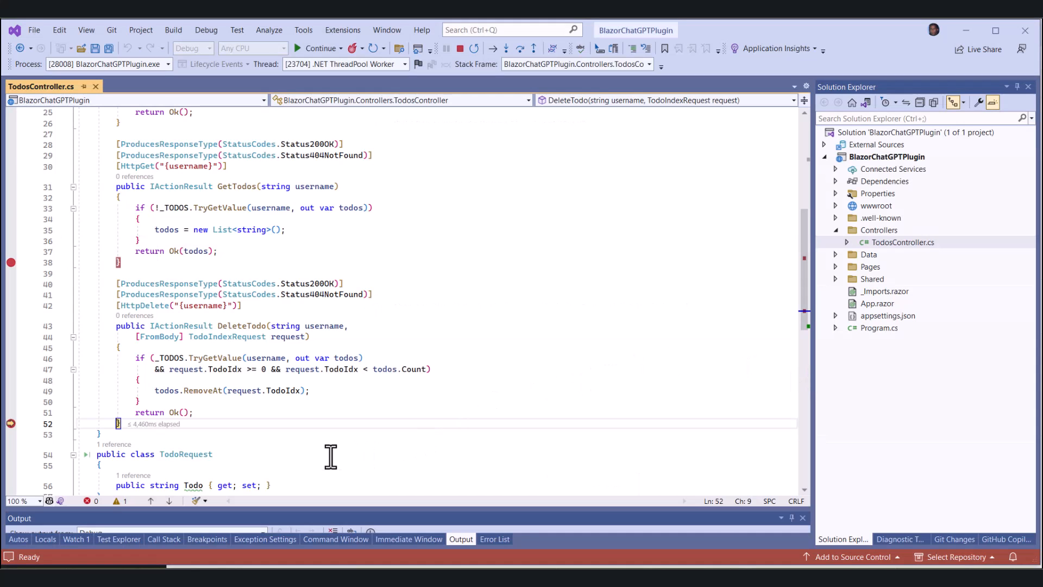
mouse_move(281, 345)
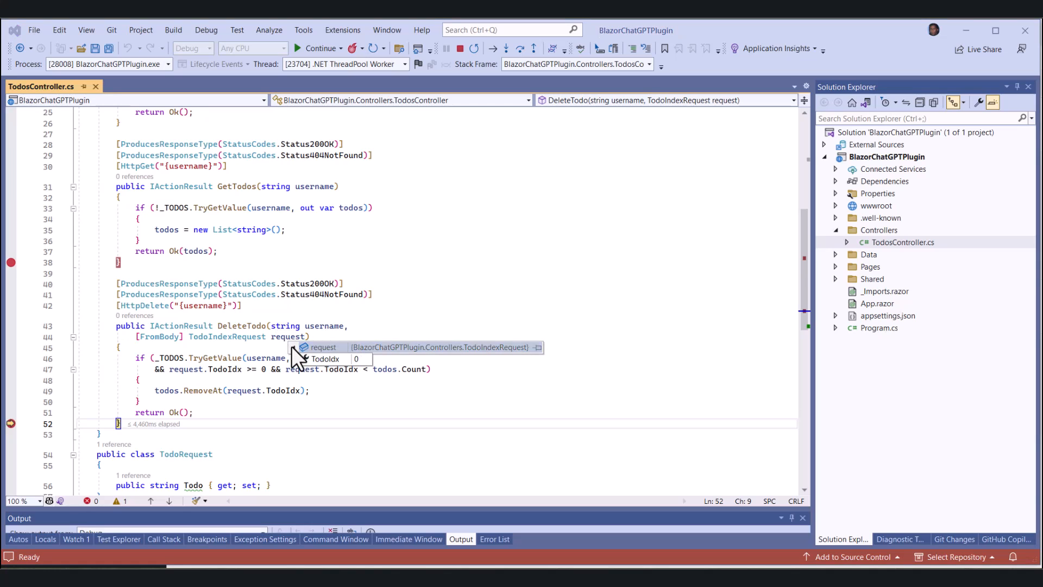
click(160, 381)
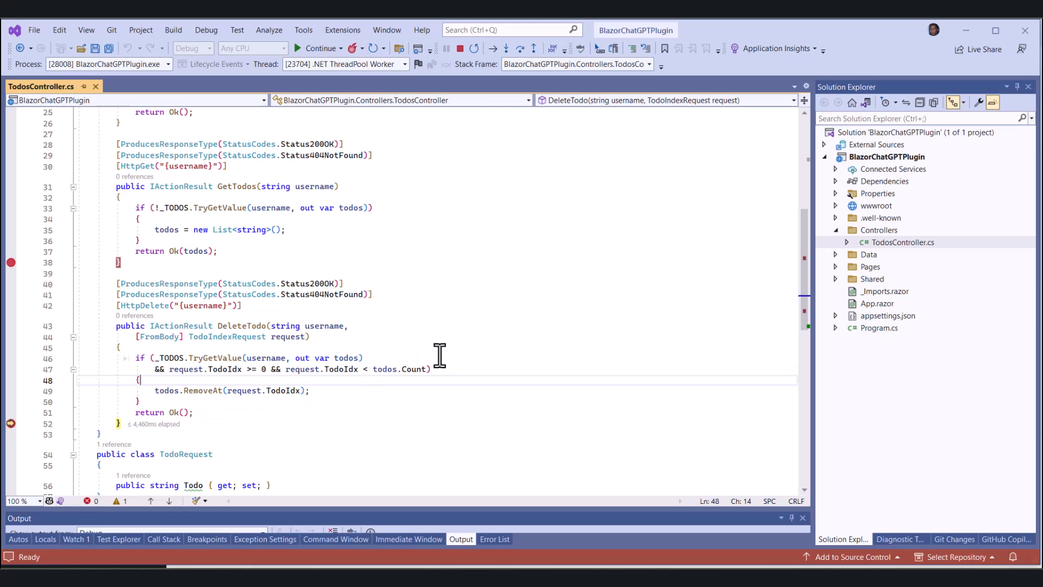
mouse_move(318, 48)
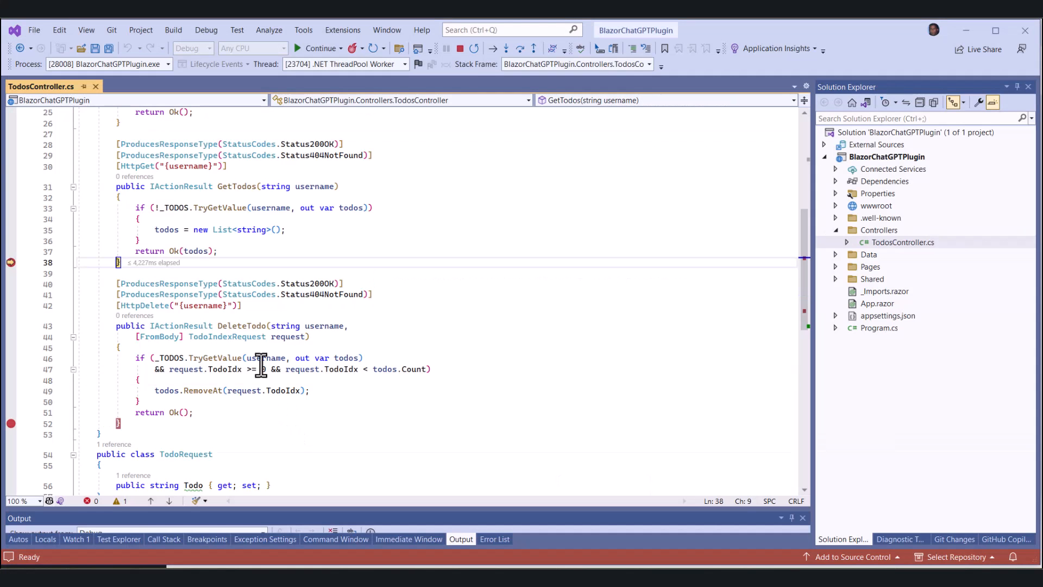
mouse_move(189, 251)
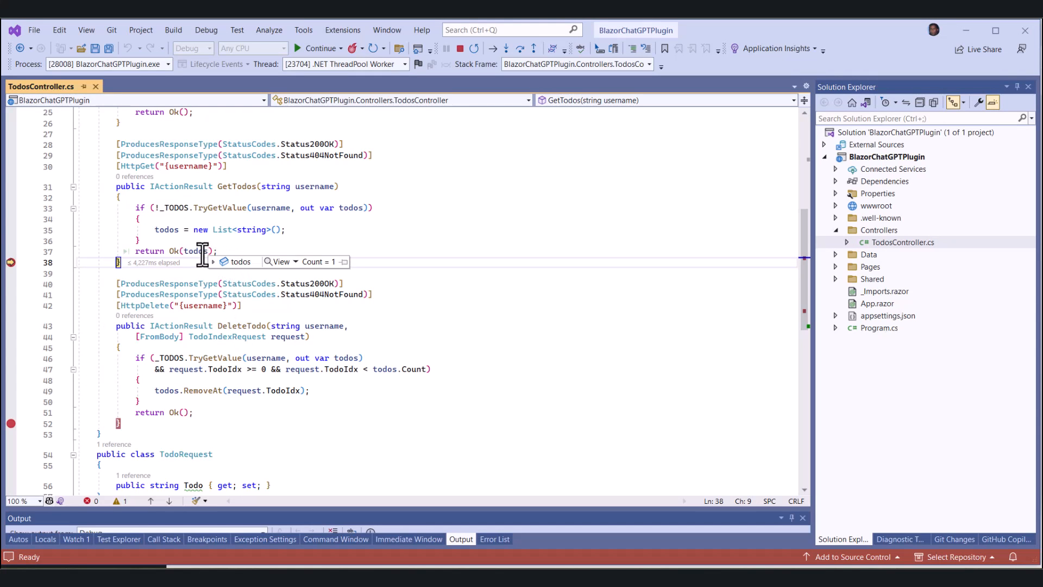
click(213, 261)
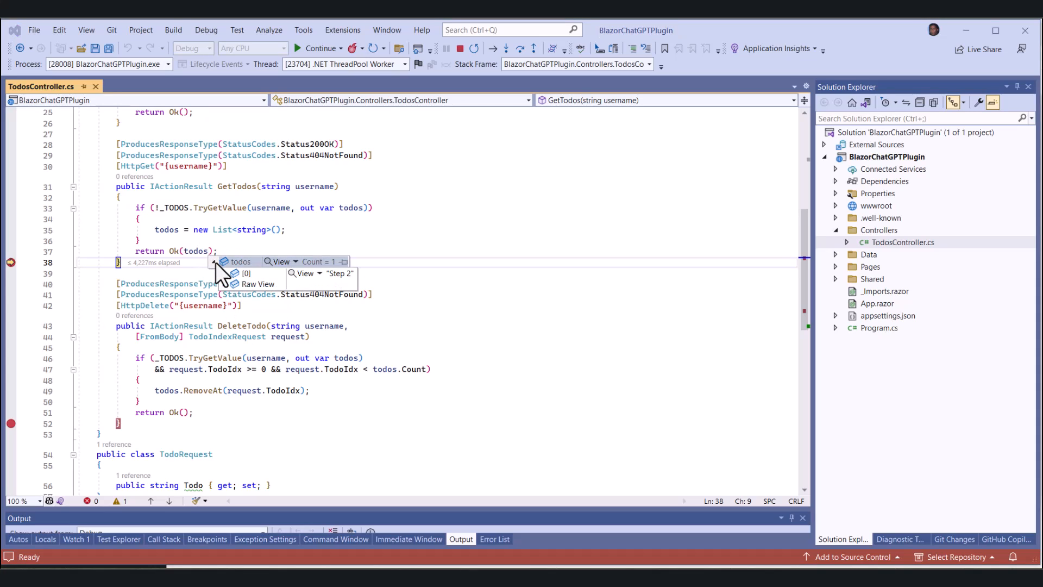